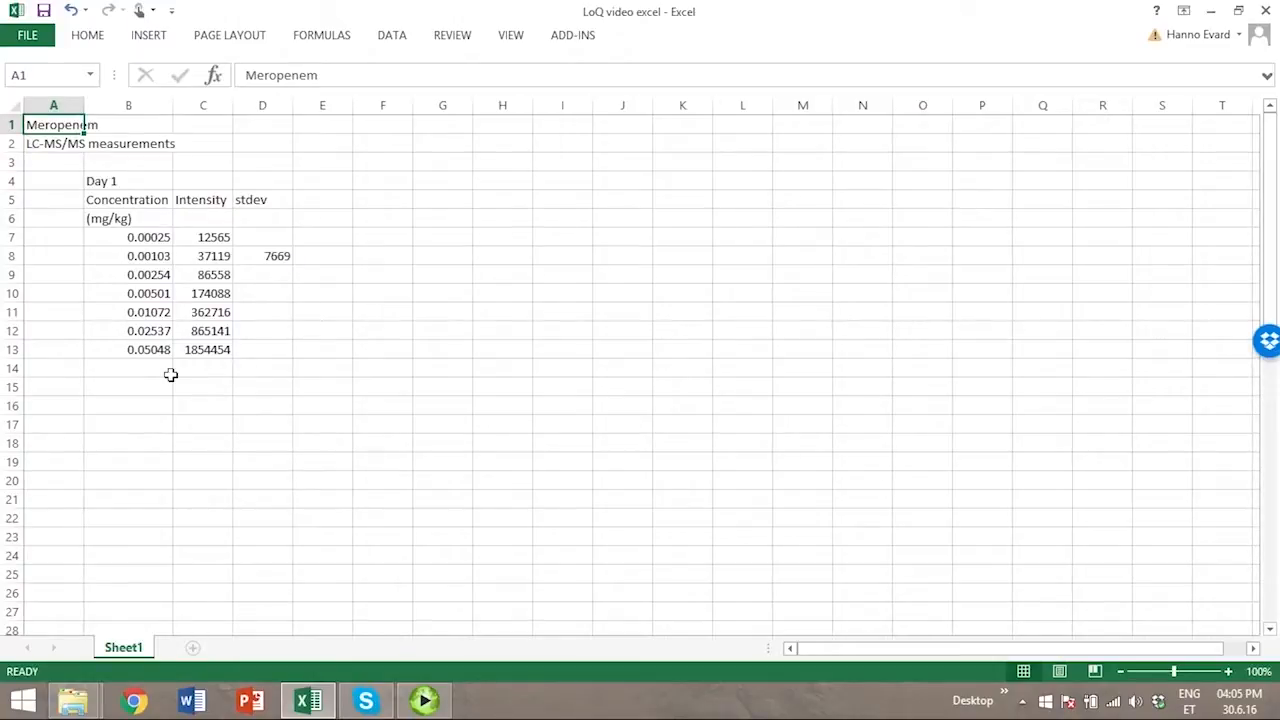
pyautogui.moveTo(138, 392)
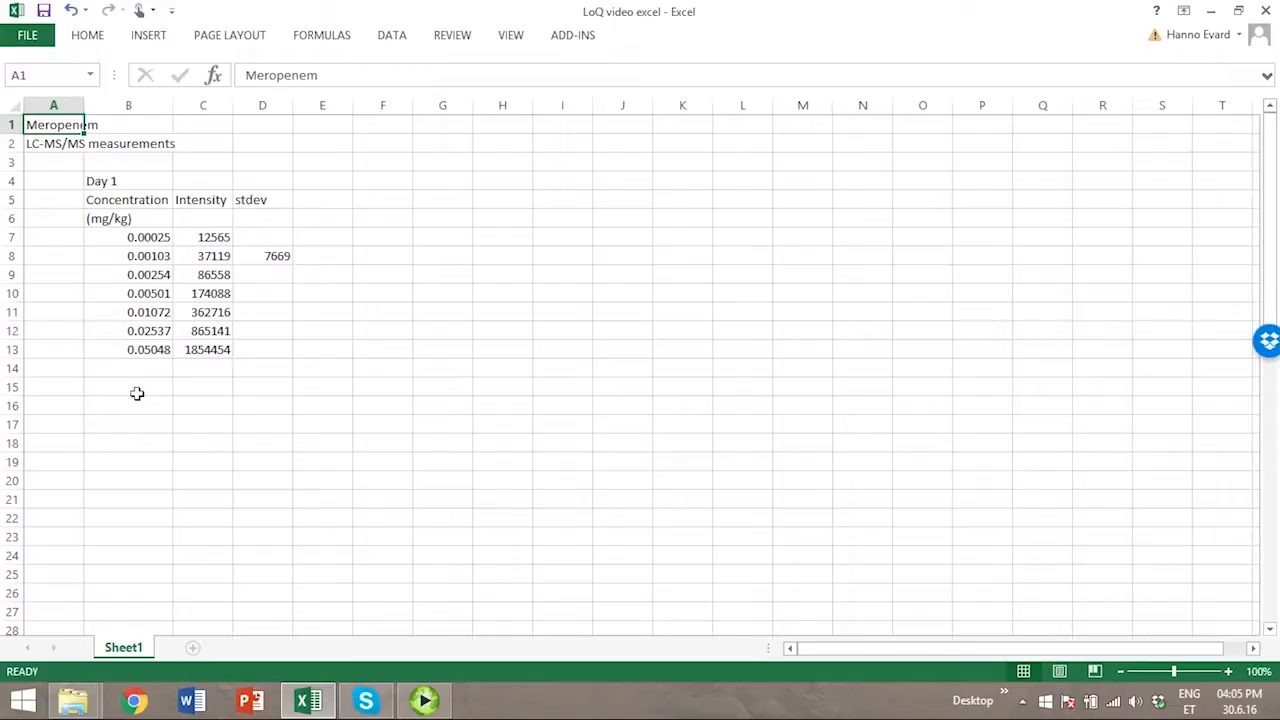
# Insert an empty scatter chart below the calibration data
pyautogui.click(128, 388)
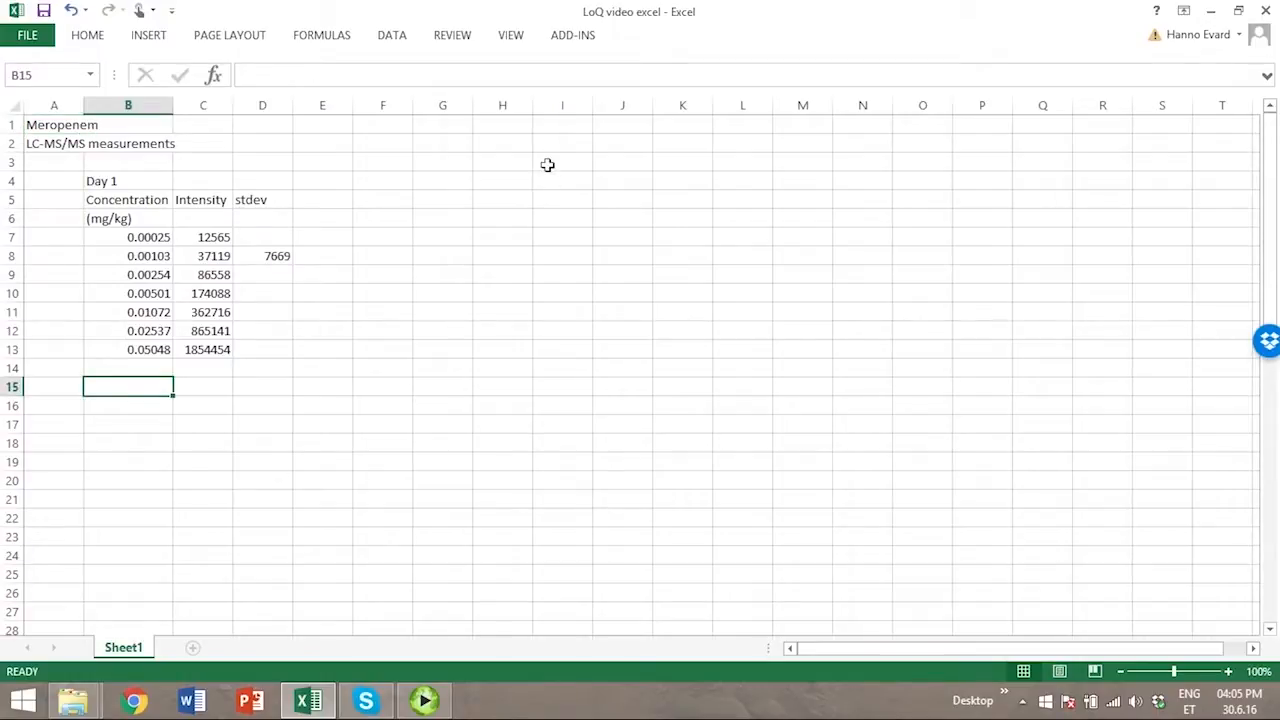
pyautogui.click(148, 34)
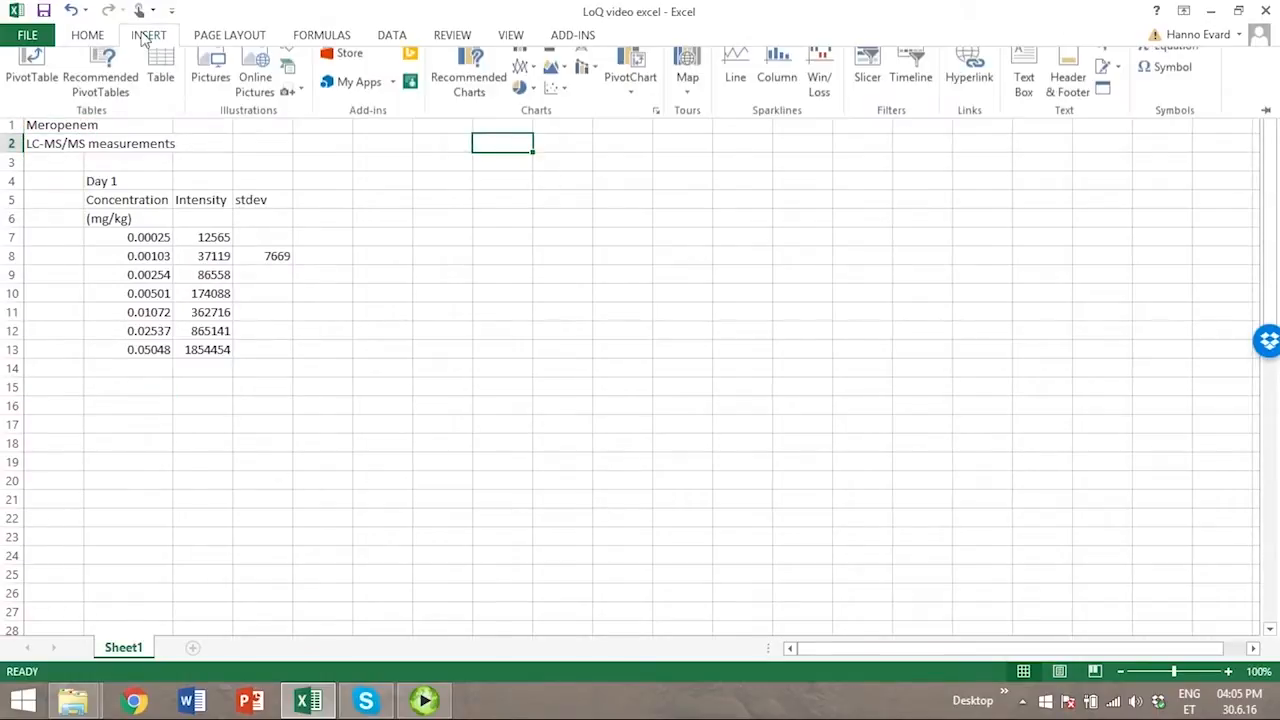
pyautogui.click(556, 104)
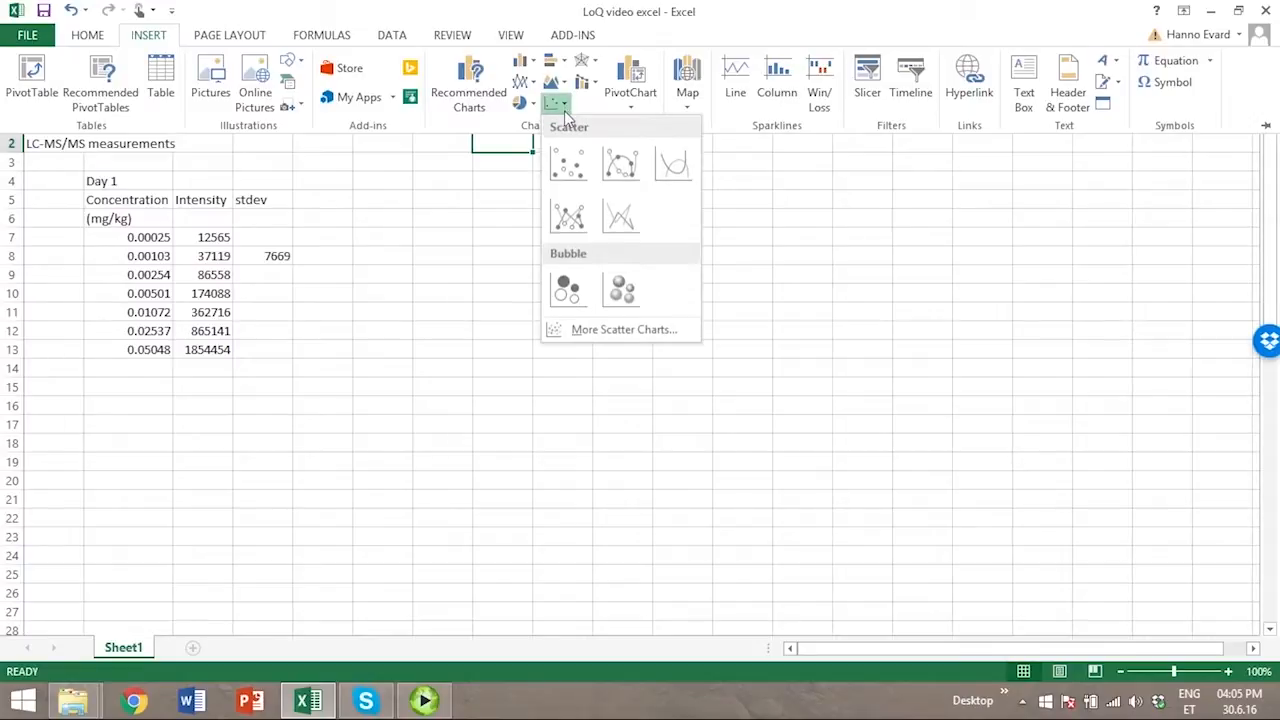
pyautogui.click(568, 164)
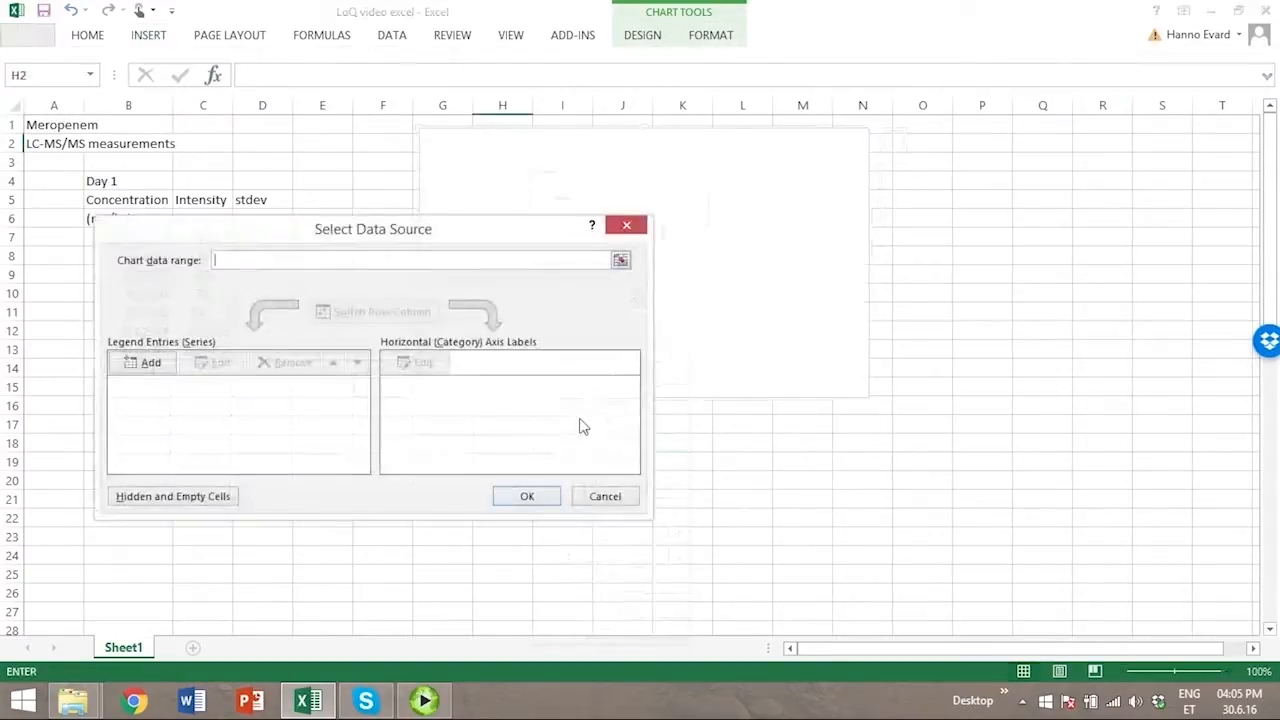
# Plot intensities C7:C13 against concentrations B7:B13 and add a linear trendline
pyautogui.click(144, 362)
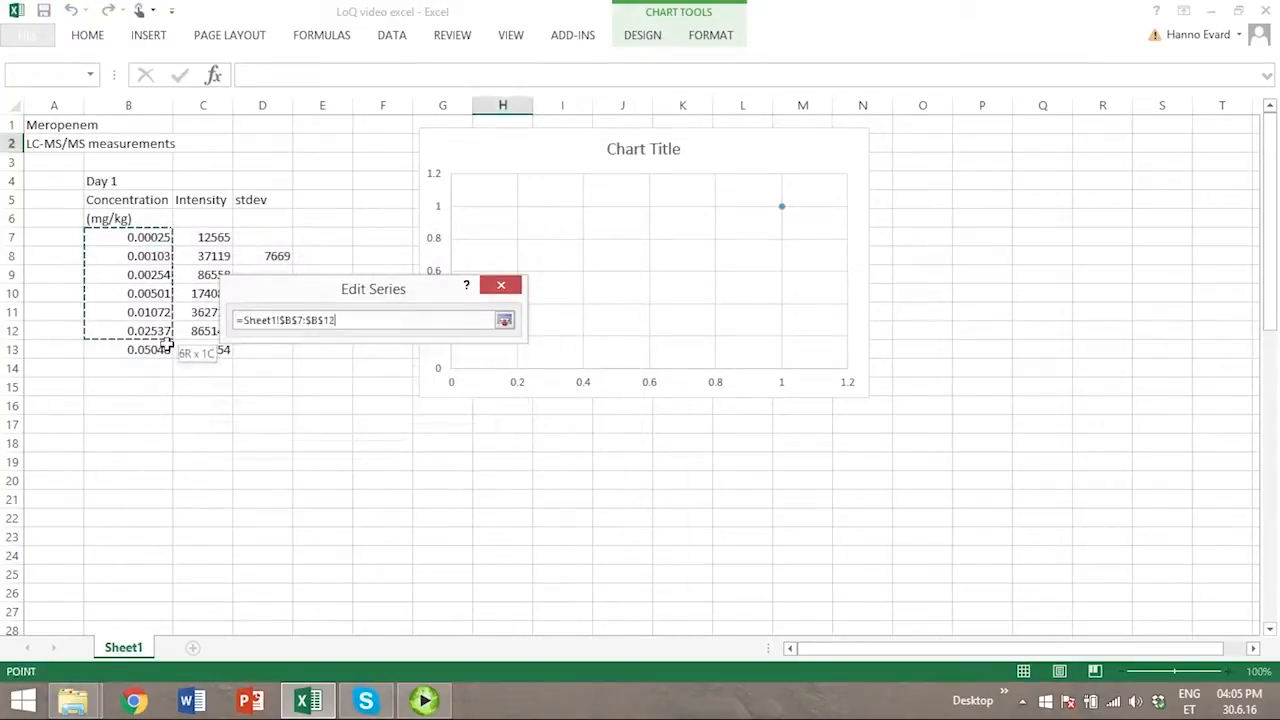
pyautogui.click(504, 320)
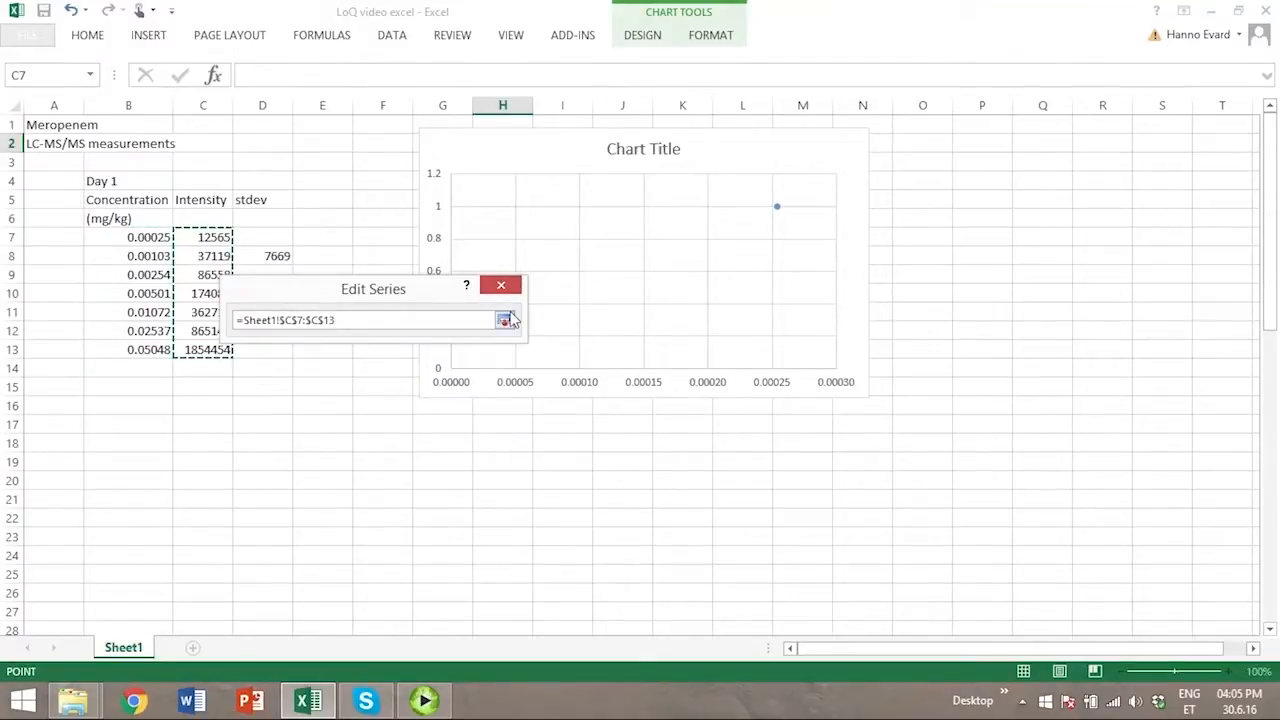
pyautogui.click(504, 320)
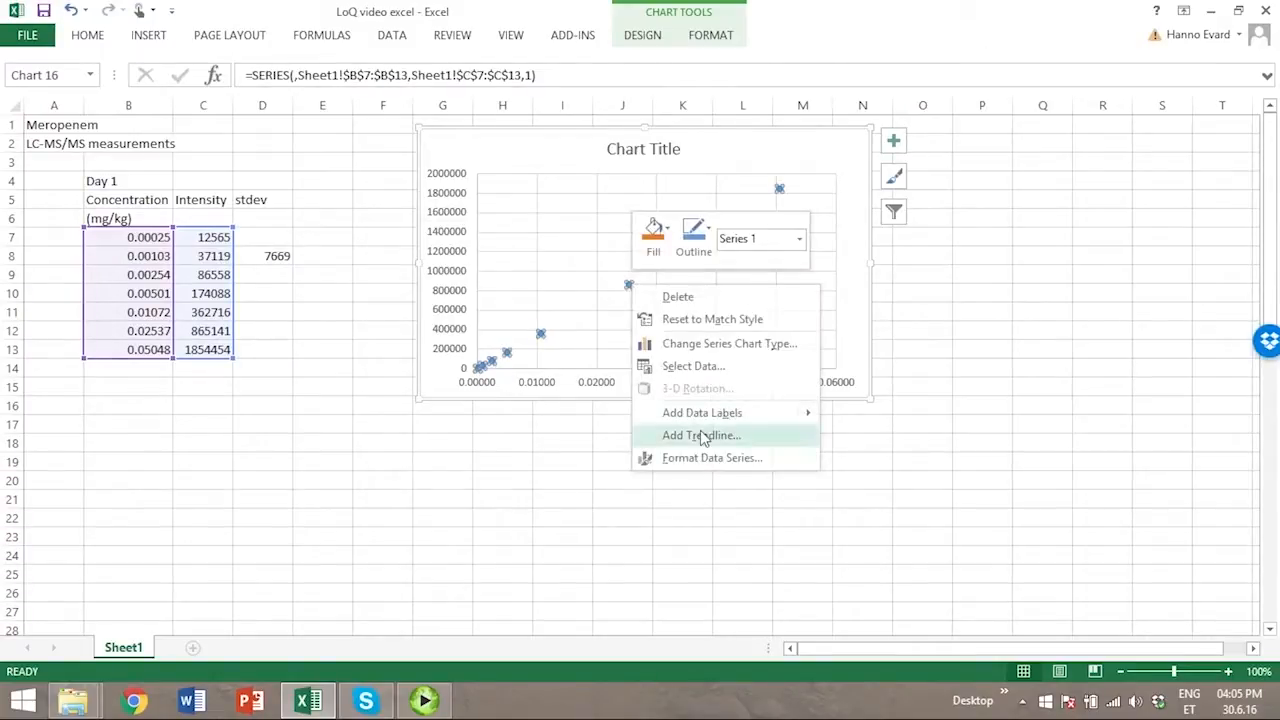
pyautogui.click(700, 436)
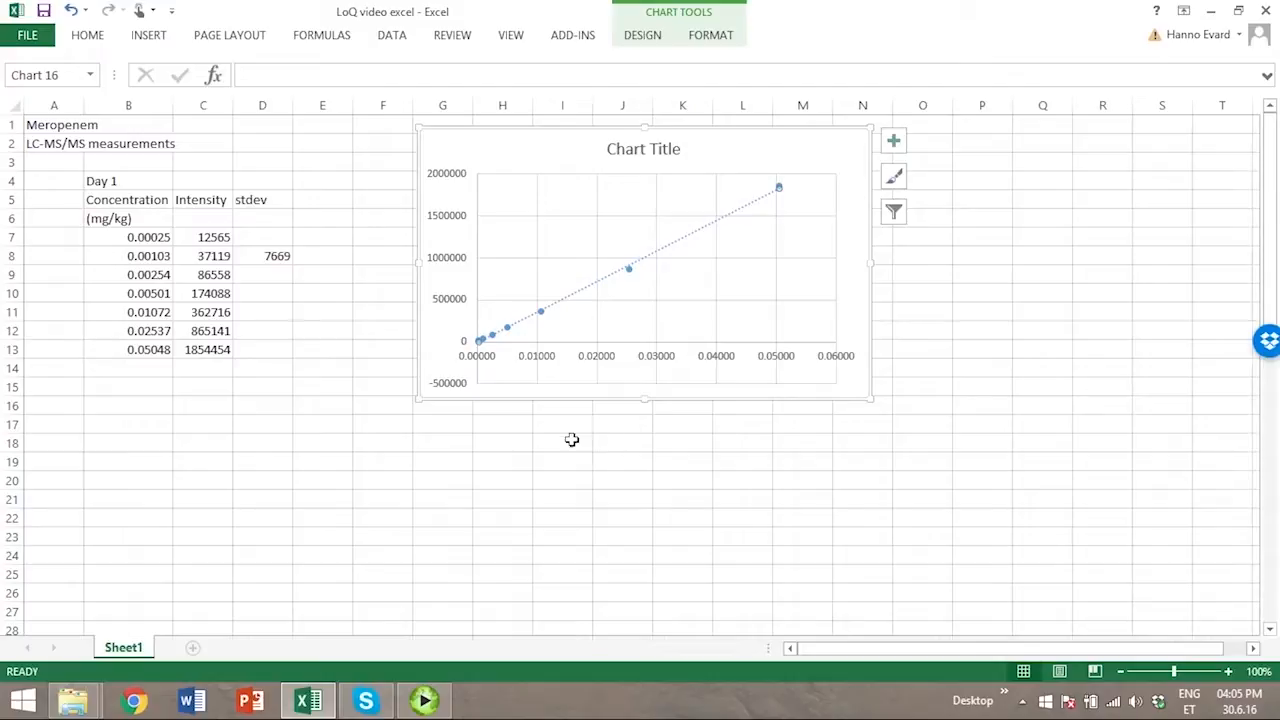
pyautogui.click(562, 424)
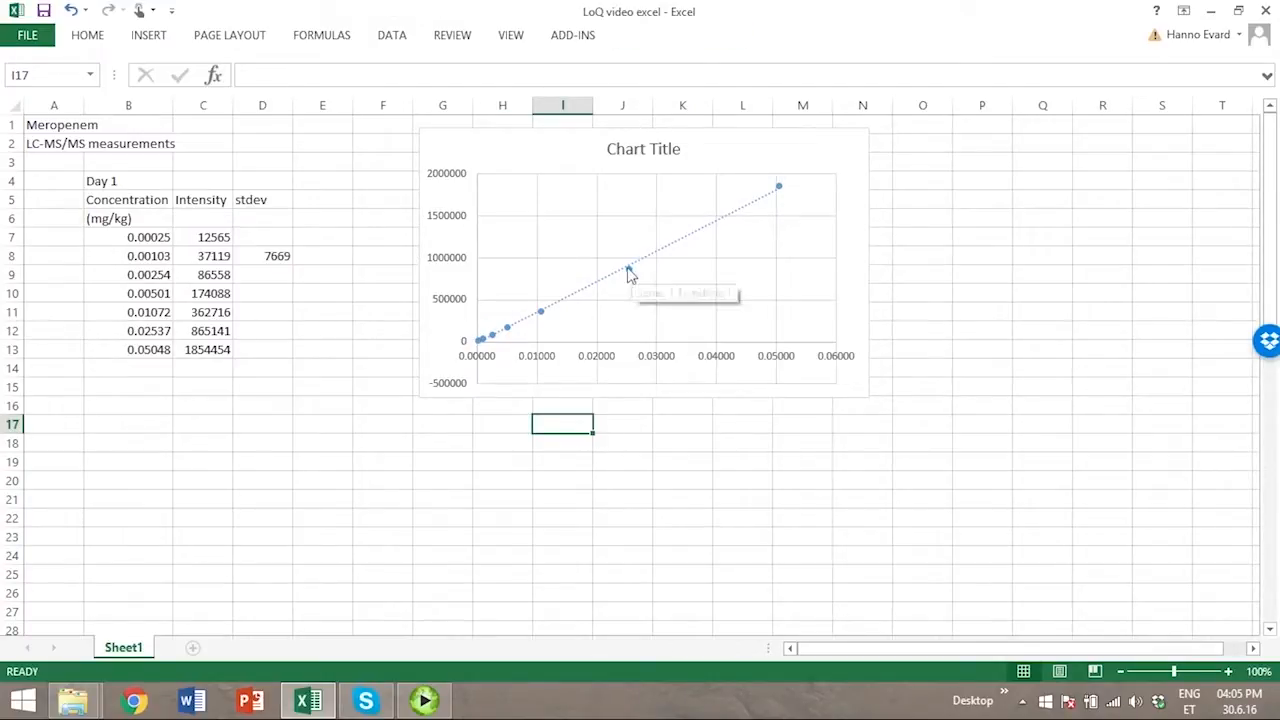
pyautogui.moveTo(456, 418)
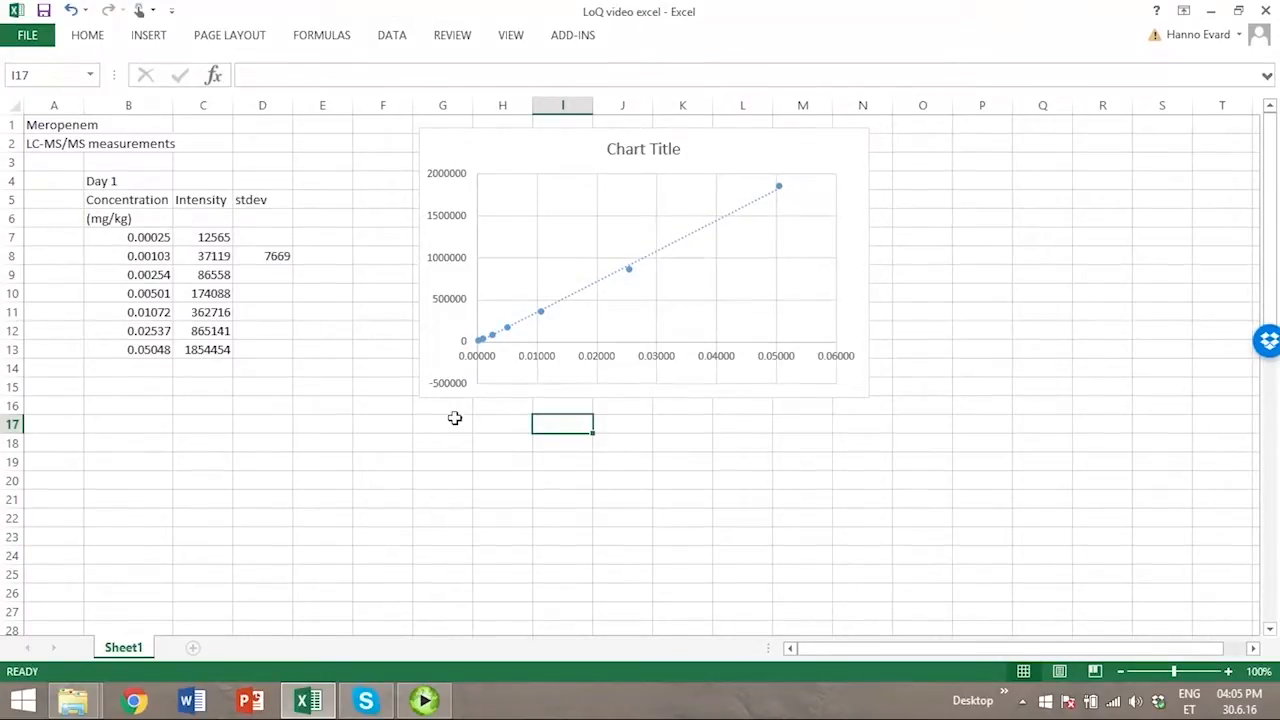
pyautogui.moveTo(460, 496)
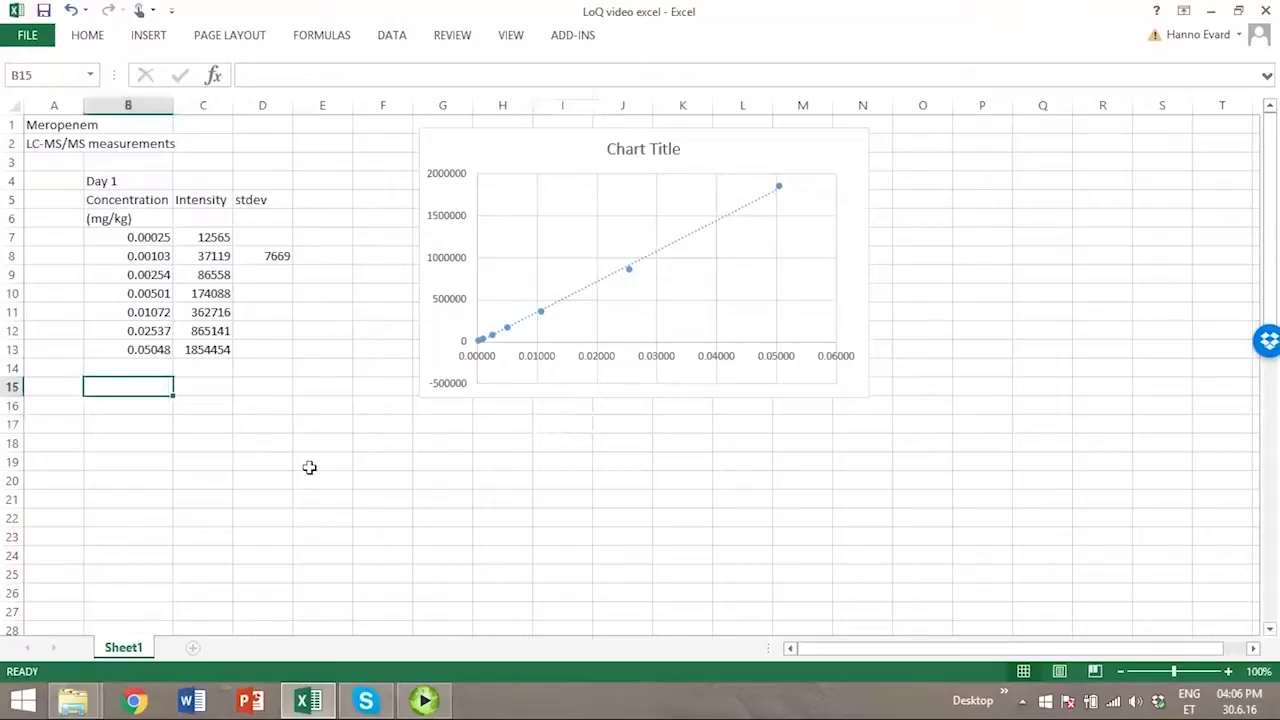
# Enter =LINEST(C7:C13,B7:B13,1,1) as a 3-by-2 array under a Linest heading
pyautogui.write('Linest')
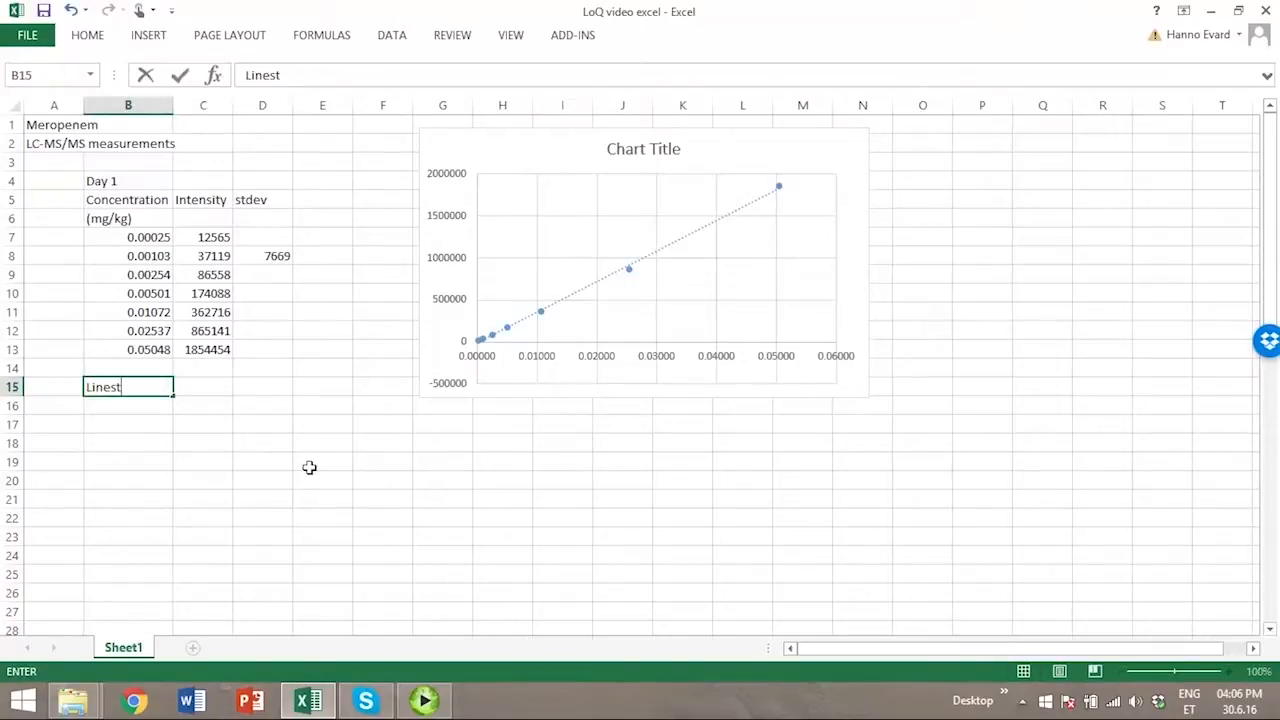
pyautogui.write('=l')
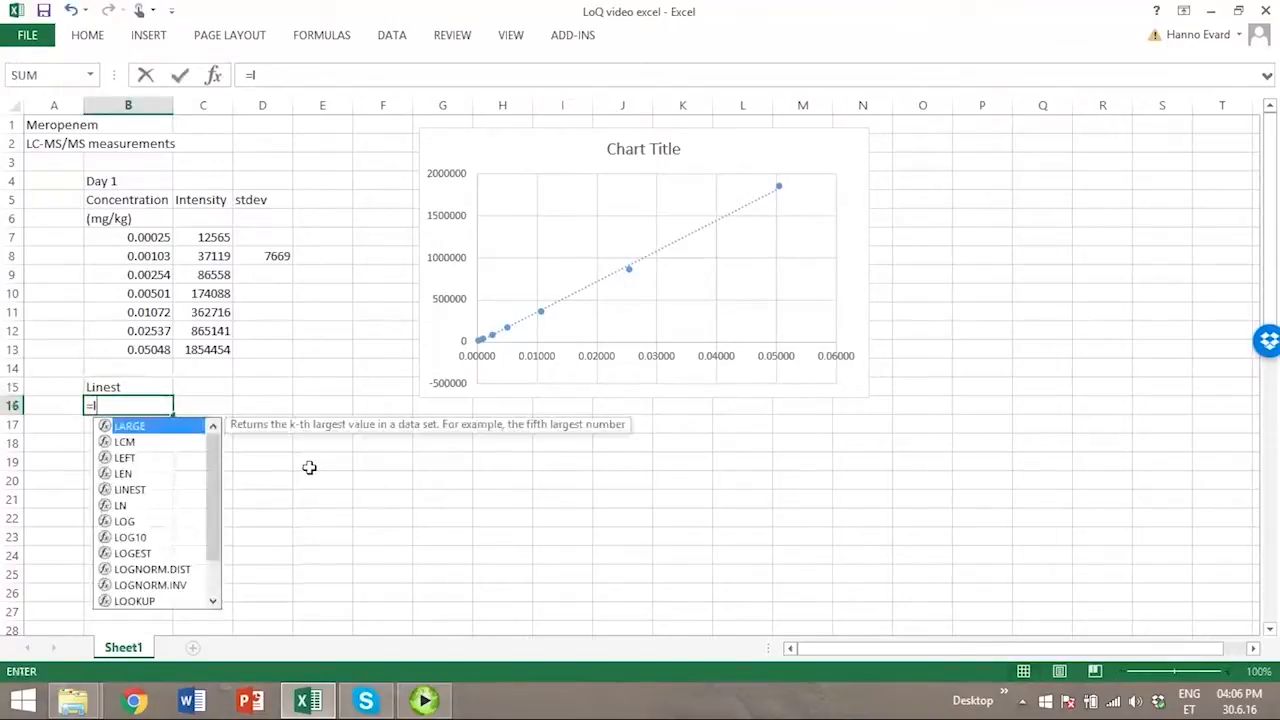
pyautogui.write('linest(')
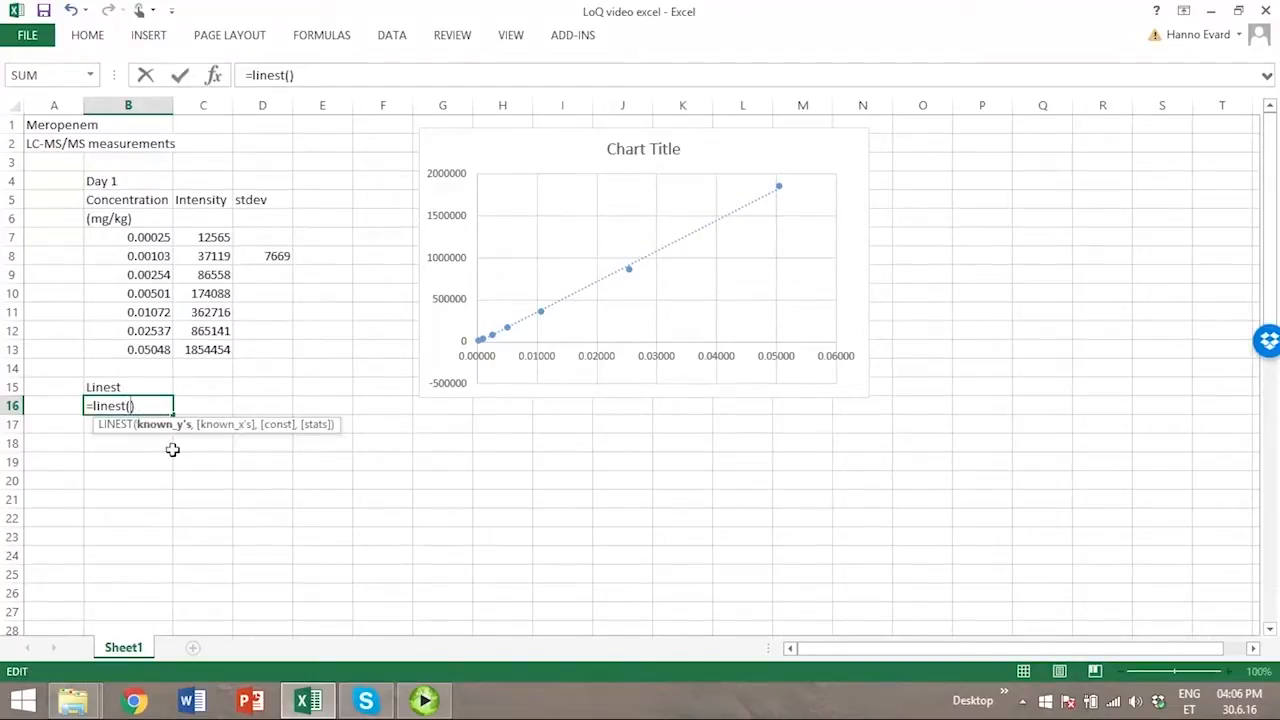
pyautogui.moveTo(204, 372)
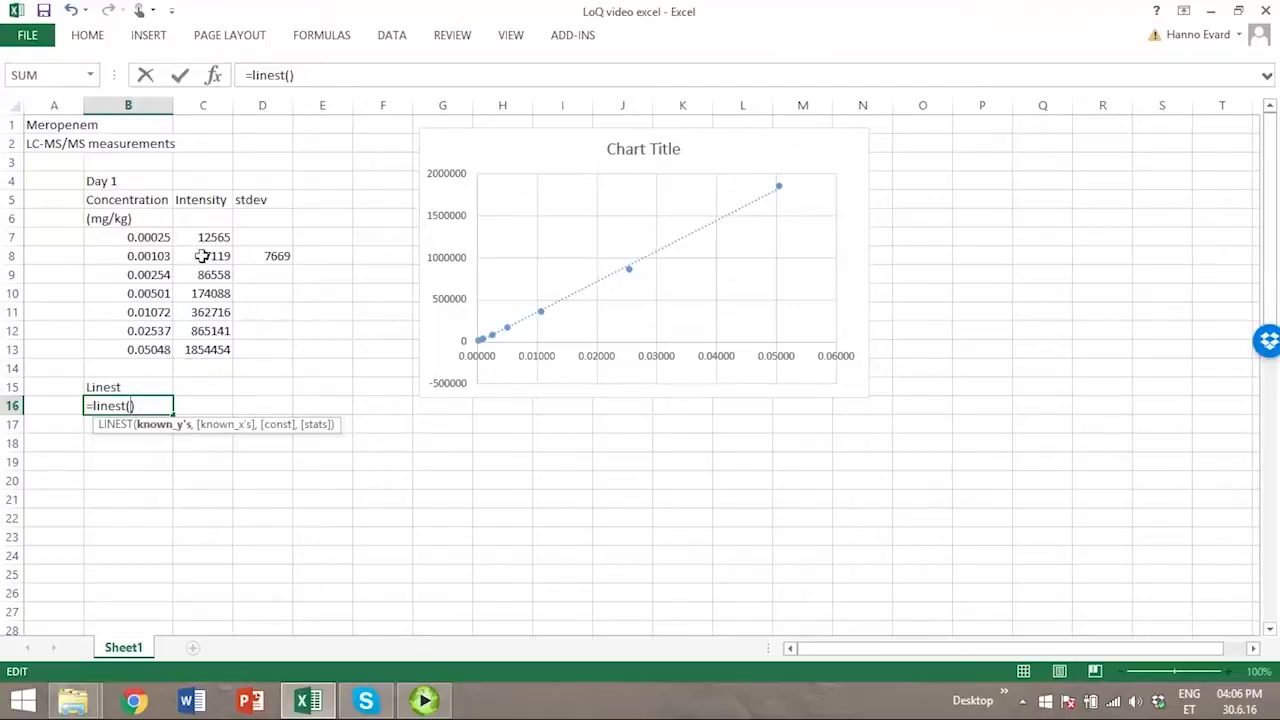
pyautogui.moveTo(204, 236); pyautogui.dragTo(204, 348)
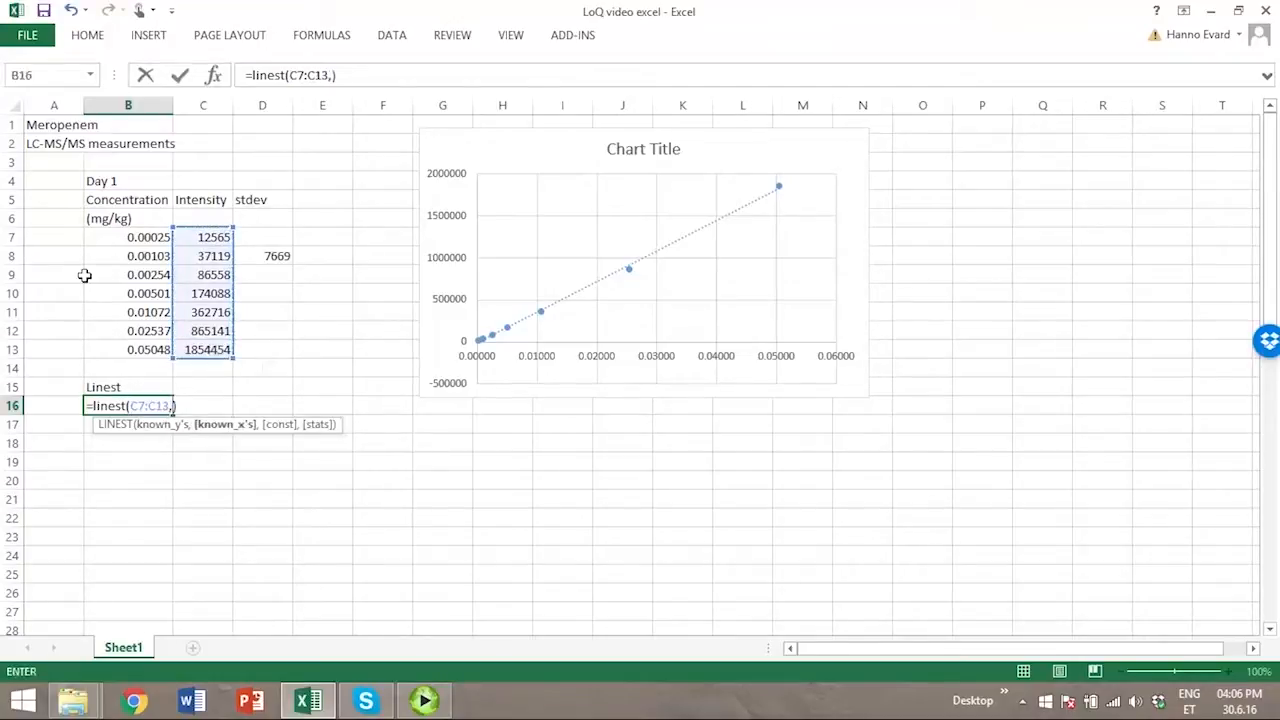
pyautogui.moveTo(128, 236); pyautogui.dragTo(128, 348)
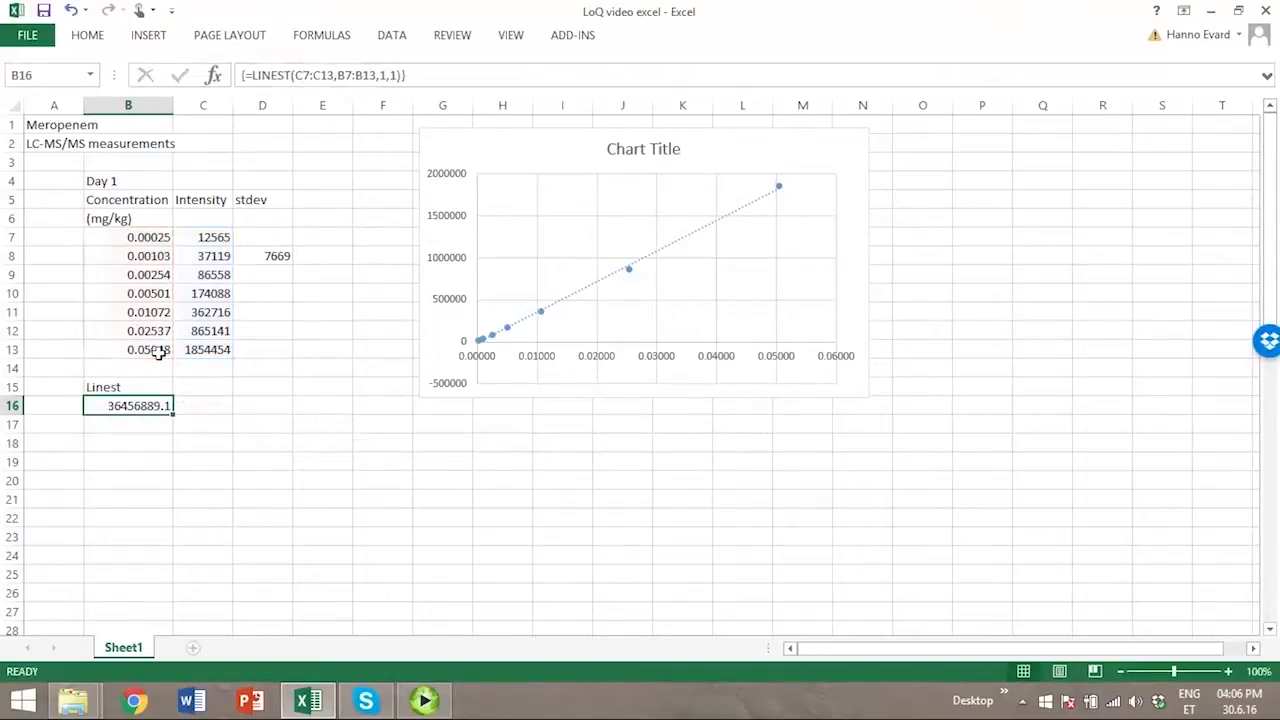
pyautogui.moveTo(128, 404); pyautogui.dragTo(204, 444)
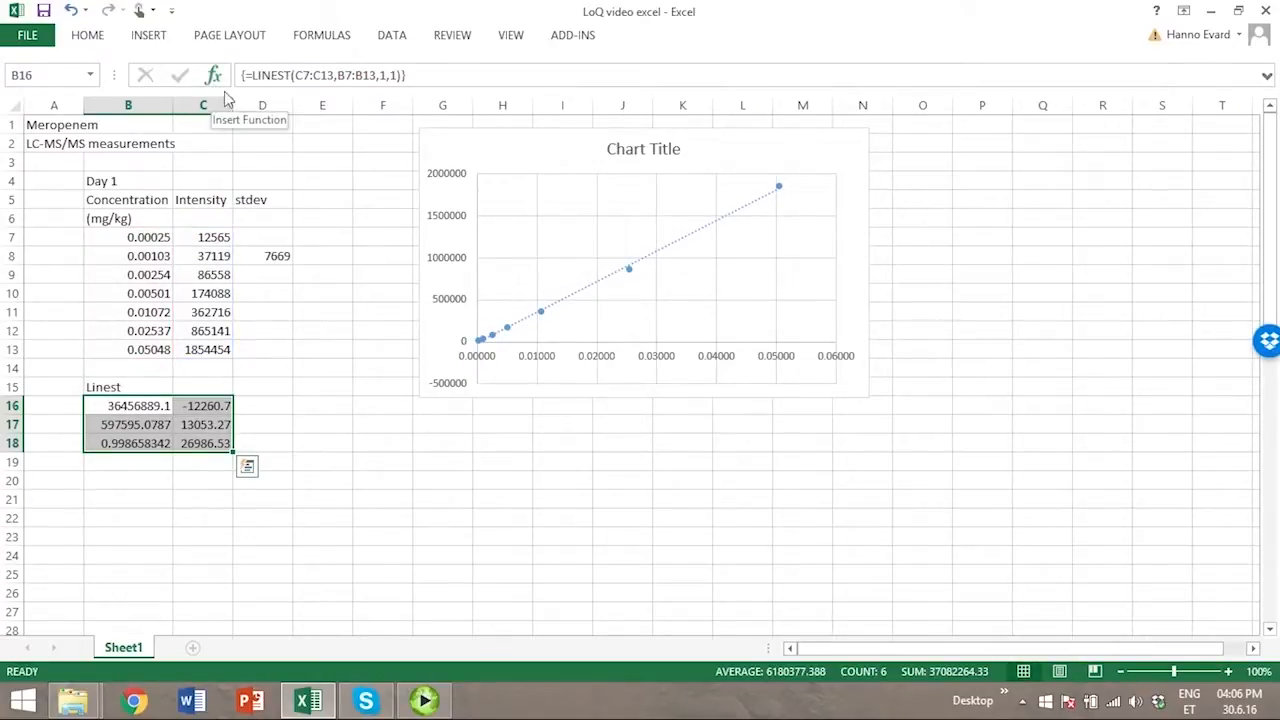
# Add Residuals =C7-(B7*$B$16+$C$16) and fill it down through row 13
pyautogui.write('R')
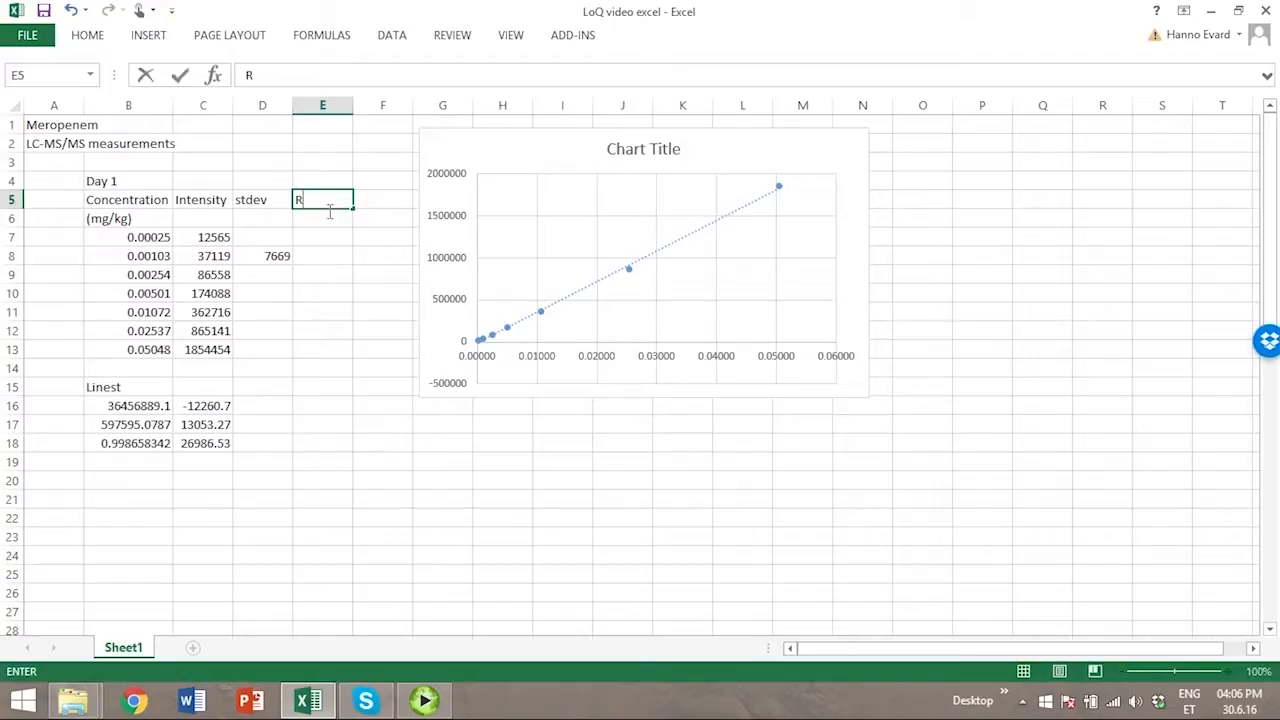
pyautogui.write('esiduals')
pyautogui.click(322, 236)
pyautogui.write('=')
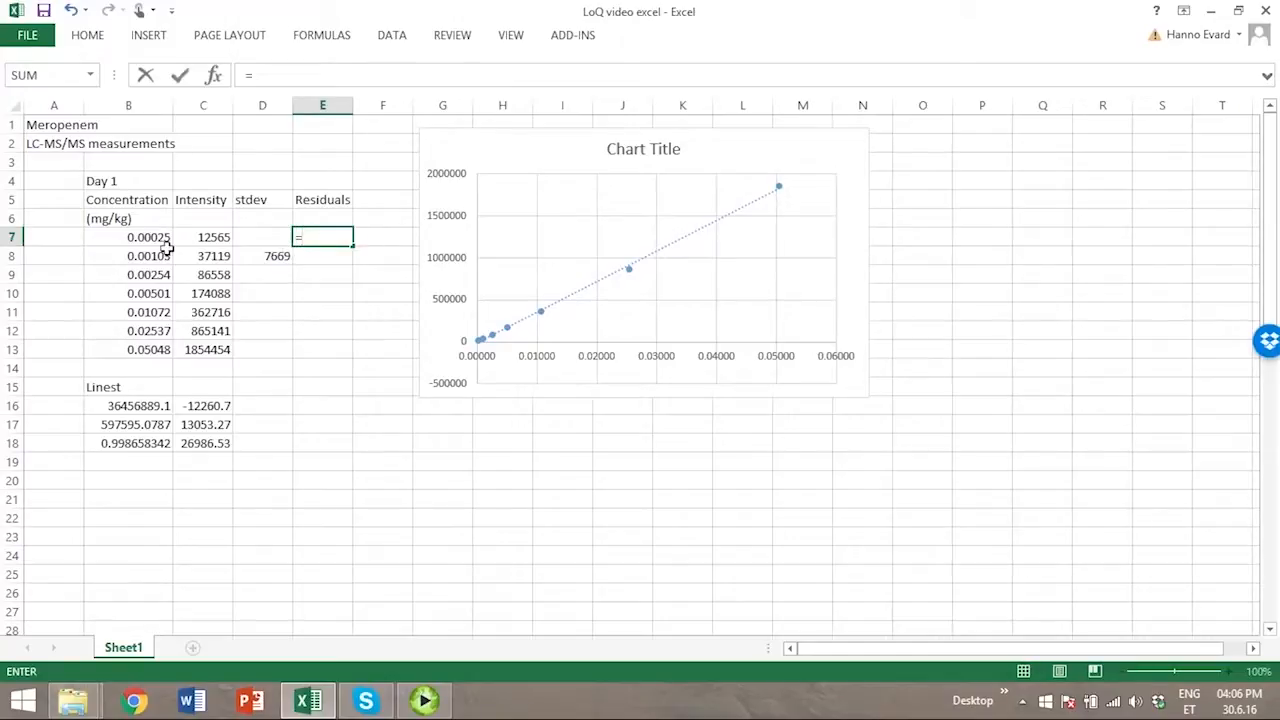
pyautogui.click(204, 236)
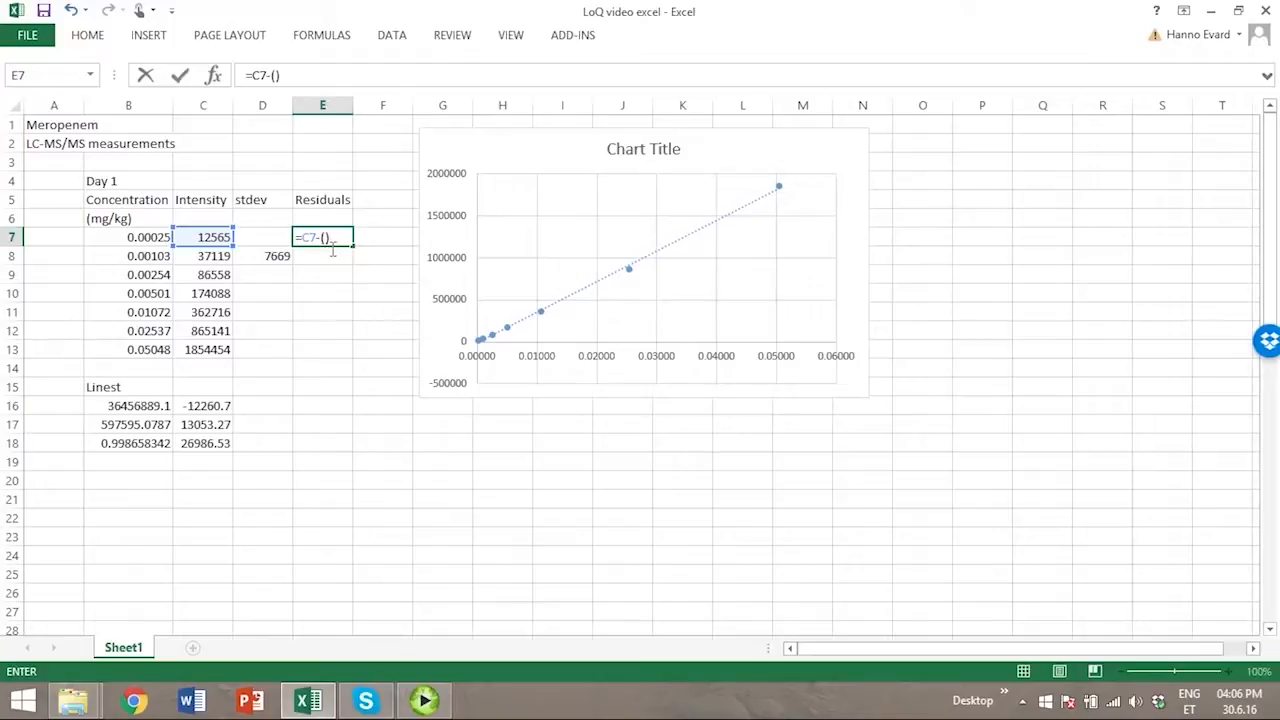
pyautogui.click(128, 236)
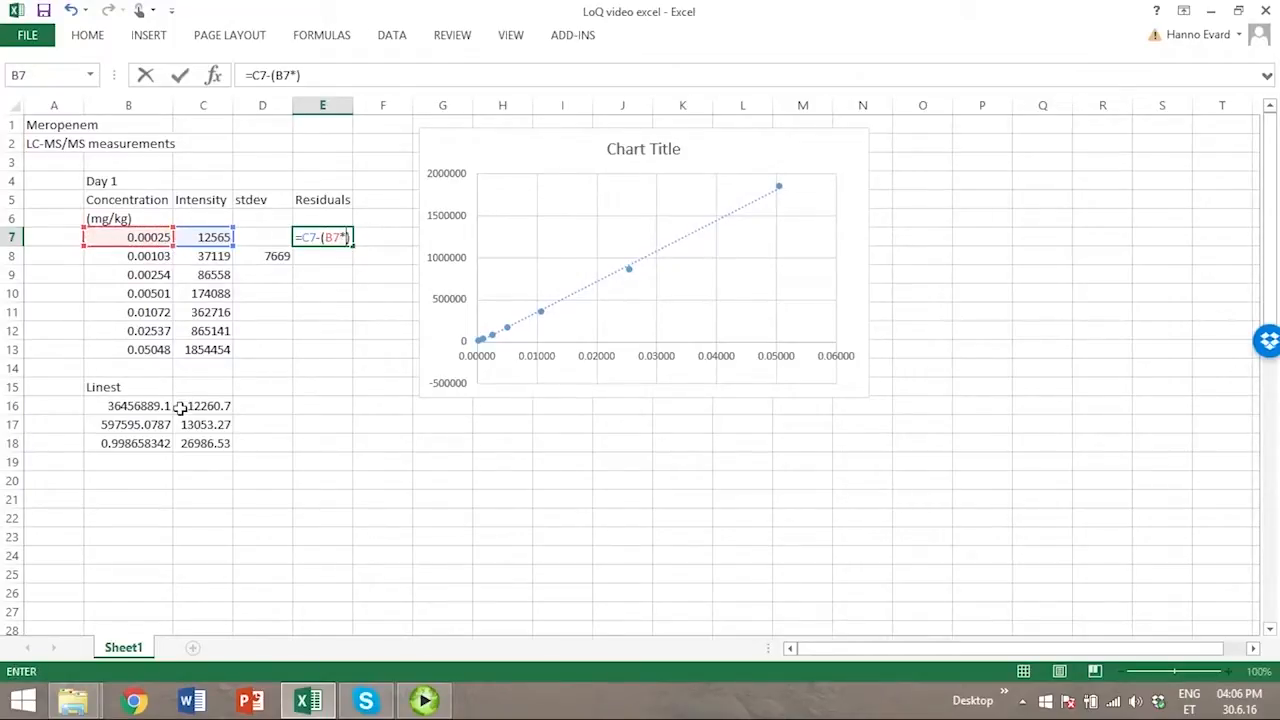
pyautogui.click(128, 404)
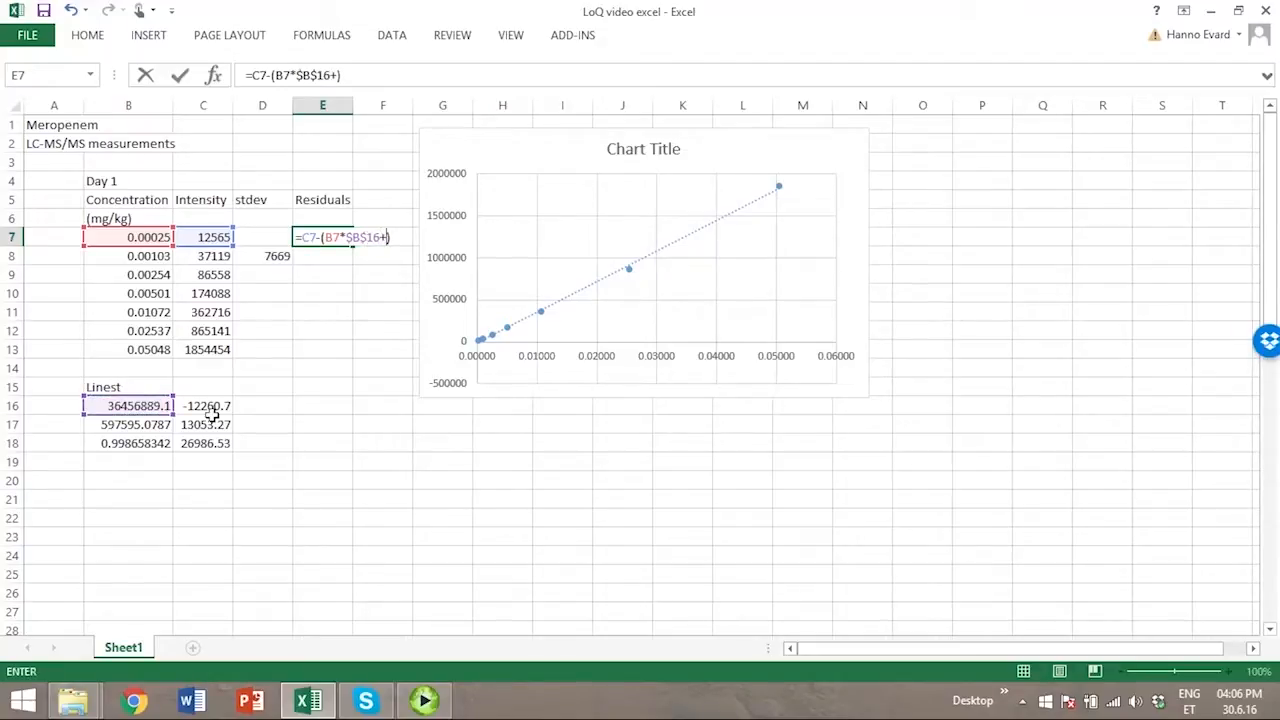
pyautogui.click(204, 404)
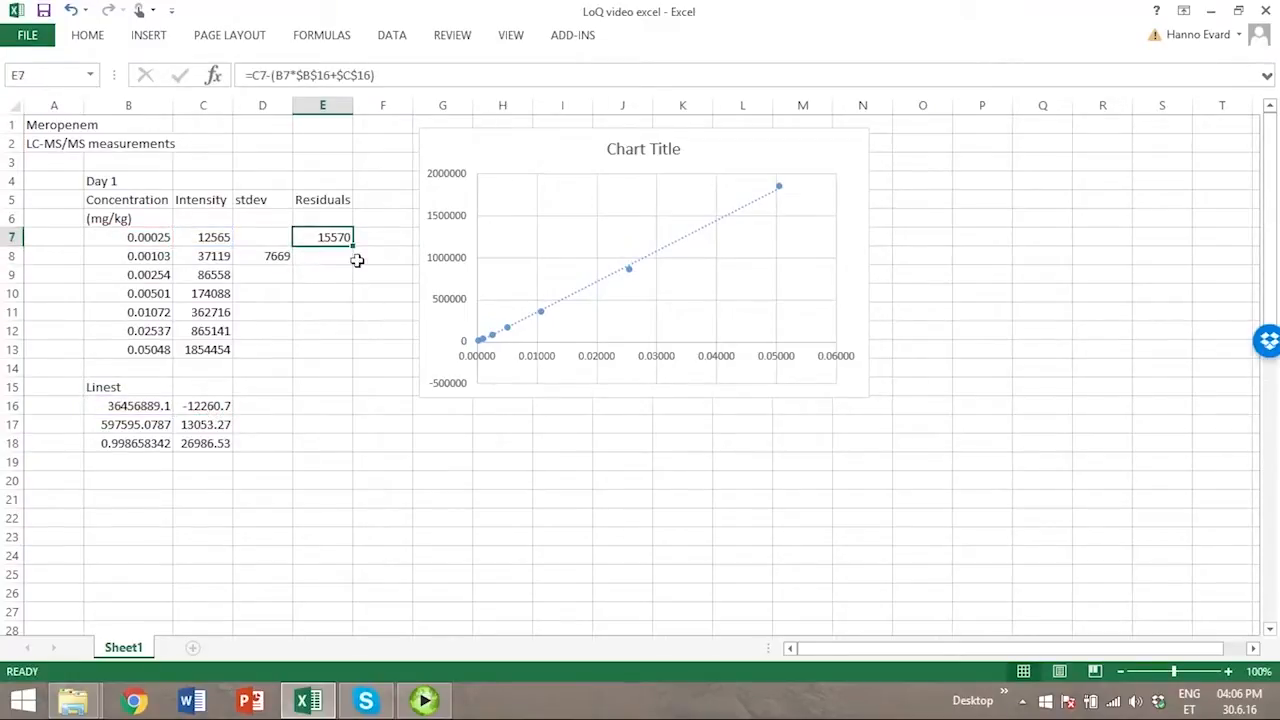
pyautogui.moveTo(322, 236); pyautogui.dragTo(322, 348)
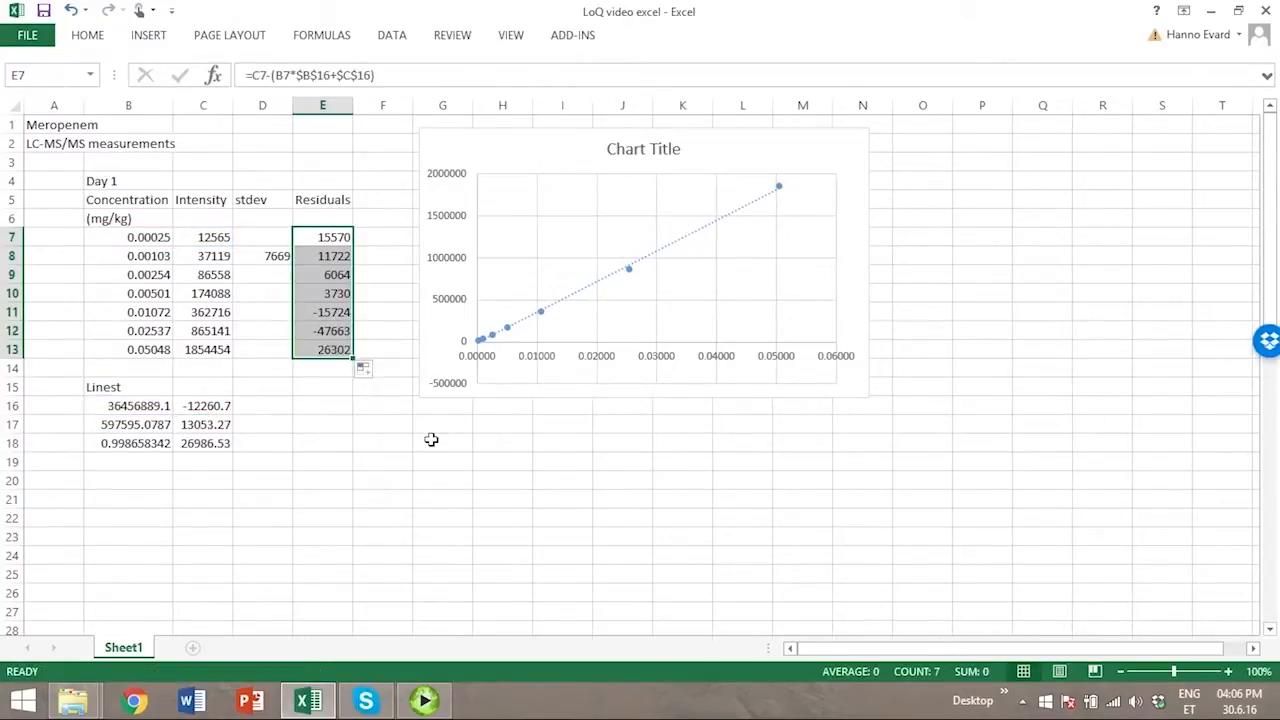
pyautogui.click(148, 34)
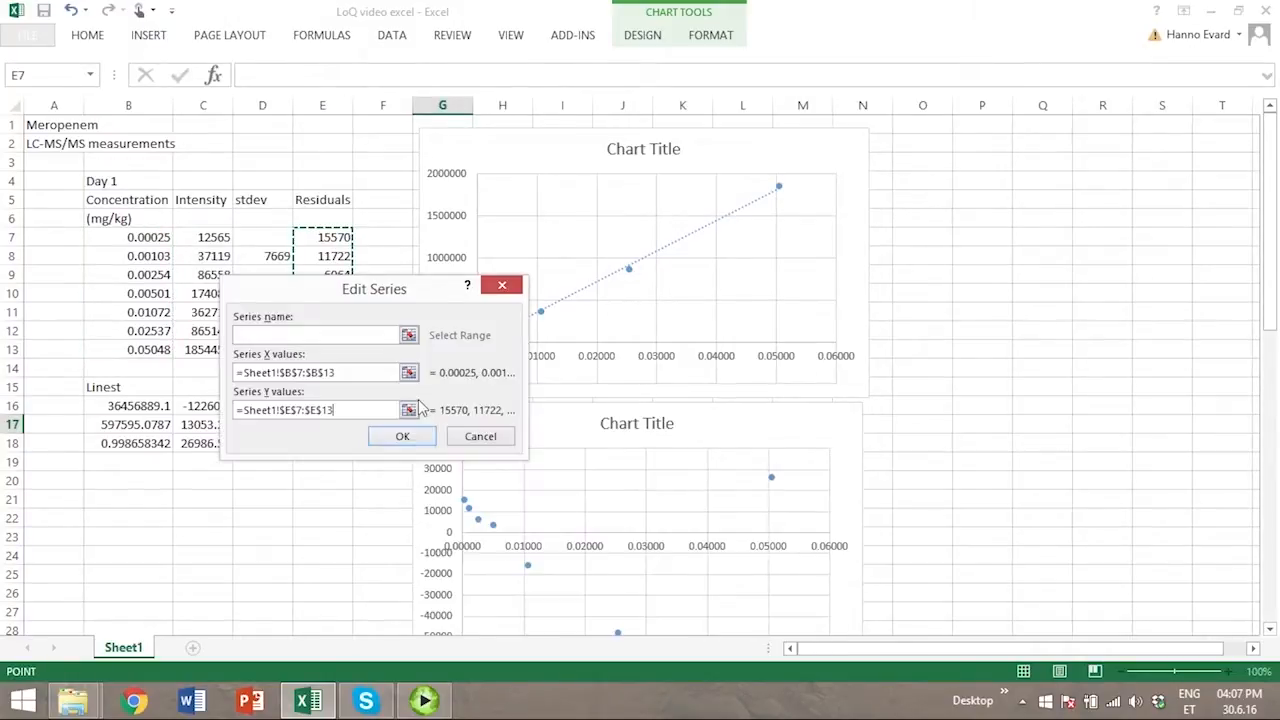
pyautogui.click(402, 436)
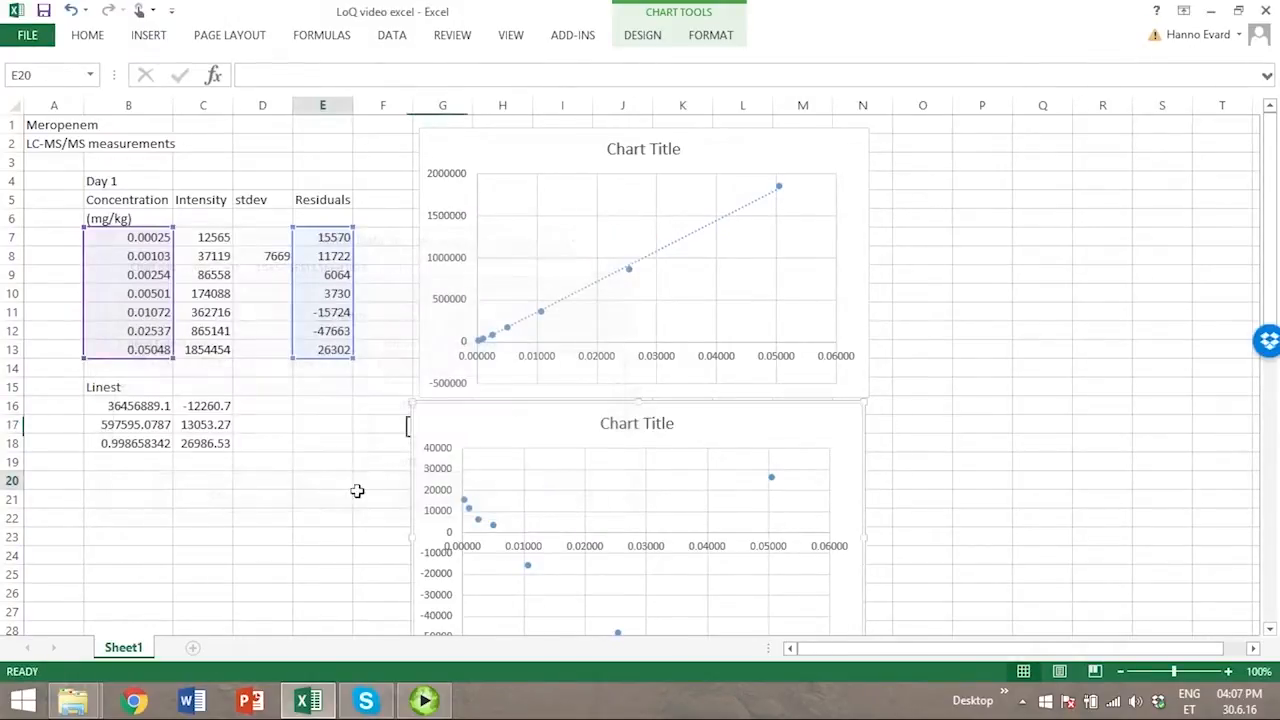
pyautogui.scroll(-3)
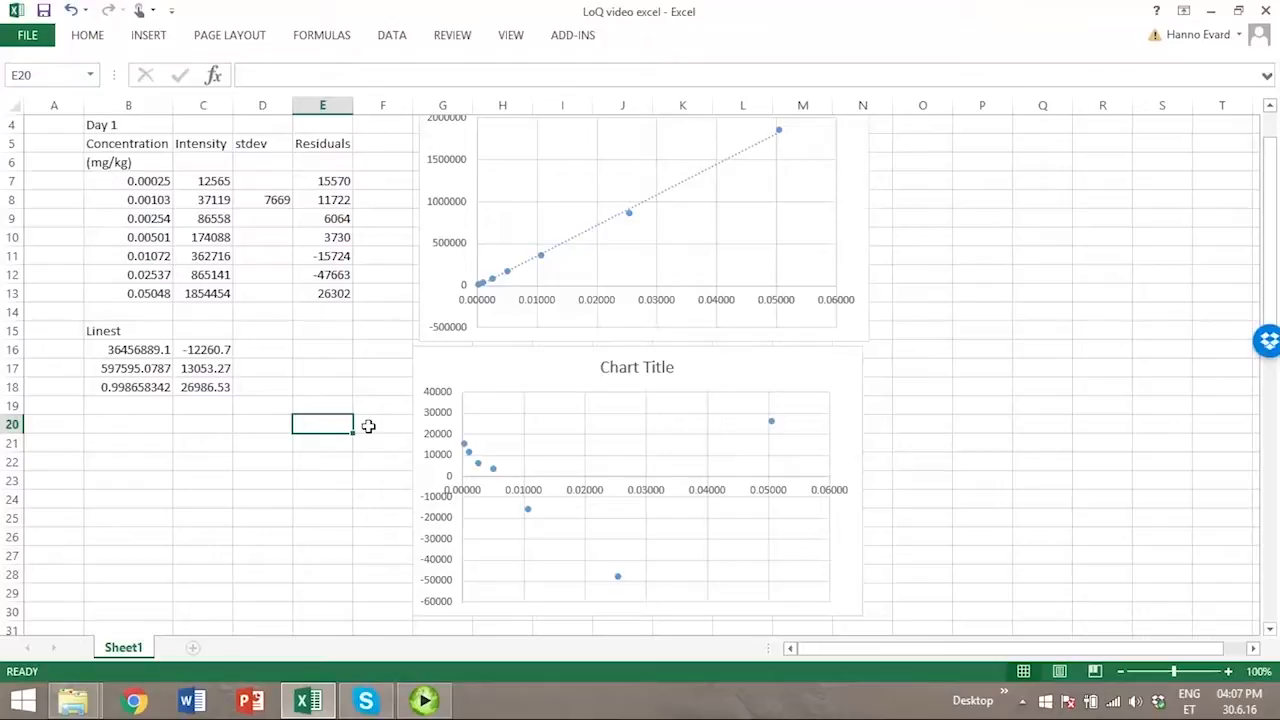
pyautogui.moveTo(428, 452)
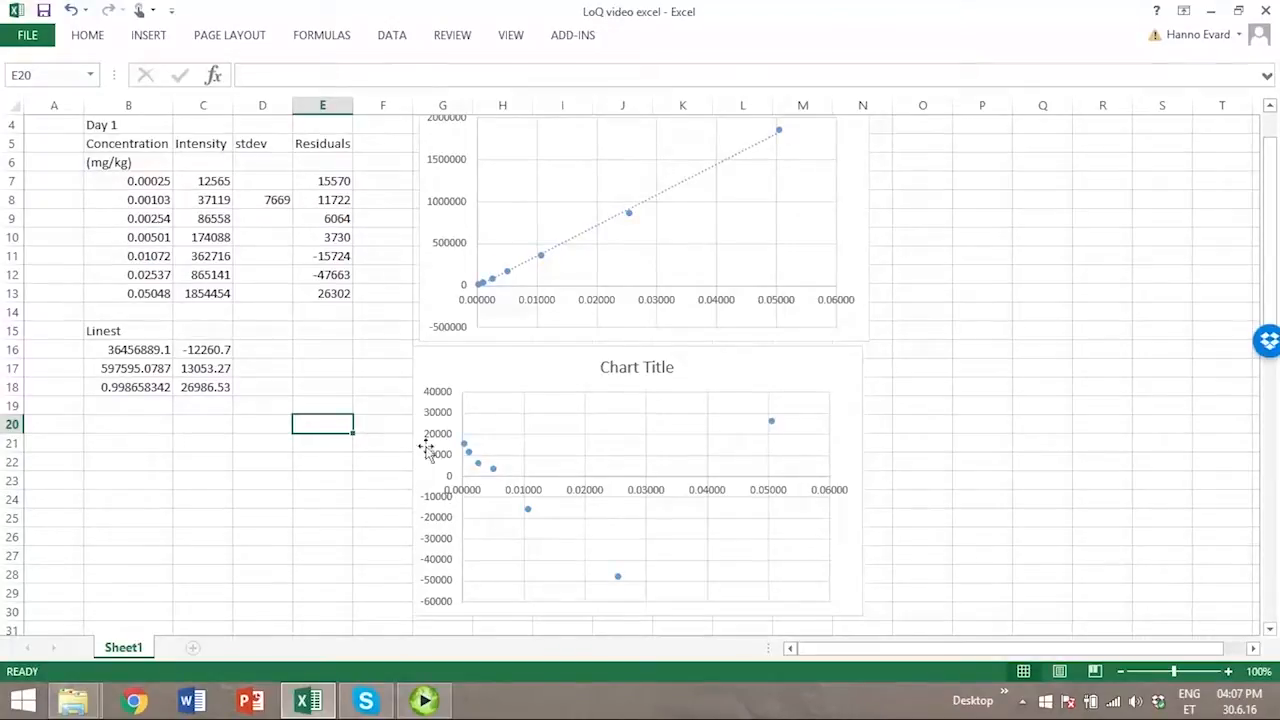
pyautogui.moveTo(780, 404)
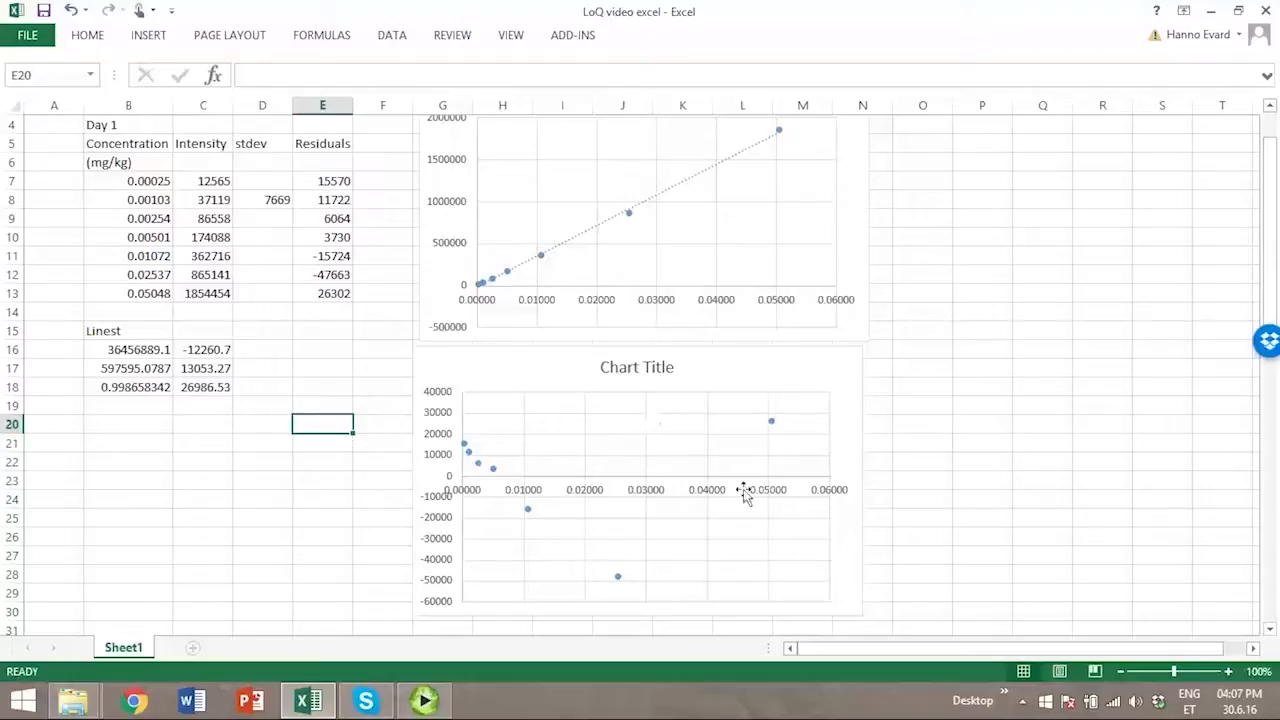
pyautogui.moveTo(772, 424)
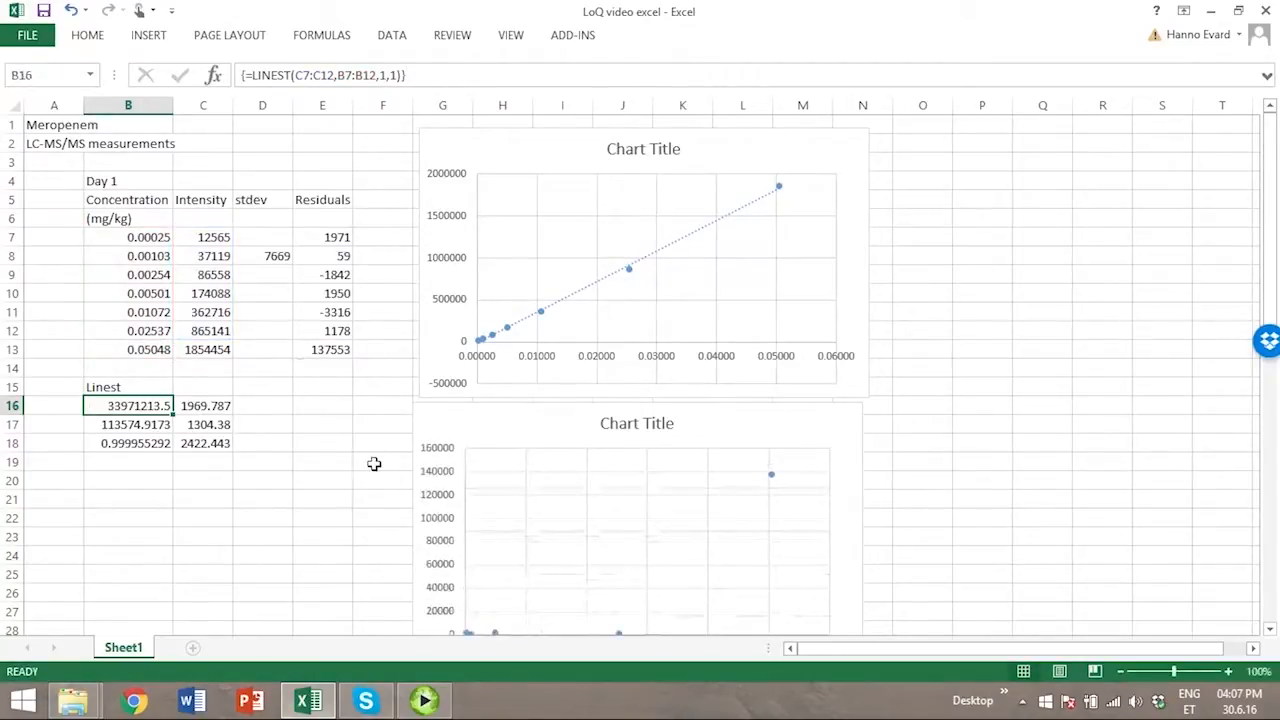
# Confirm the regression refitted on the first six standards, excluding the highest point
pyautogui.click(636, 540)
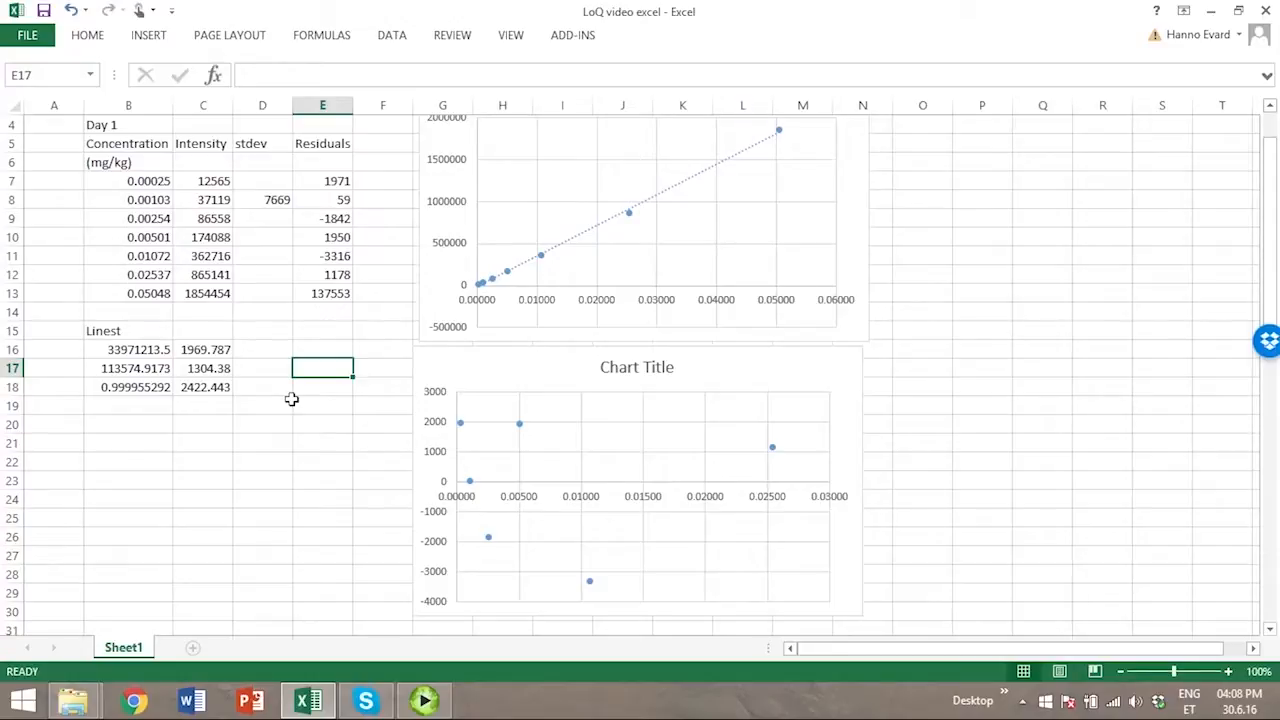
pyautogui.moveTo(474, 470)
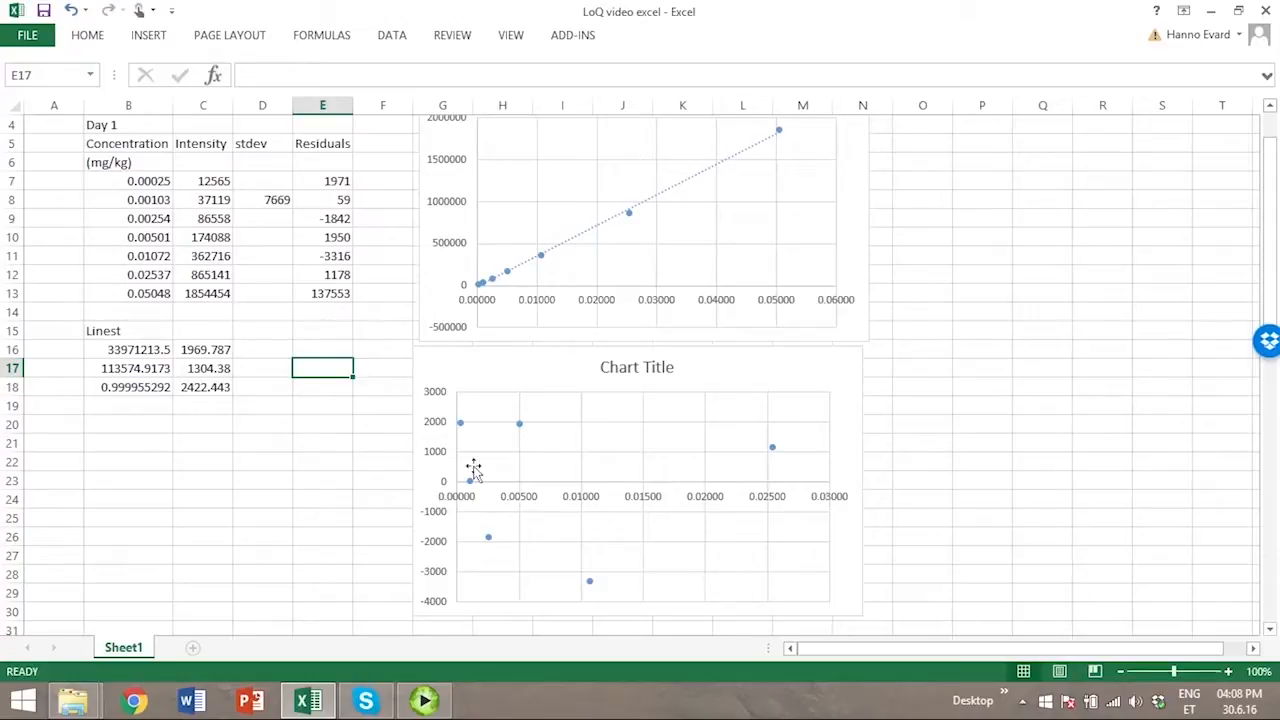
pyautogui.moveTo(460, 420)
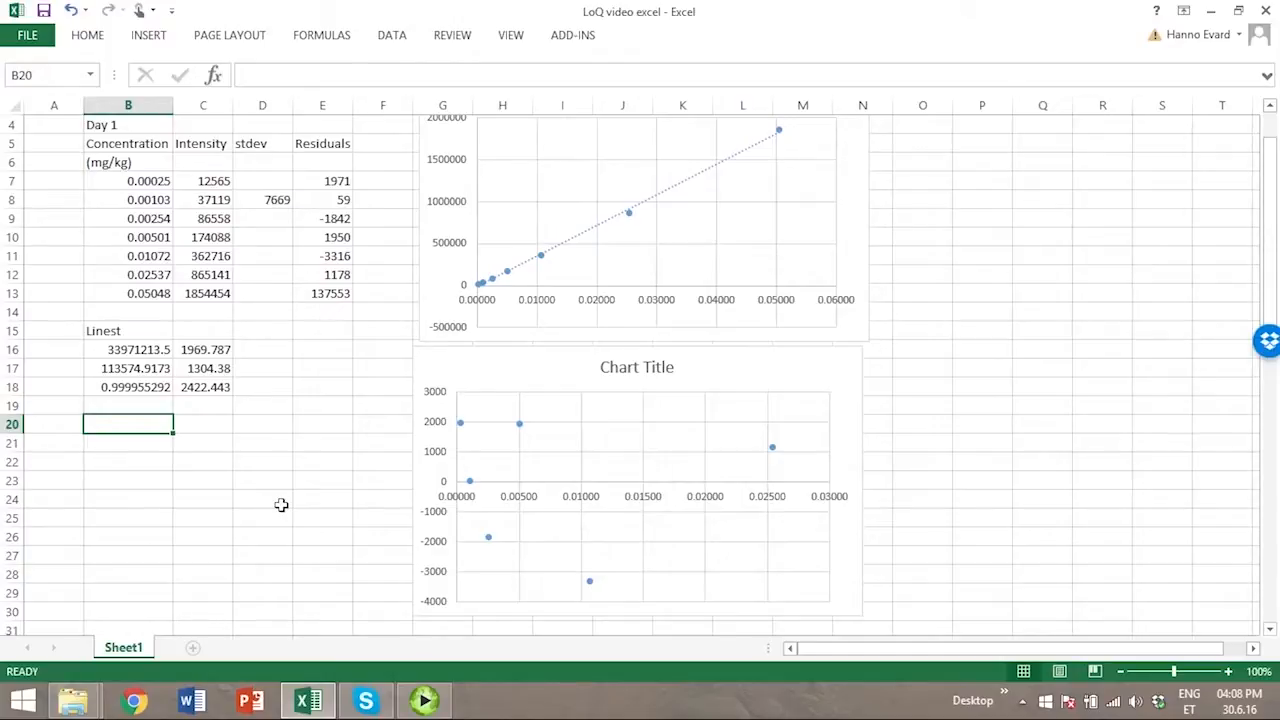
# Add LoQ = 10*C18/B16 in mg/kg, giving 0.000713
pyautogui.write('L')
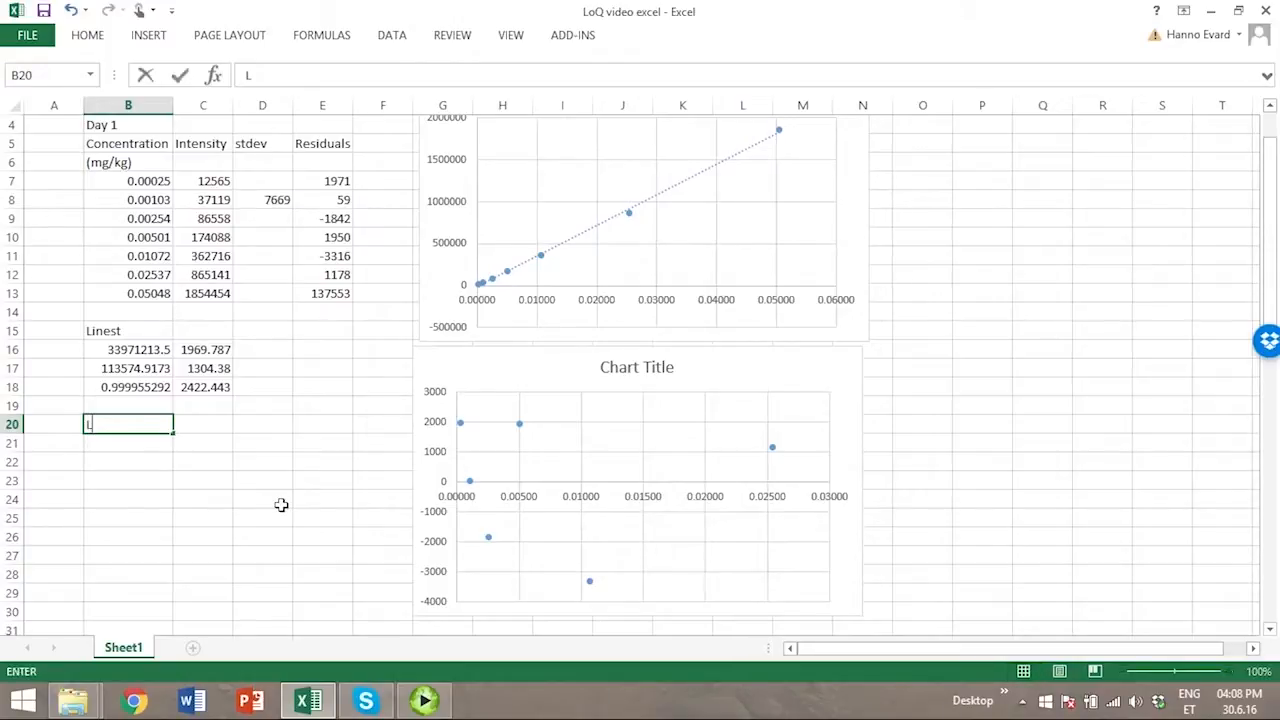
pyautogui.write('LoQ =')
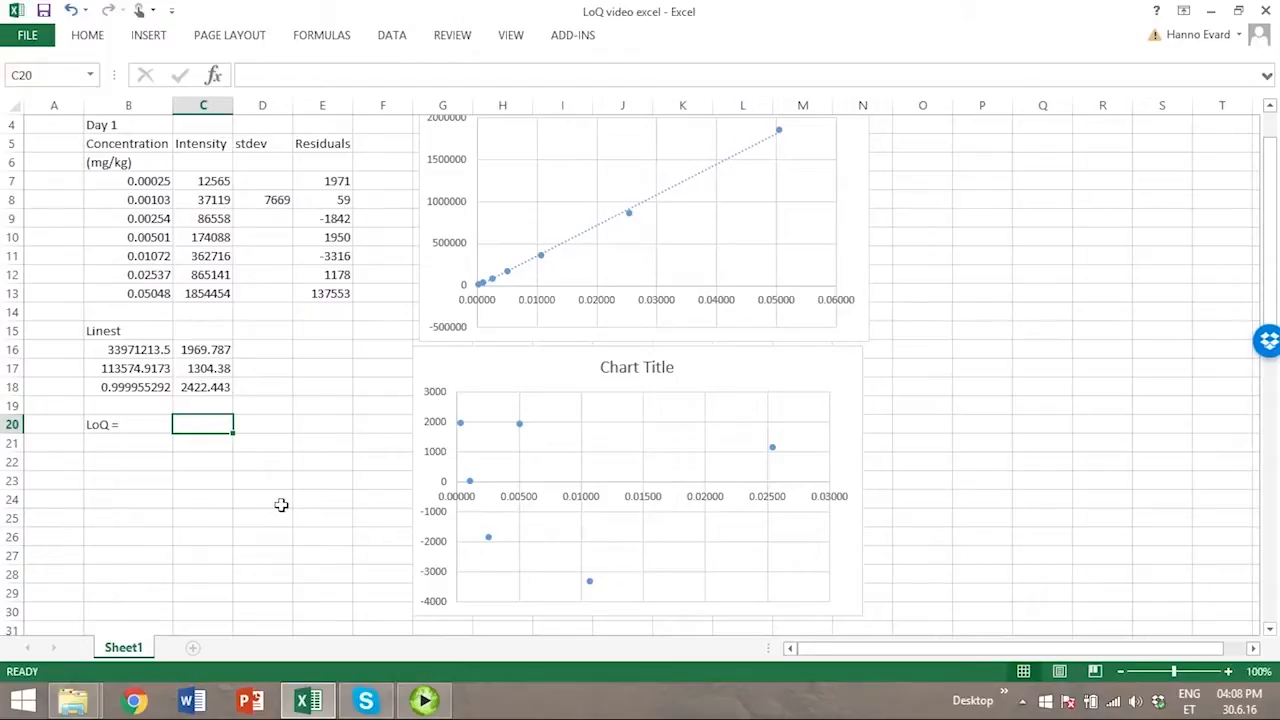
pyautogui.write('=10*')
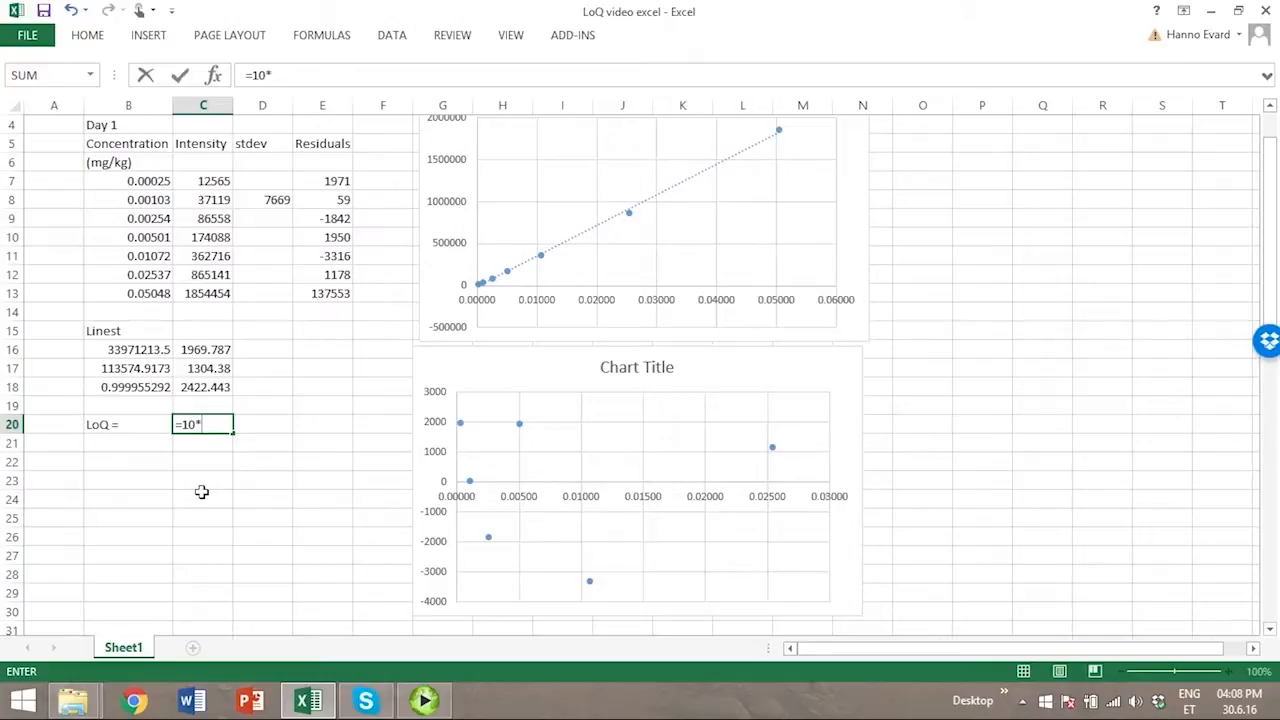
pyautogui.moveTo(208, 396)
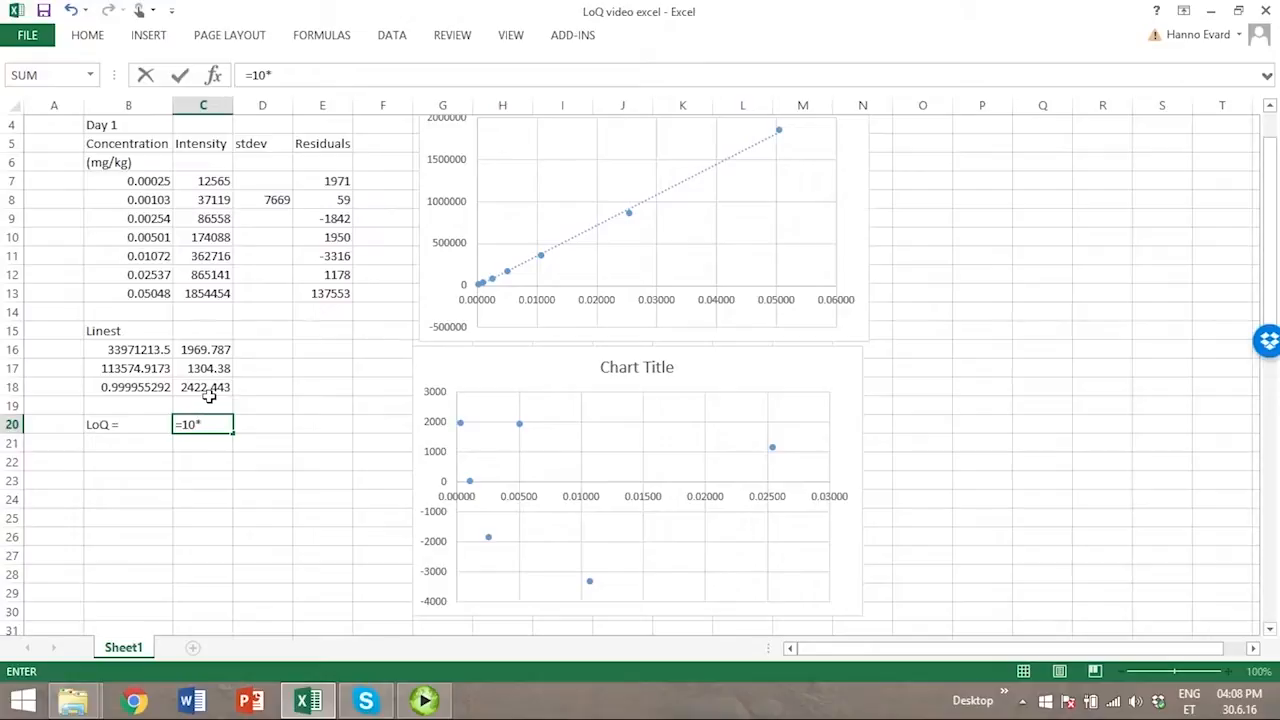
pyautogui.click(204, 388)
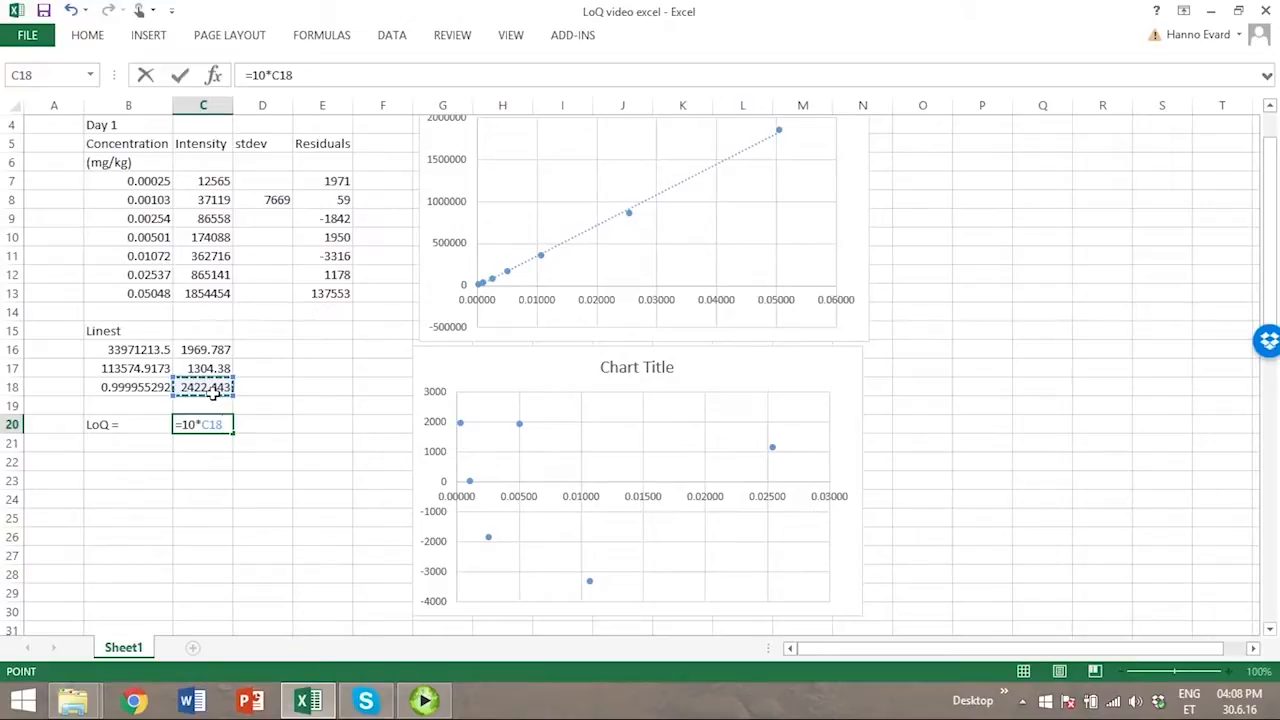
pyautogui.click(128, 348)
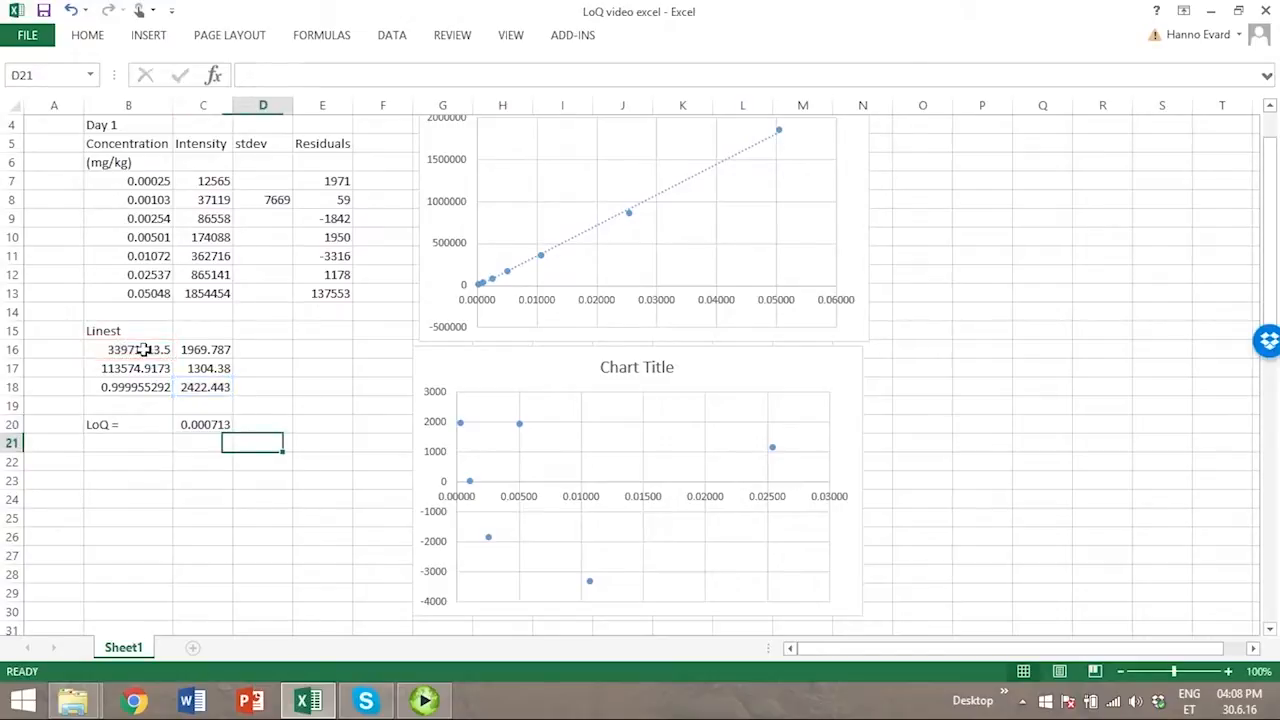
pyautogui.write('mg/kg')
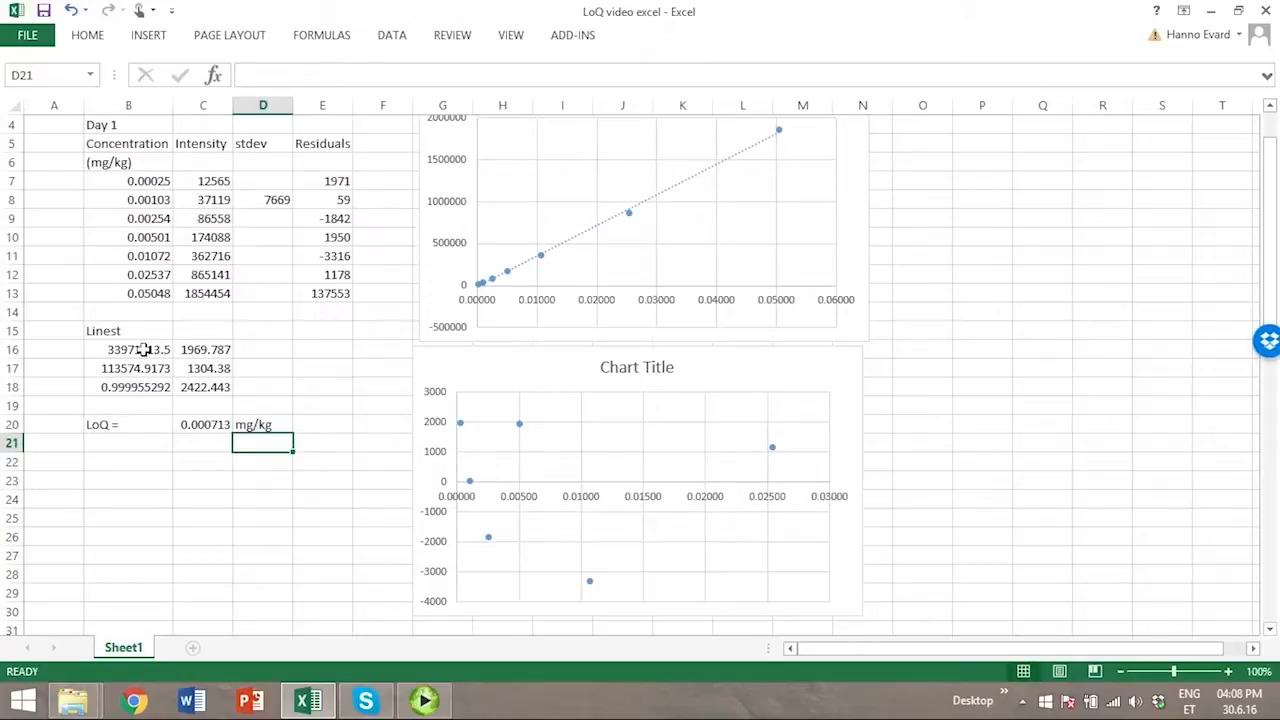
# Check the source cells: unit in B6, standard deviation in D8, standard error 2422.443 in C18
pyautogui.click(262, 424)
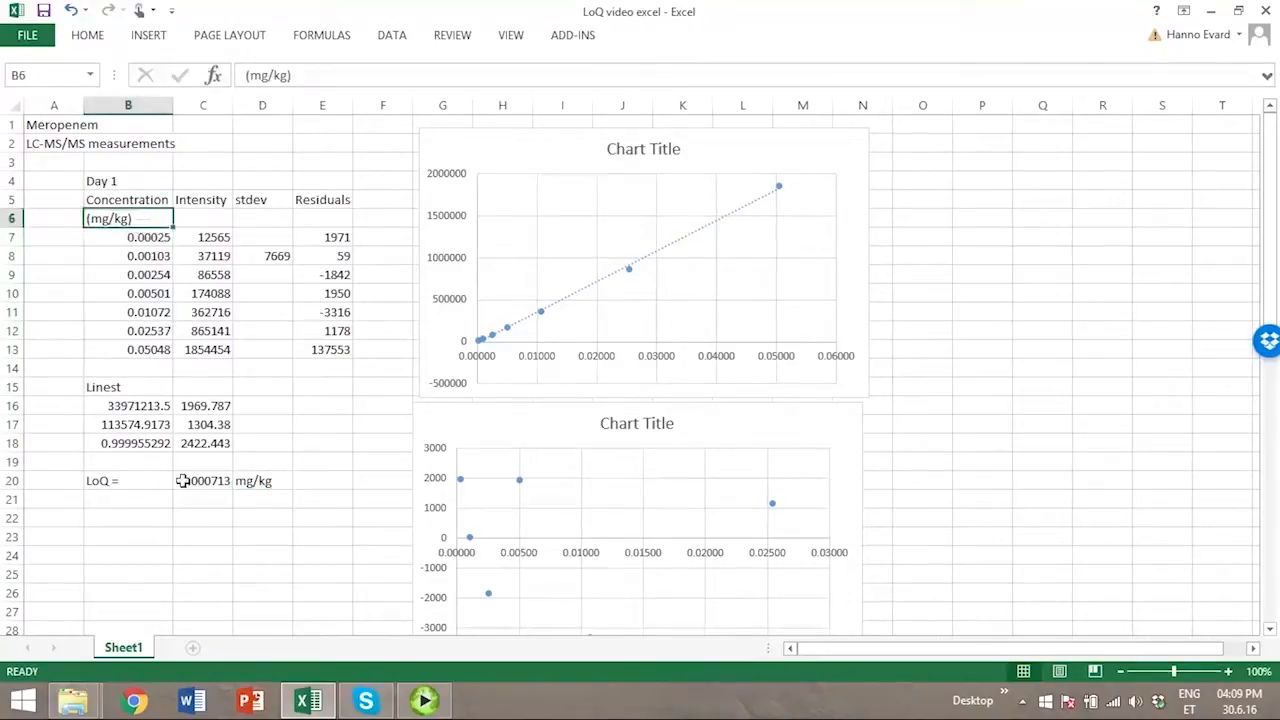
pyautogui.scroll(-3)
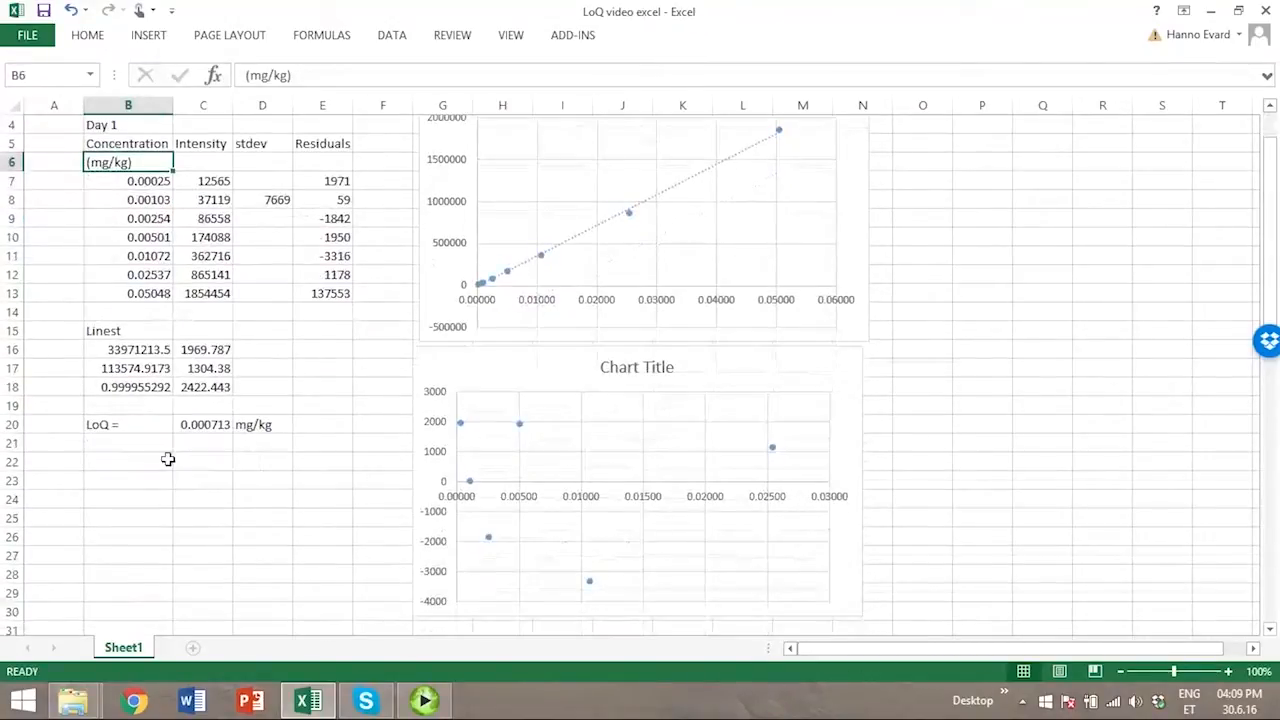
pyautogui.click(276, 200)
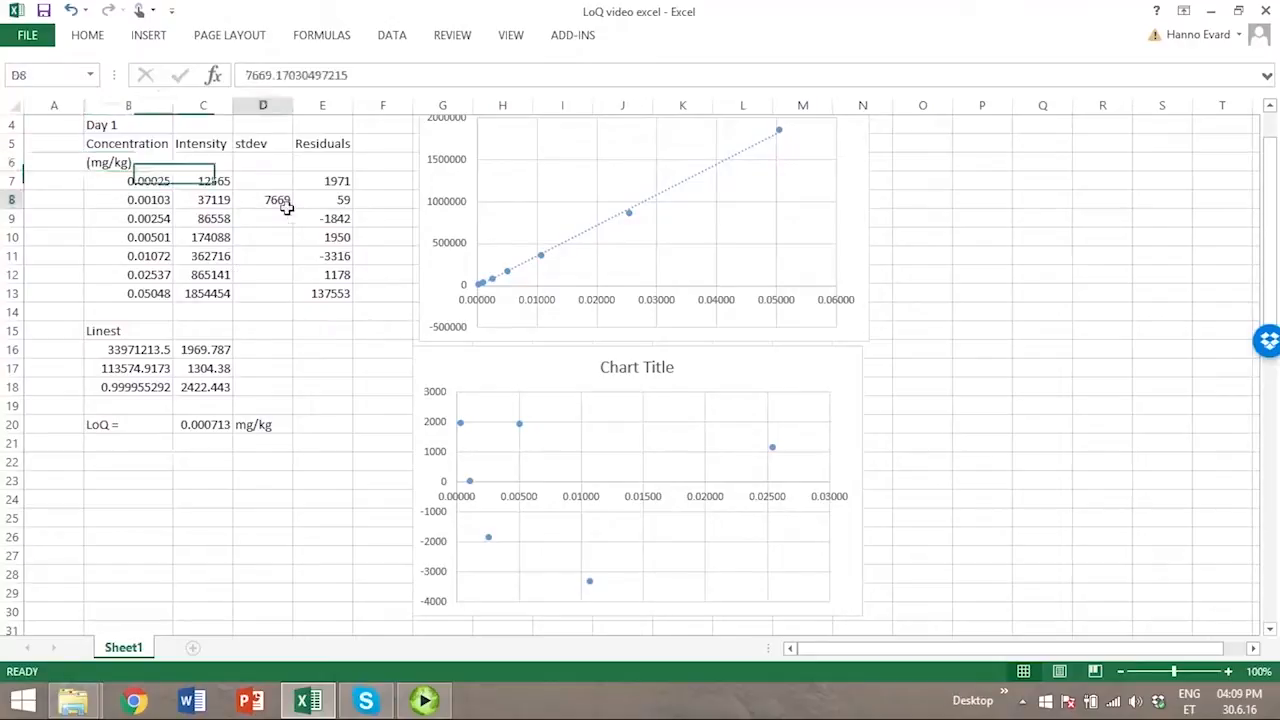
pyautogui.click(264, 200)
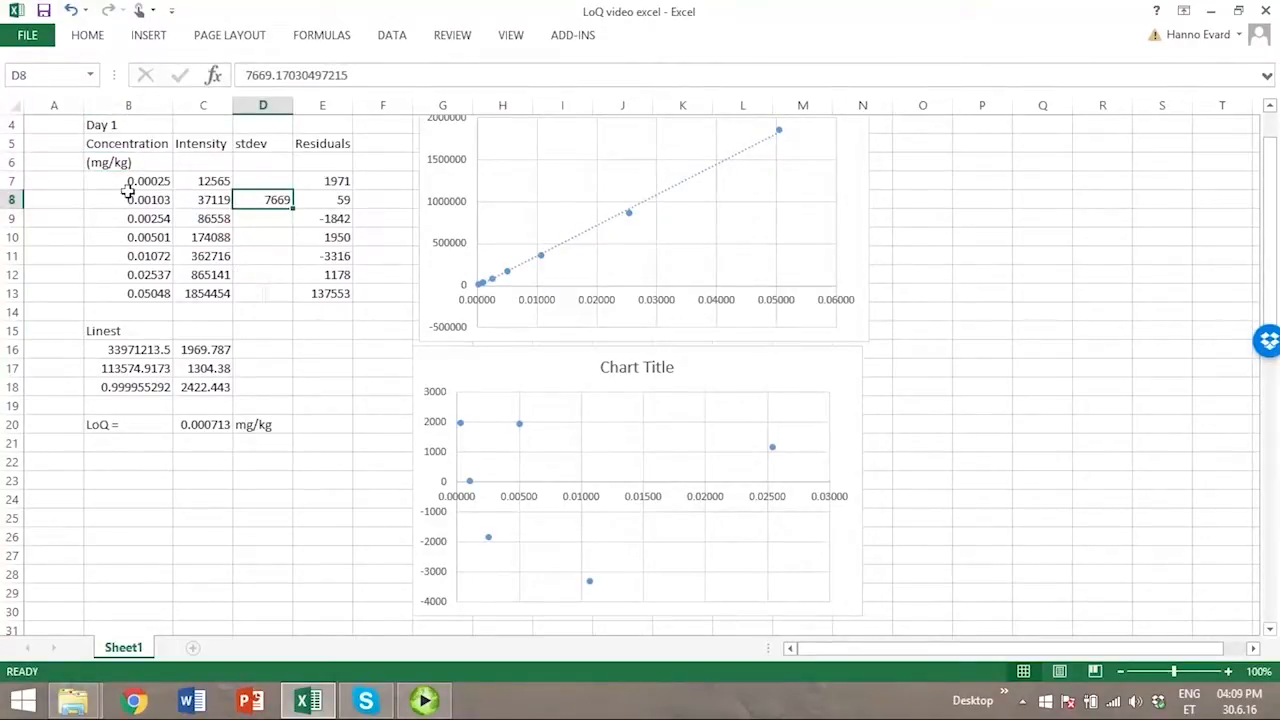
pyautogui.click(128, 200)
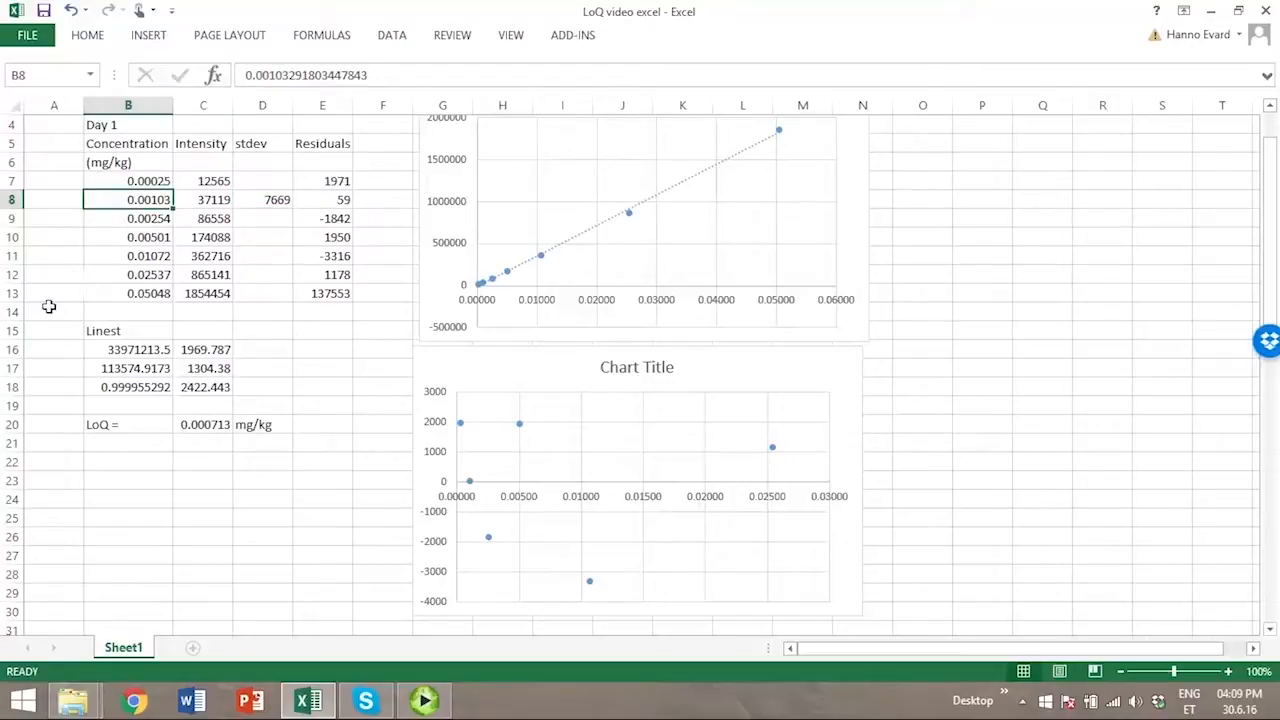
pyautogui.moveTo(120, 404)
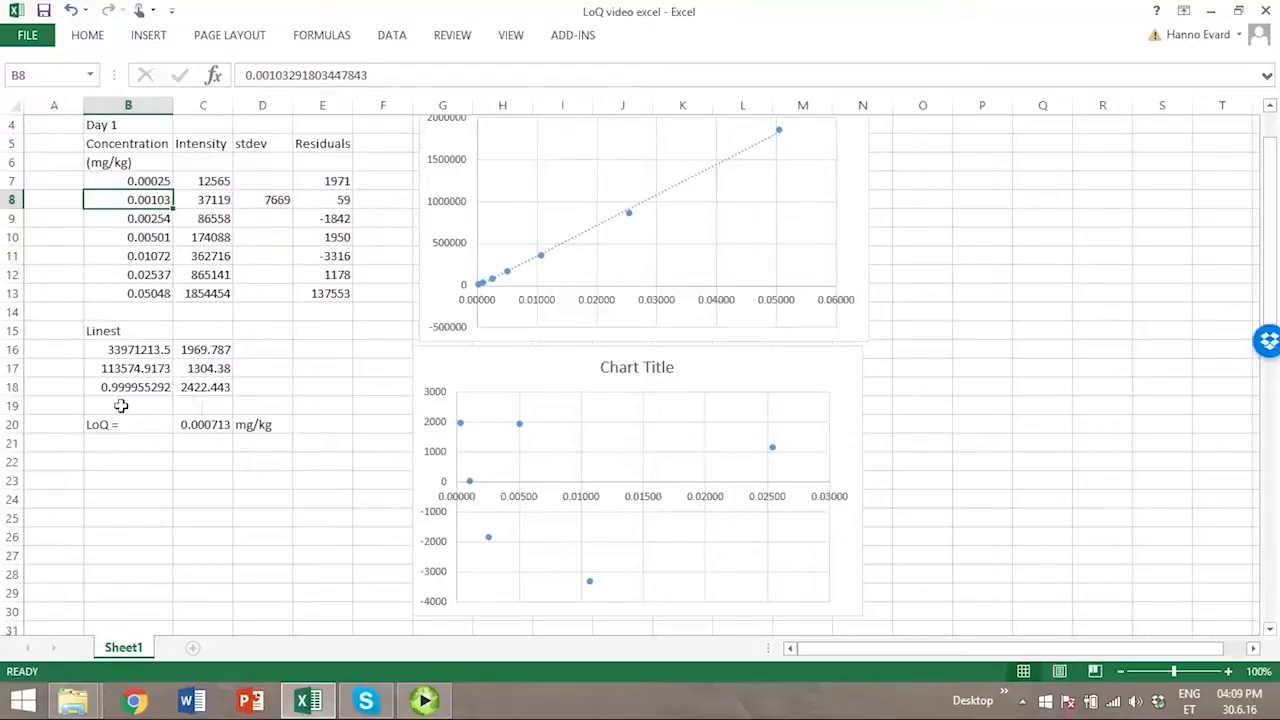
pyautogui.moveTo(84, 392)
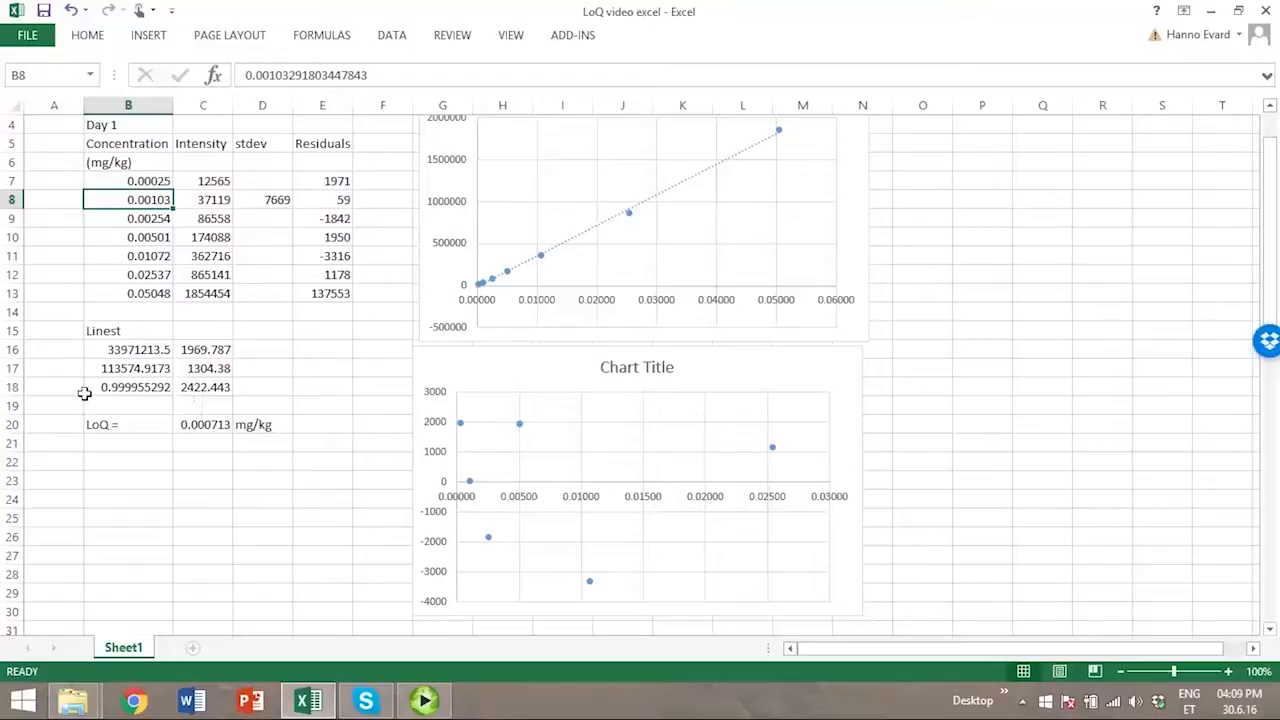
pyautogui.moveTo(96, 404)
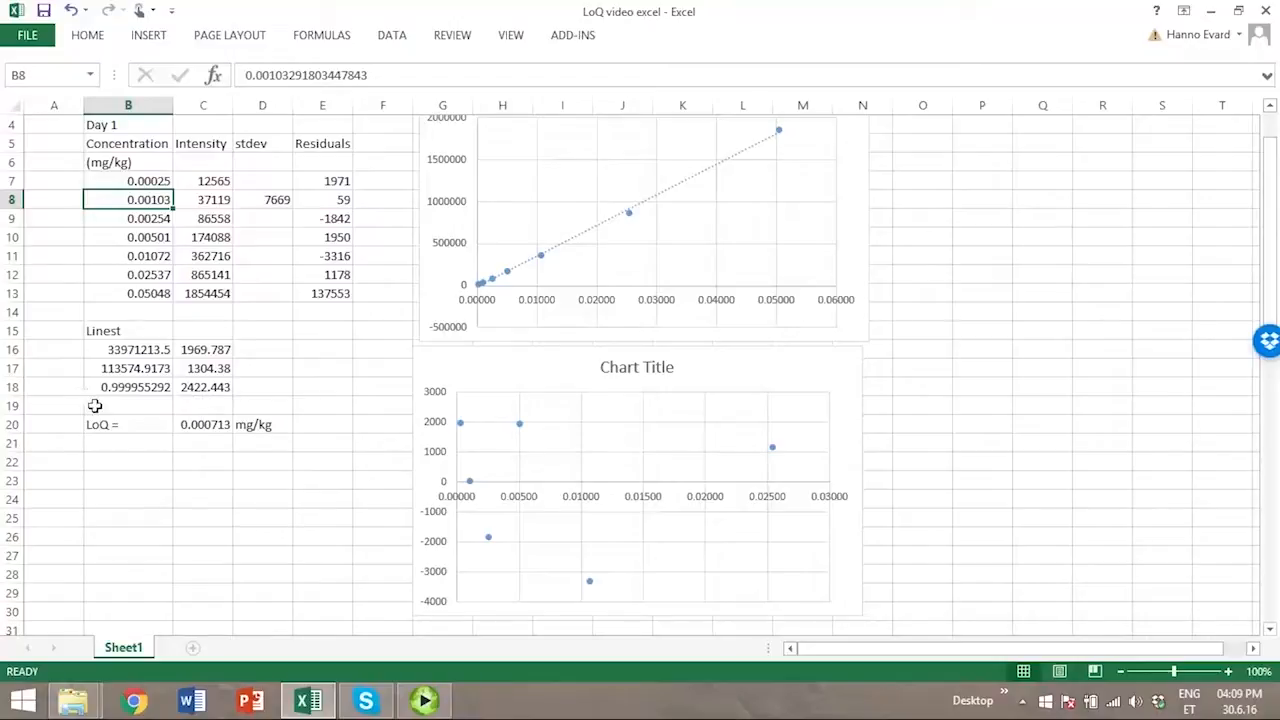
pyautogui.click(128, 442)
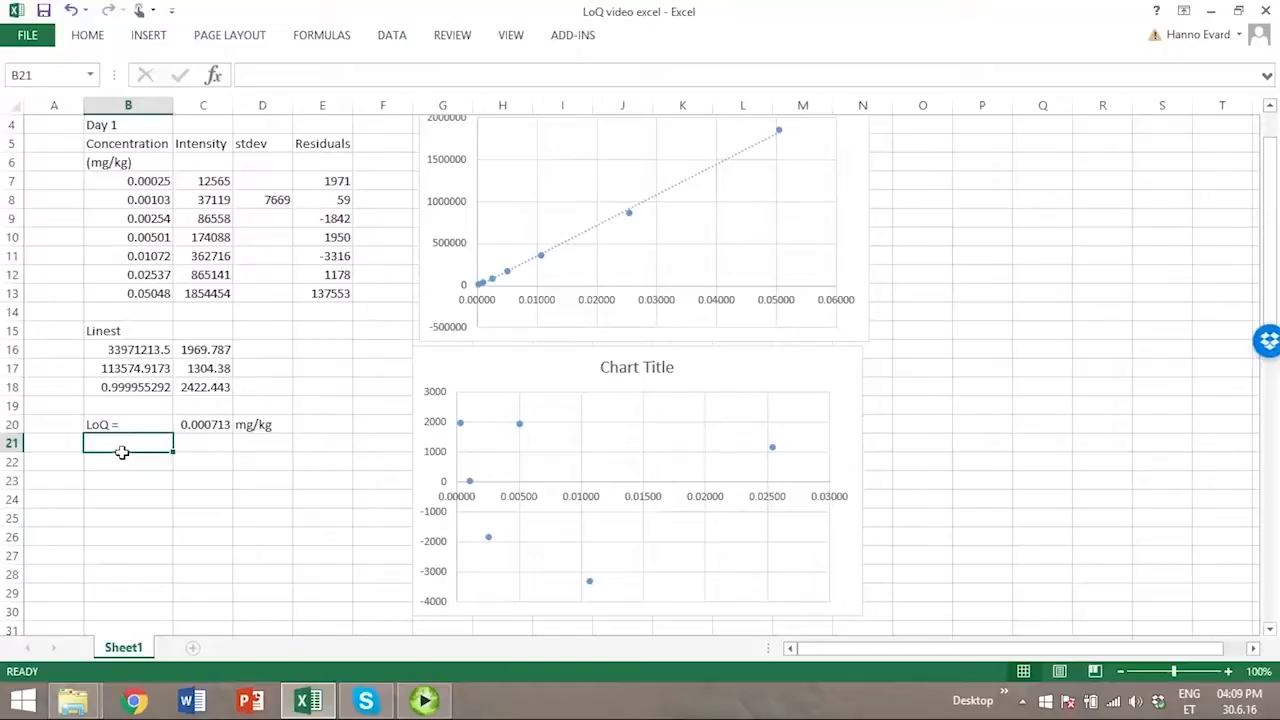
pyautogui.click(204, 388)
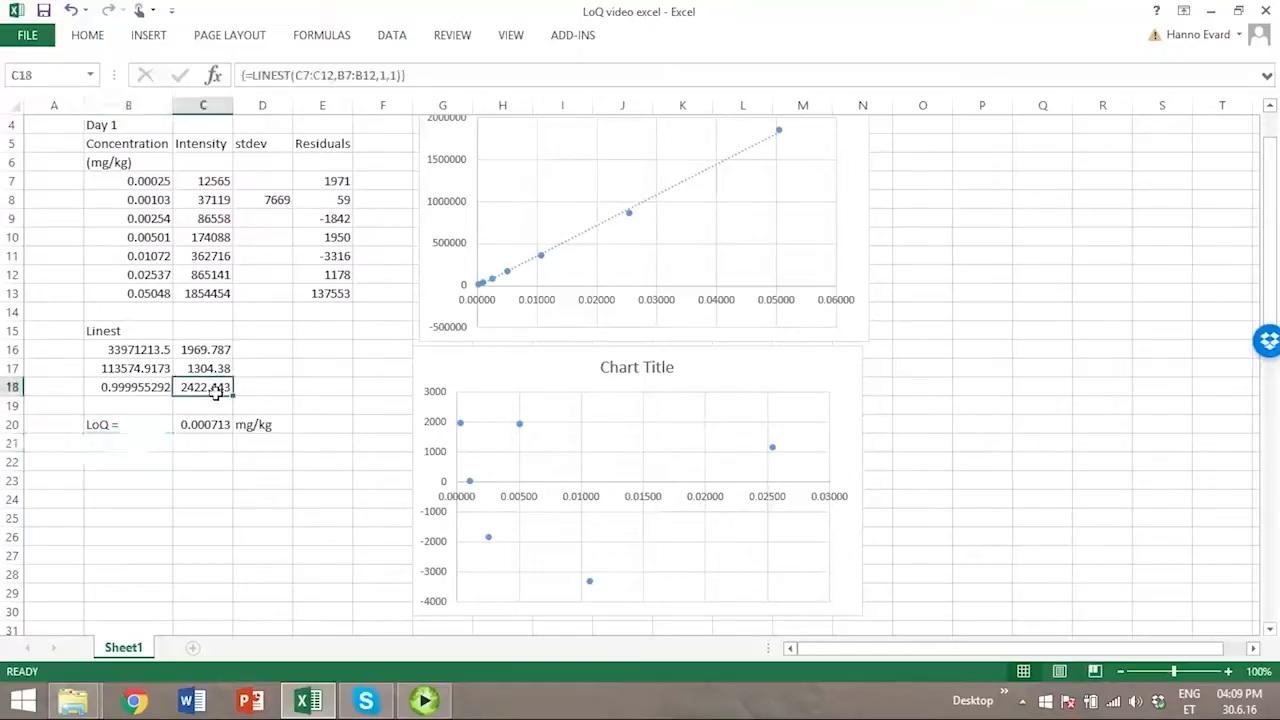
pyautogui.click(276, 200)
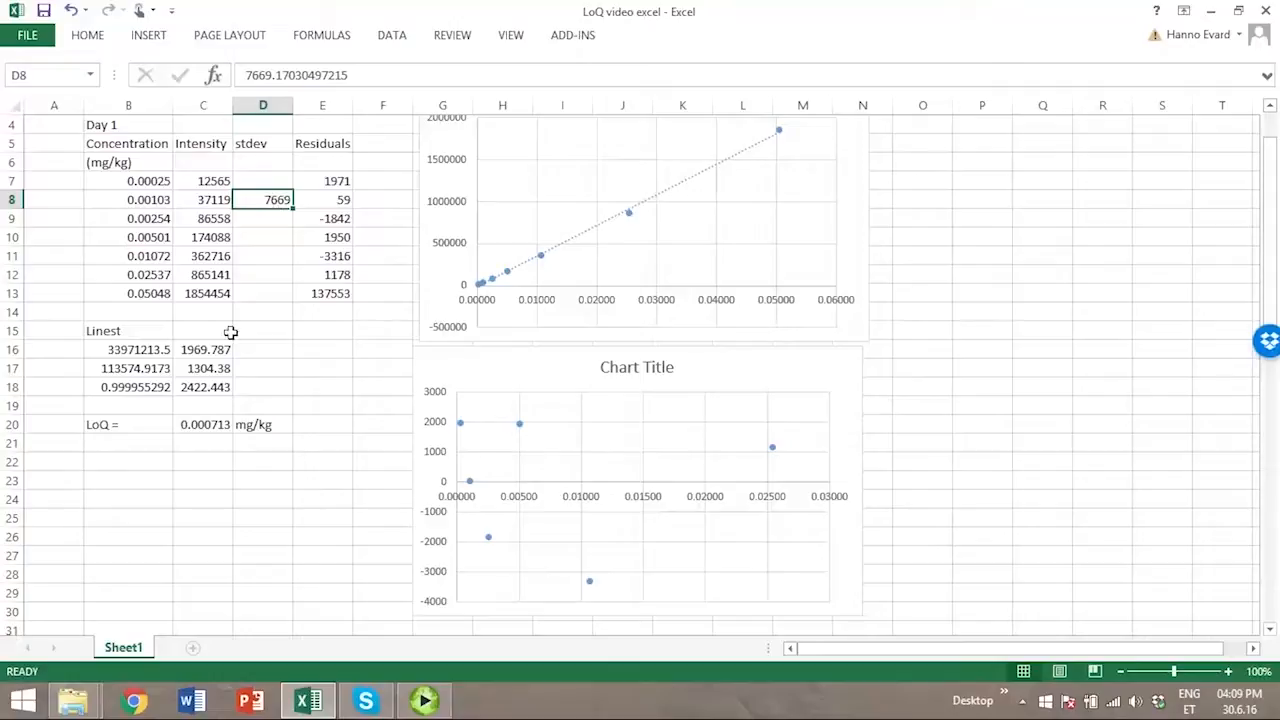
pyautogui.click(128, 442)
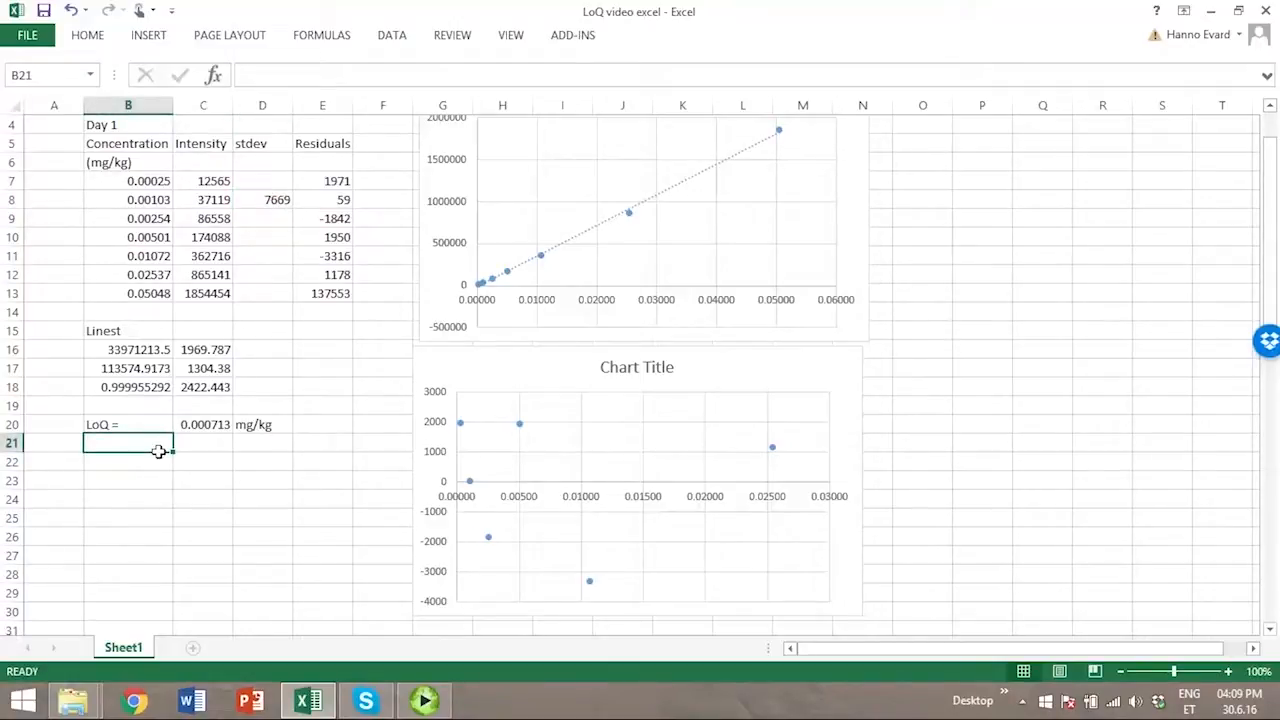
# Add a second LoQ = ((C8+10*D8)-C16)/B16, giving 0.003292 mg/kg
pyautogui.write('LoQ =')
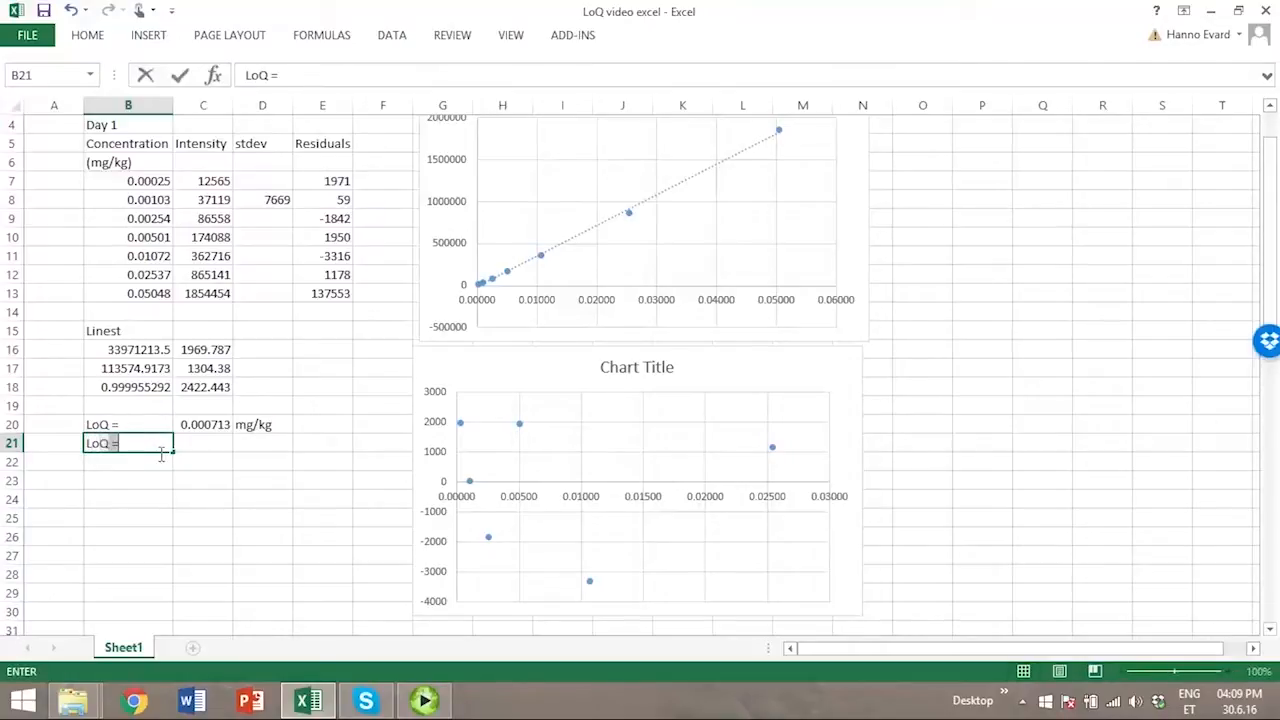
pyautogui.press('enter')
pyautogui.write('=')
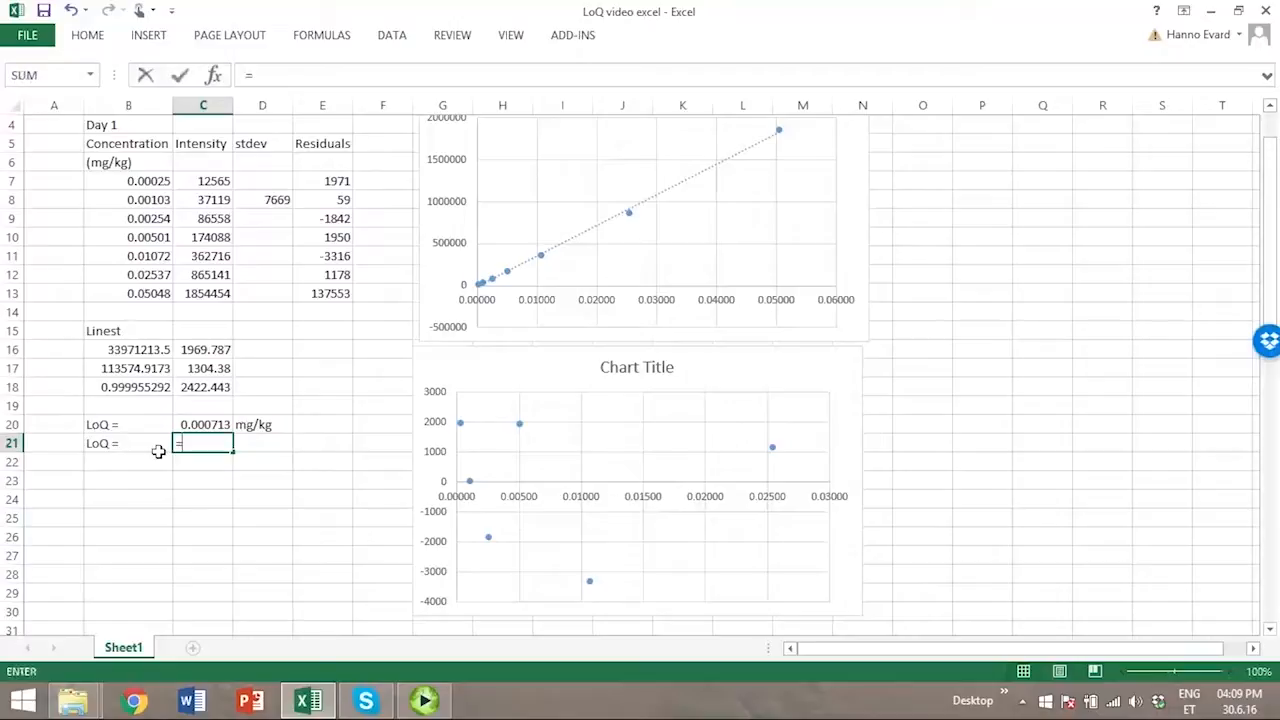
pyautogui.write('()')
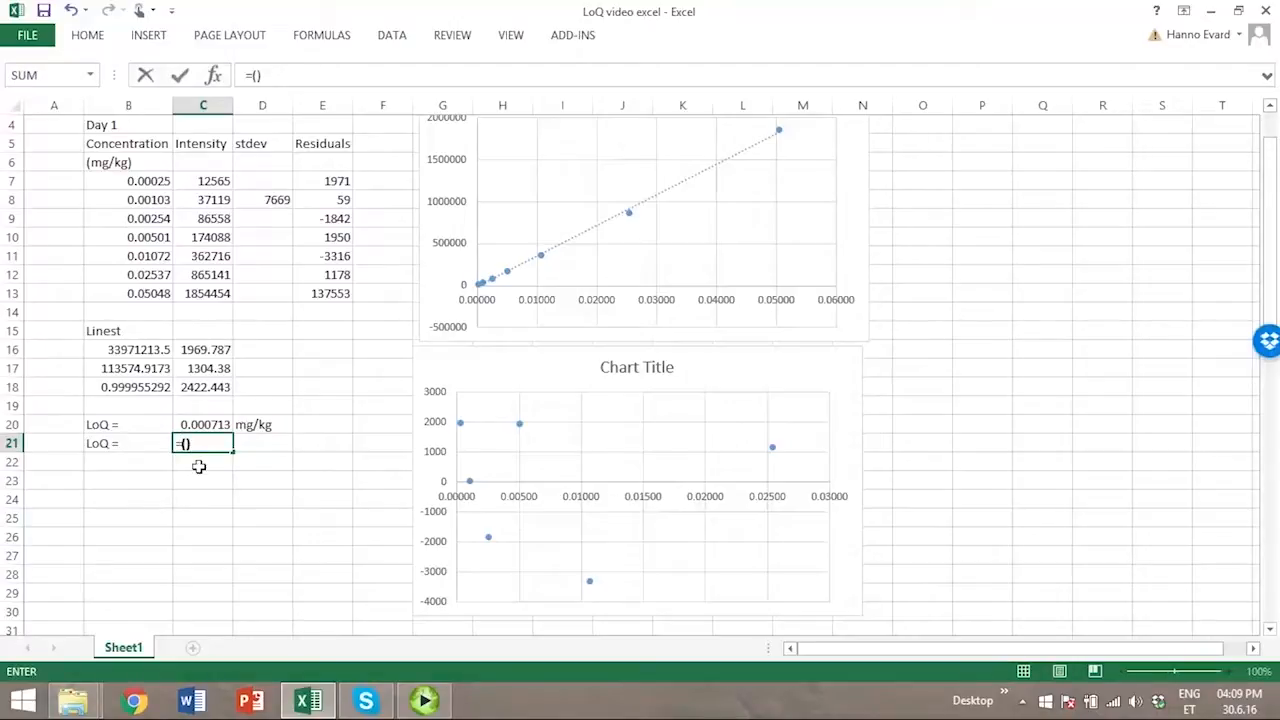
pyautogui.click(204, 200)
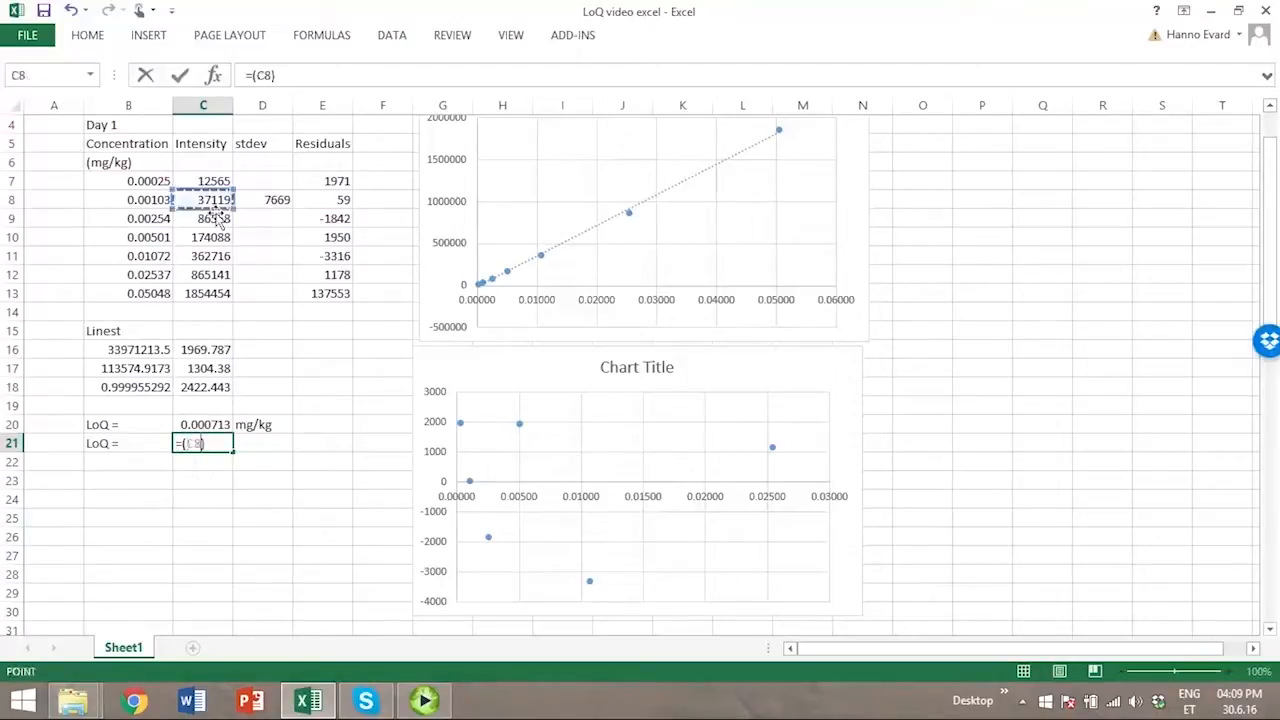
pyautogui.write('+10*')
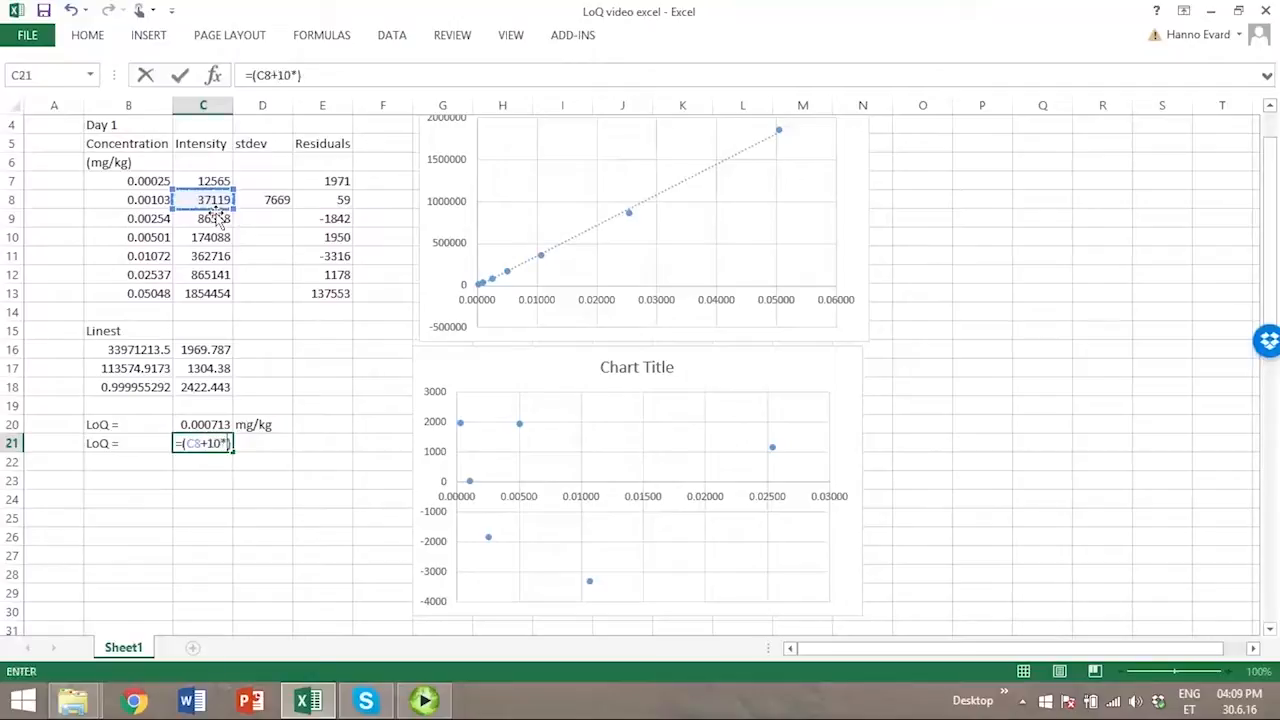
pyautogui.click(262, 200)
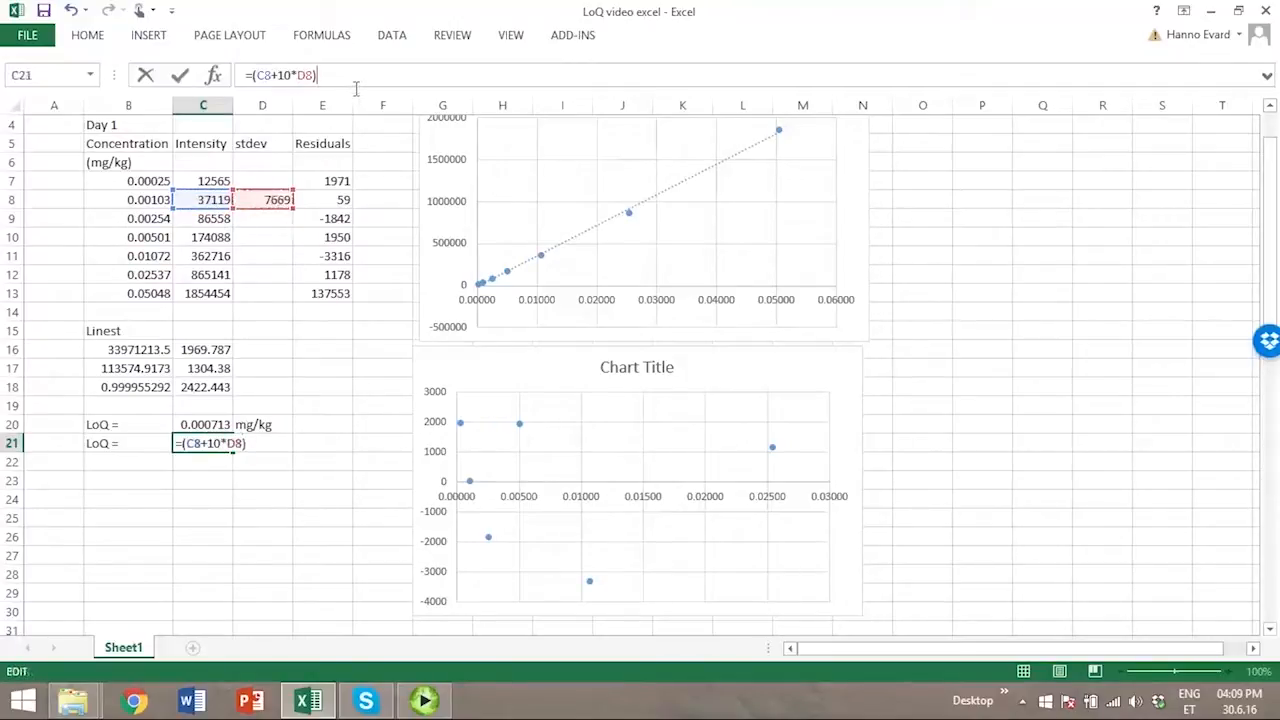
pyautogui.write('-')
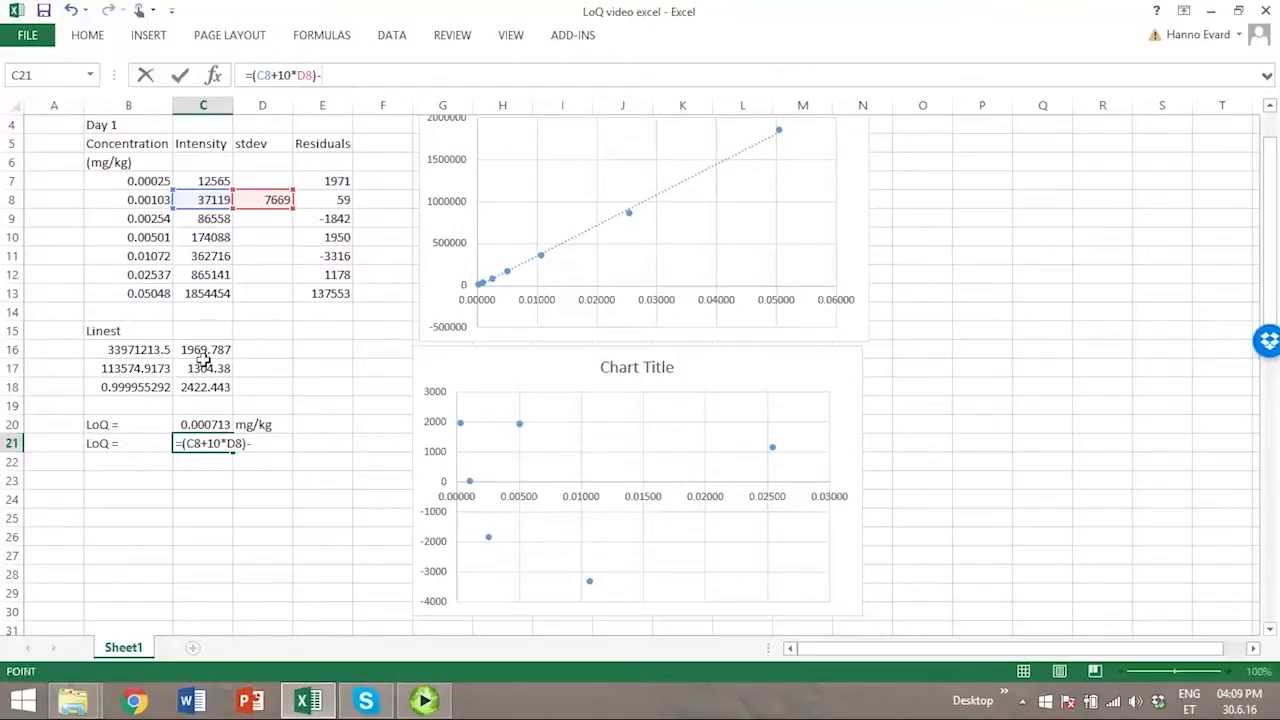
pyautogui.click(204, 348)
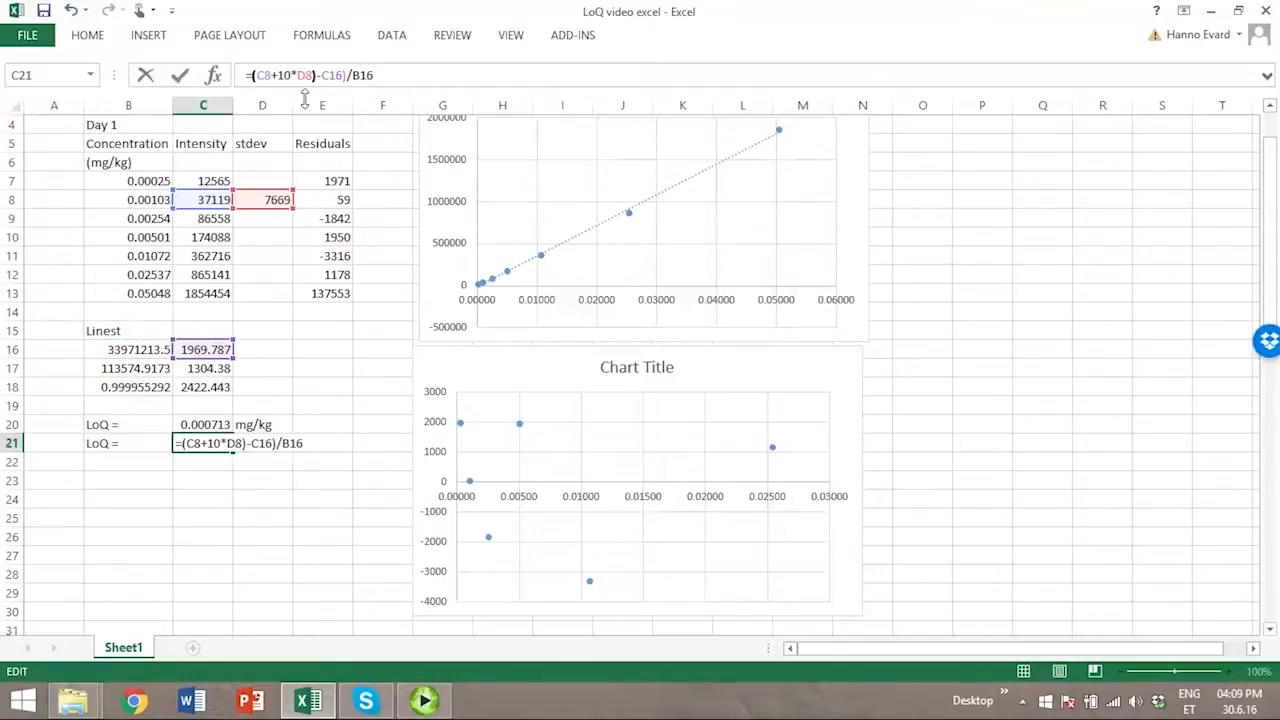
pyautogui.press('enter')
pyautogui.write('mg/kg')
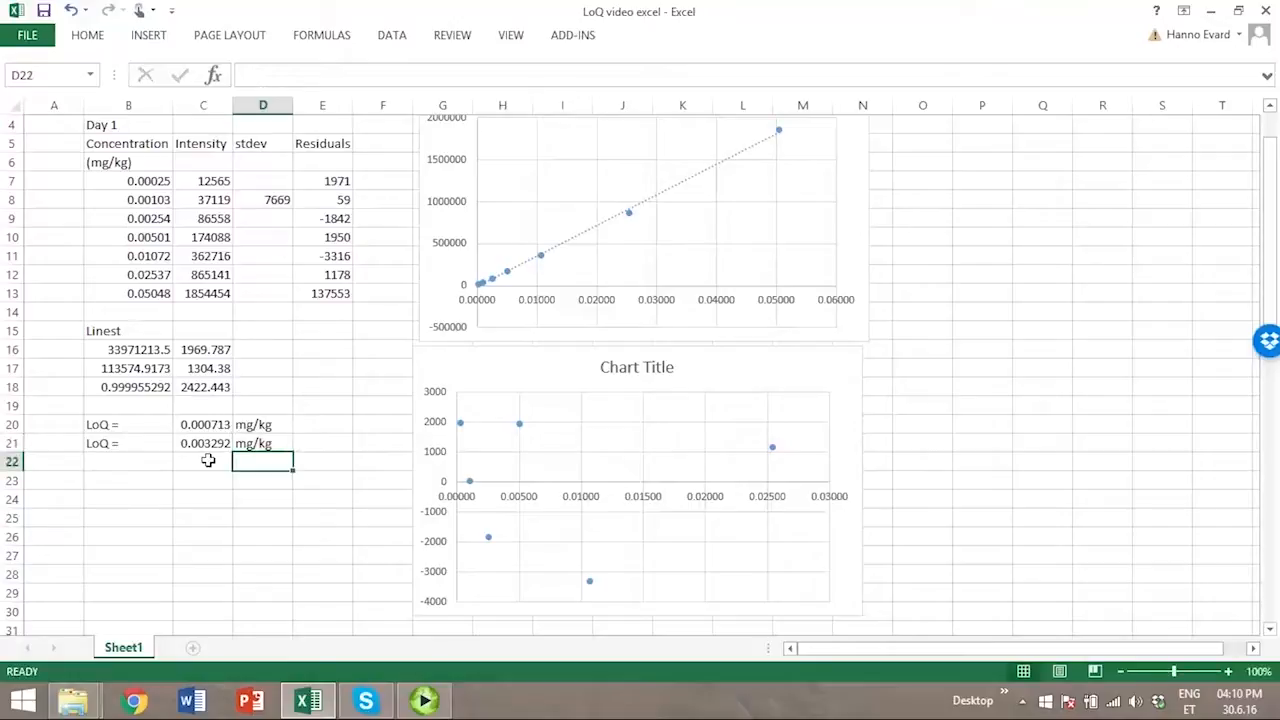
pyautogui.click(204, 460)
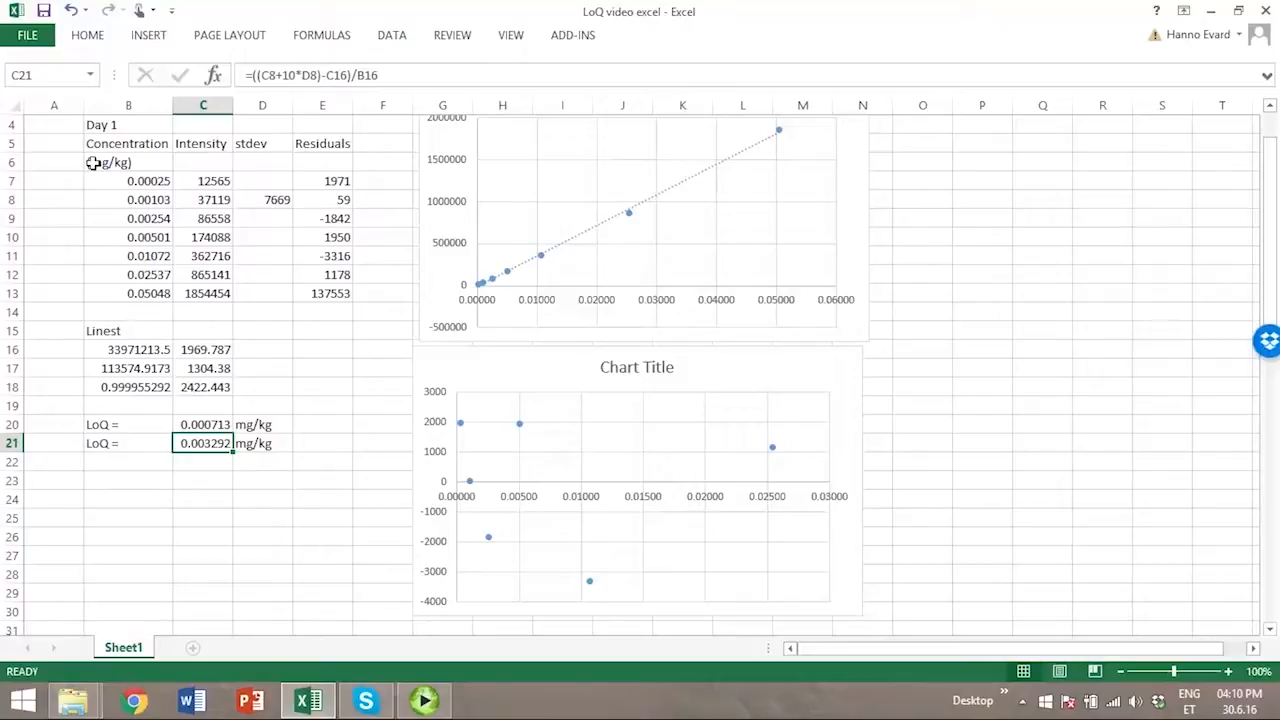
pyautogui.click(128, 124)
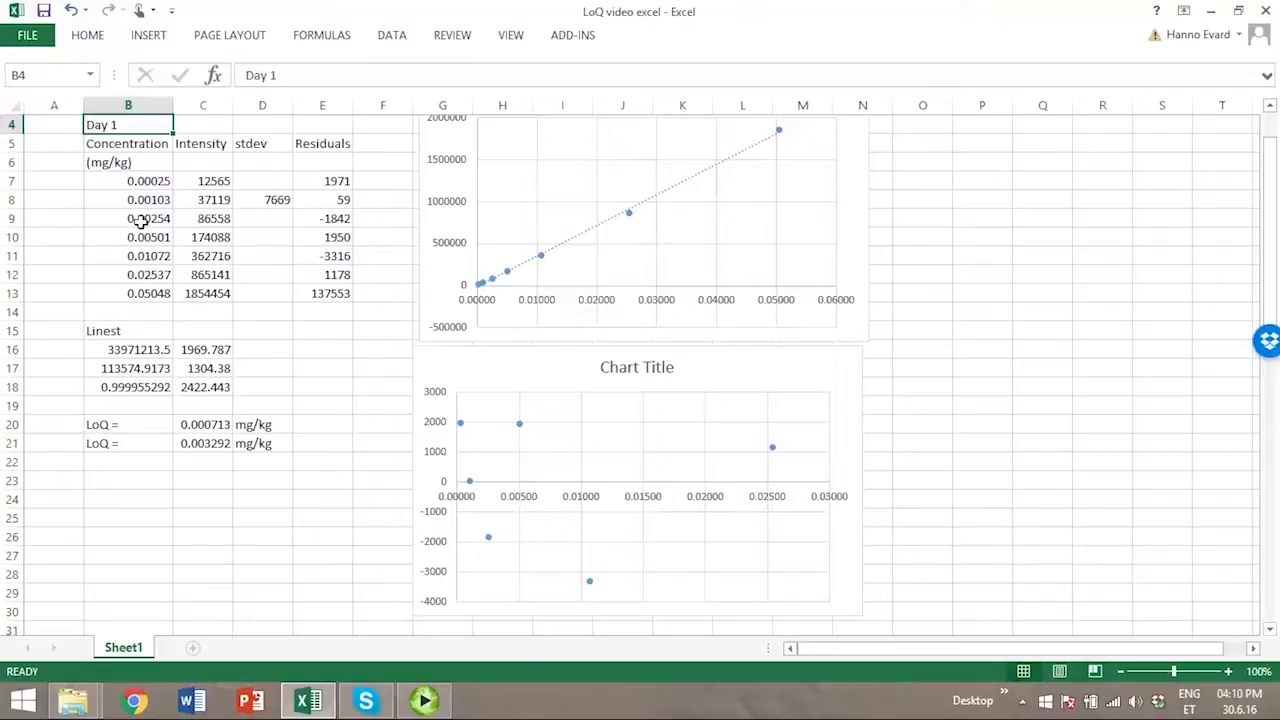
# Scroll down to the five-day LoQ summary table and select it
pyautogui.scroll(-3)
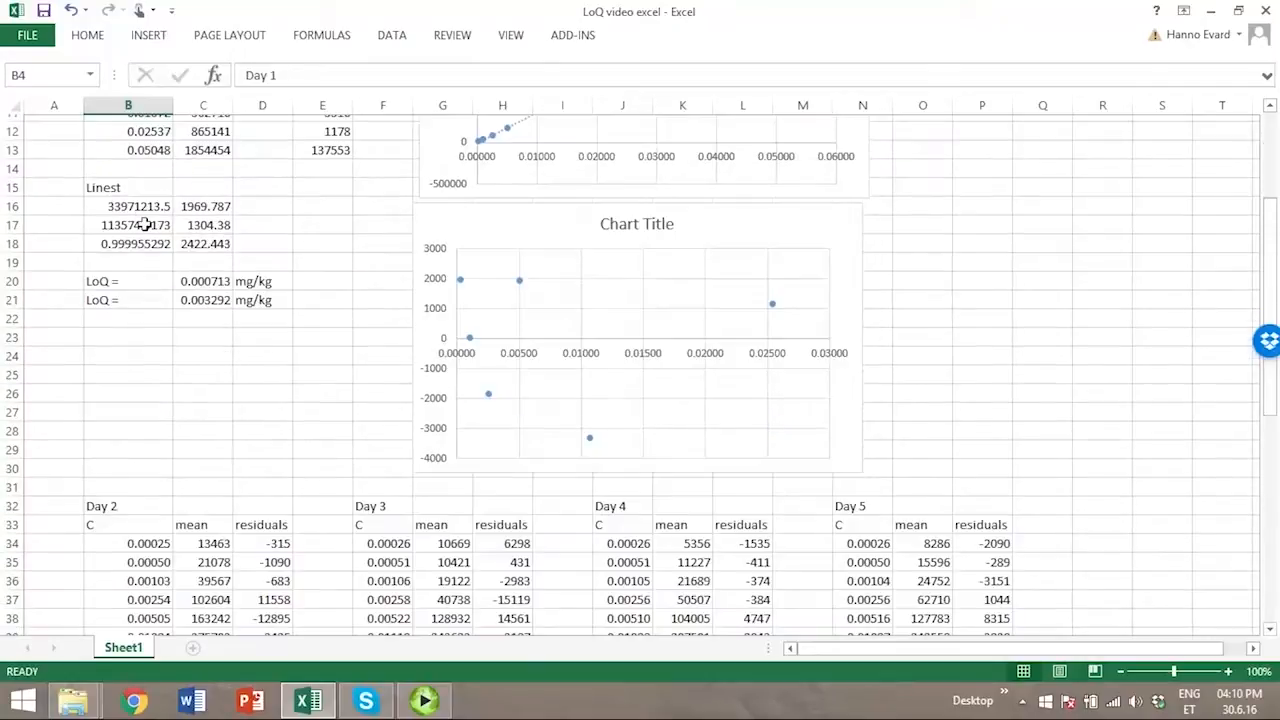
pyautogui.scroll(-3)
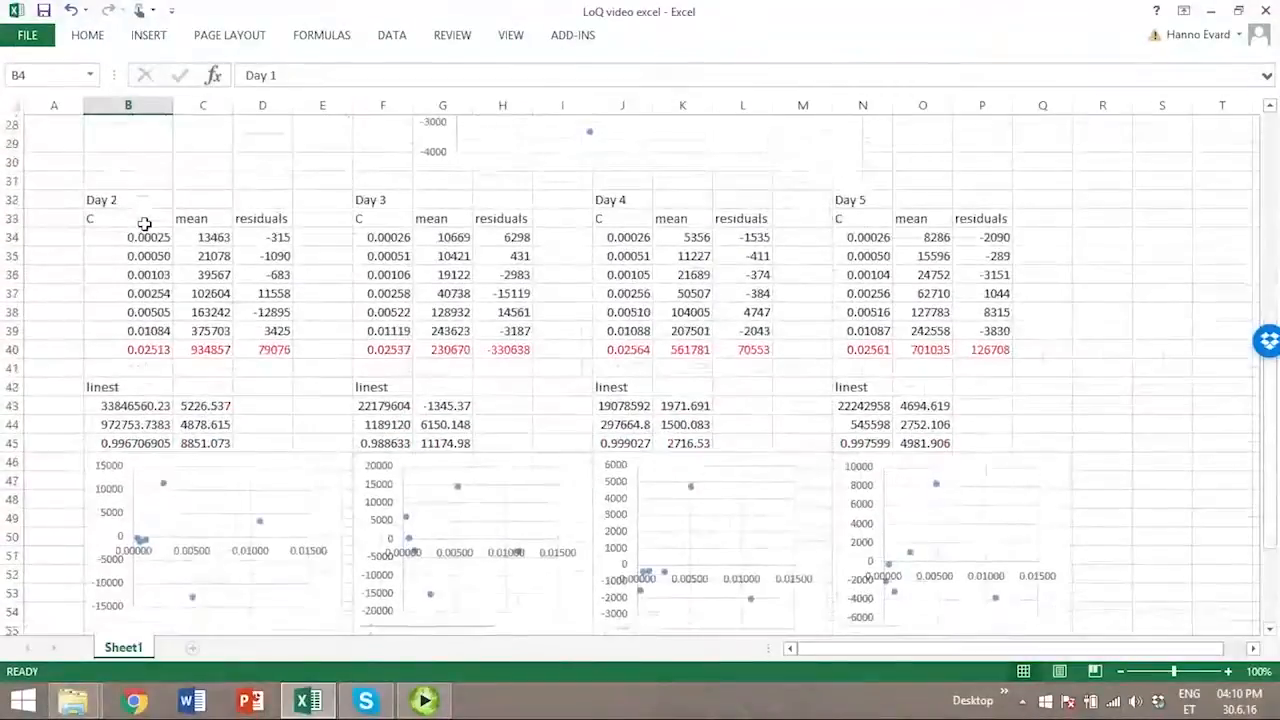
pyautogui.scroll(-3)
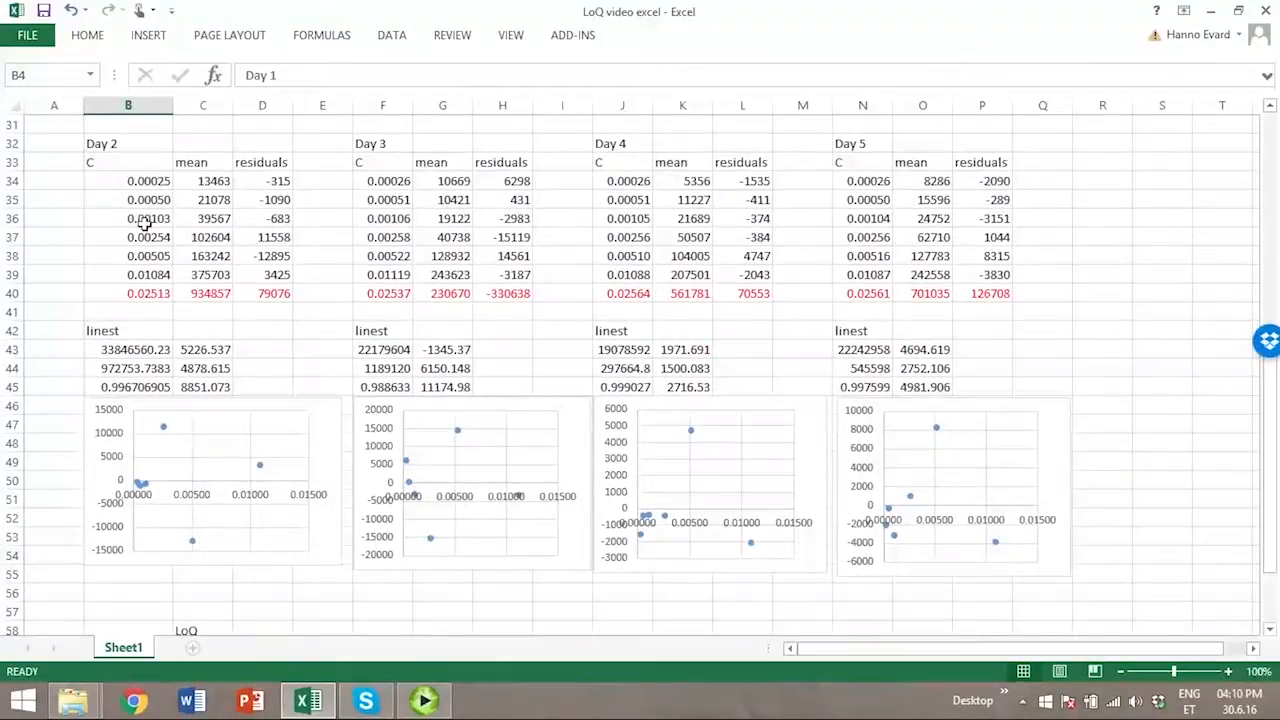
pyautogui.moveTo(148, 252)
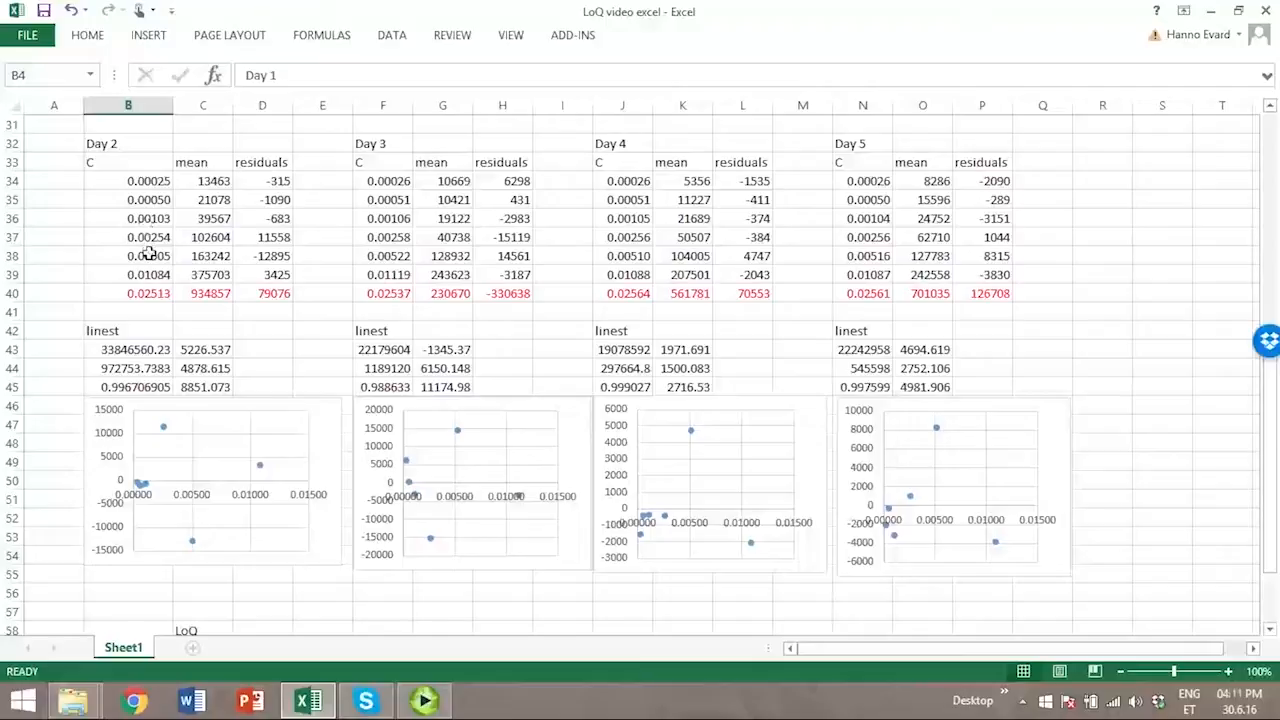
pyautogui.moveTo(144, 292)
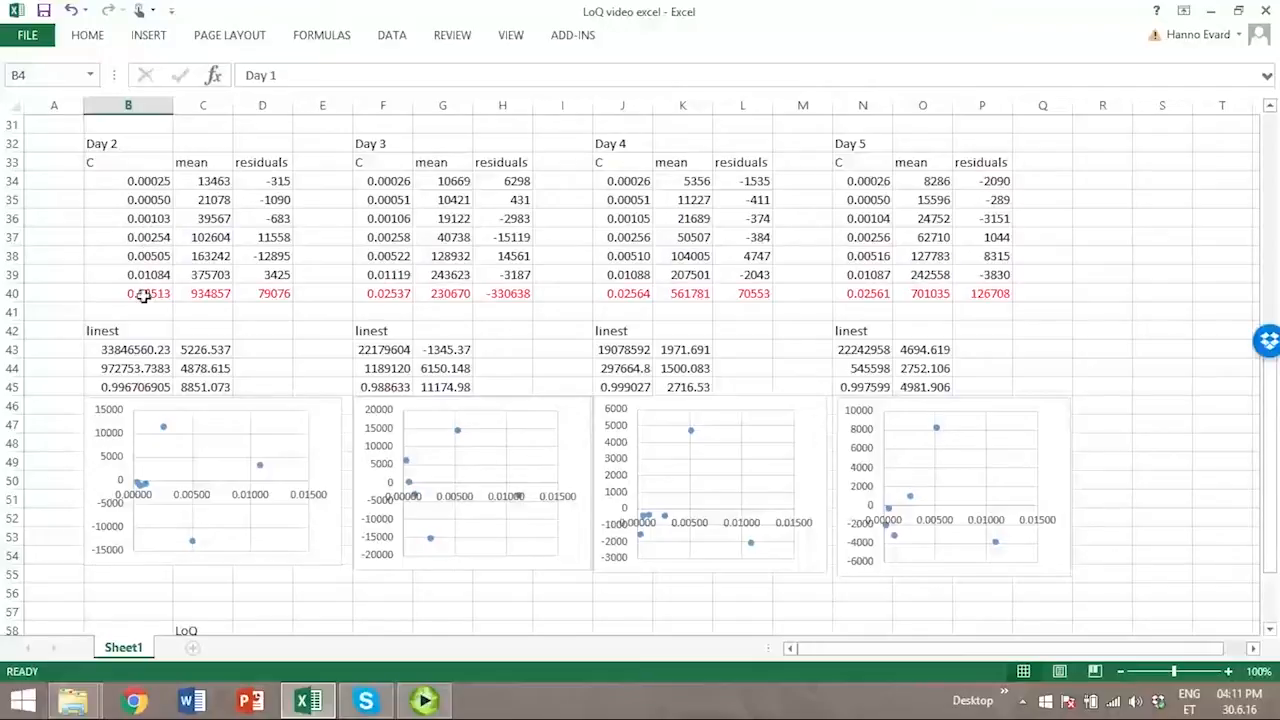
pyautogui.moveTo(128, 180); pyautogui.dragTo(262, 274)
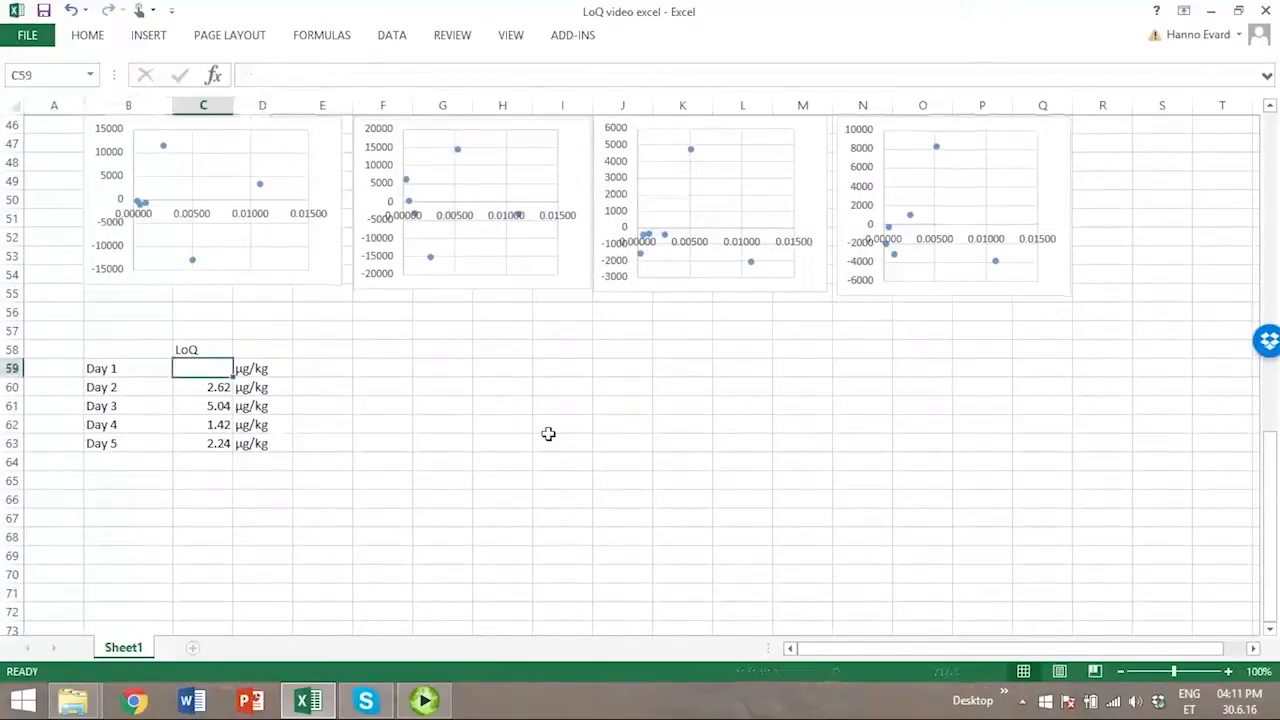
# Enter Day 1 LoQ as =C20*1000, giving 0.71 µg/kg
pyautogui.write('=')
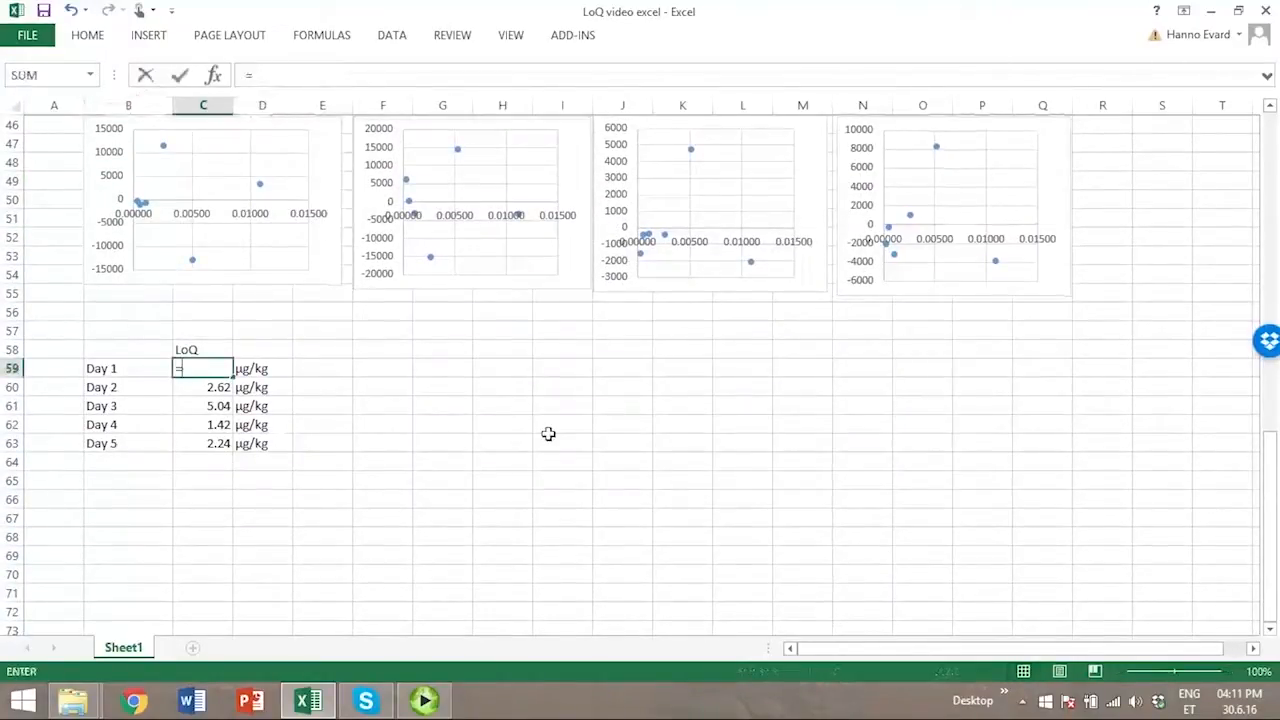
pyautogui.scroll(3)
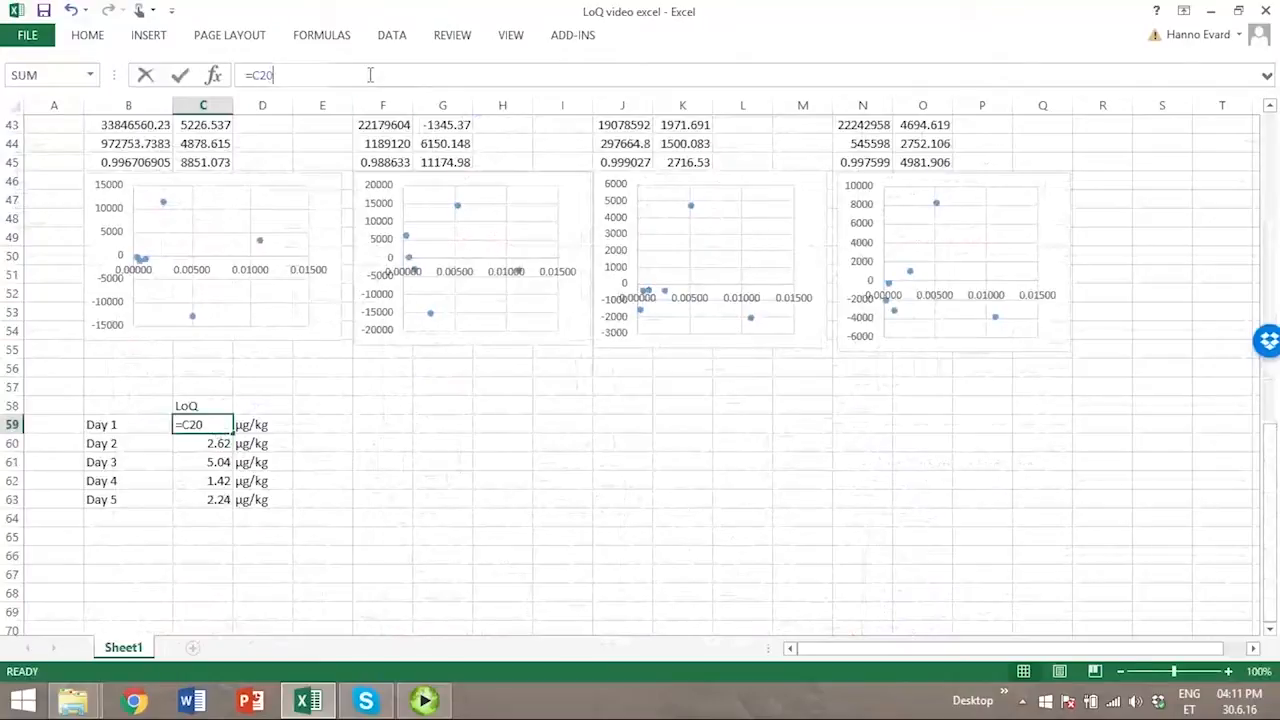
pyautogui.write('*1000')
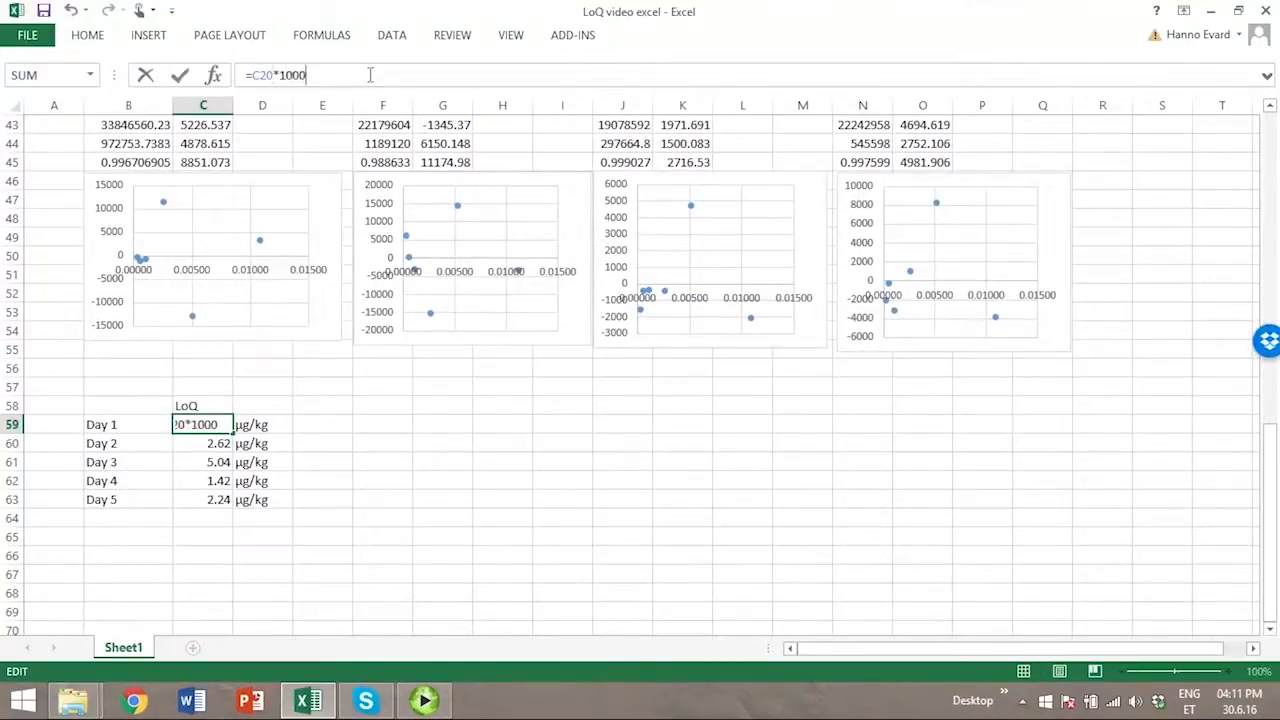
pyautogui.press('enter')
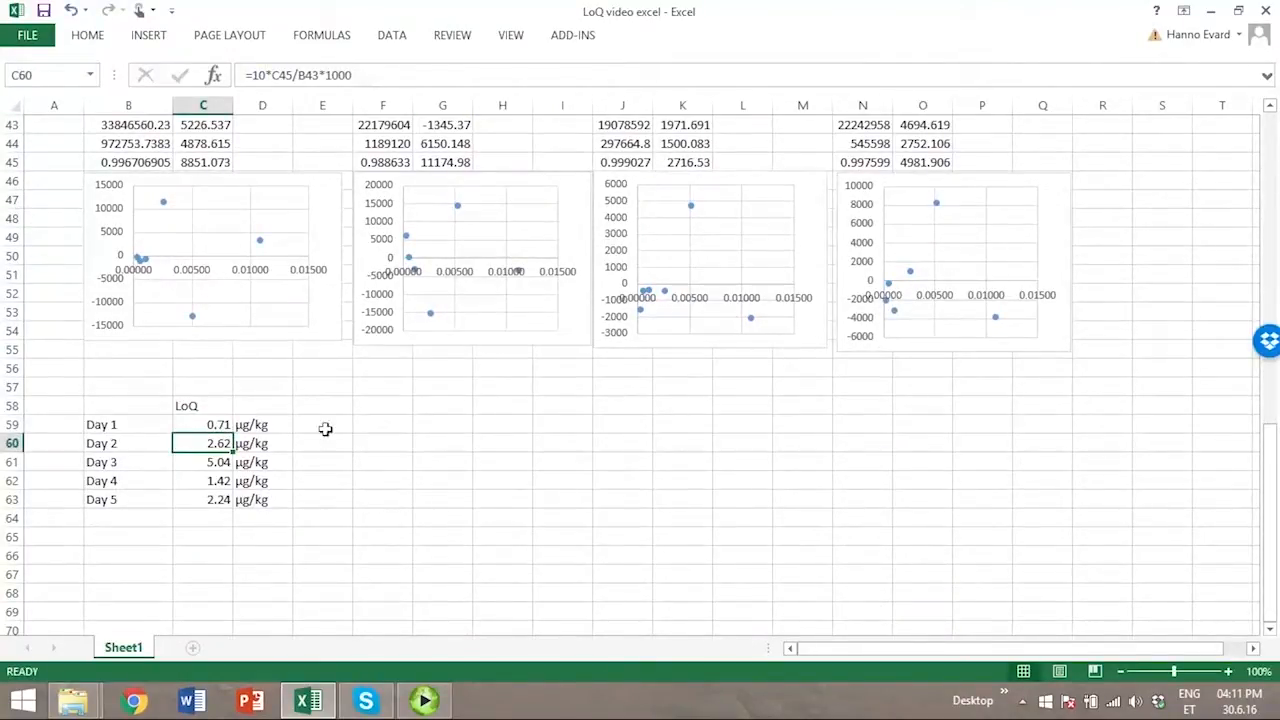
pyautogui.click(322, 404)
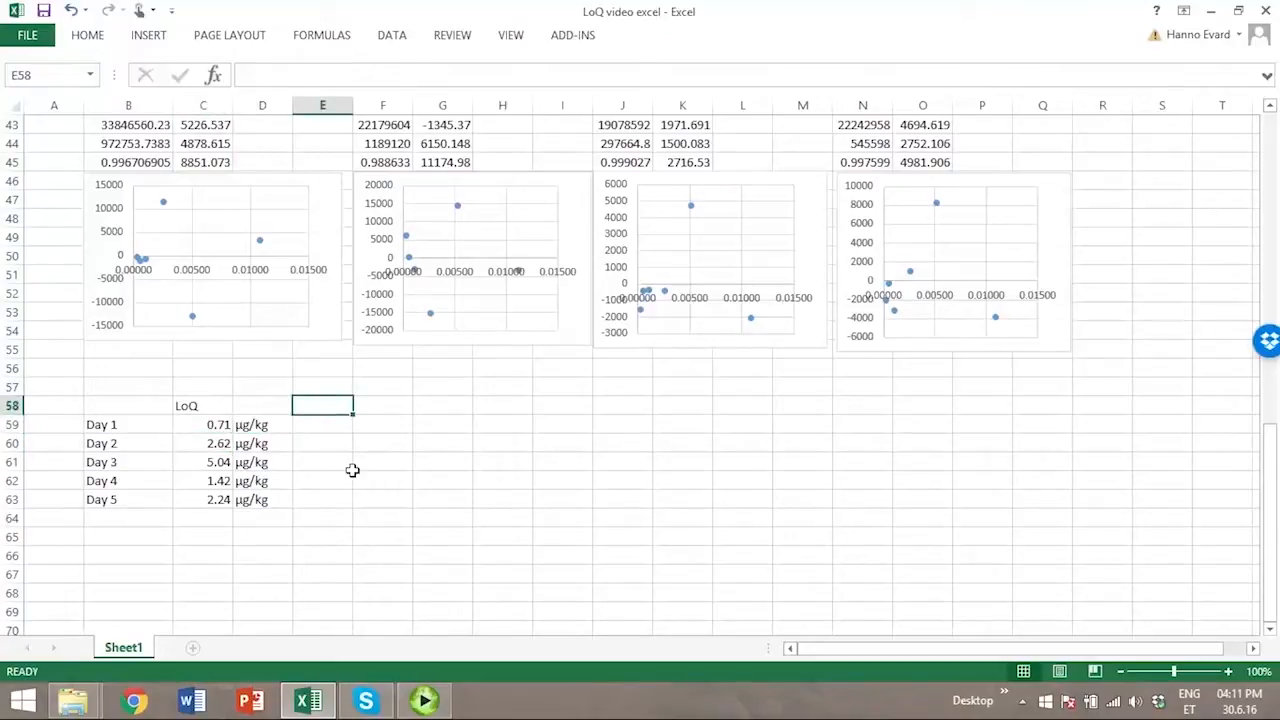
pyautogui.scroll(-3)
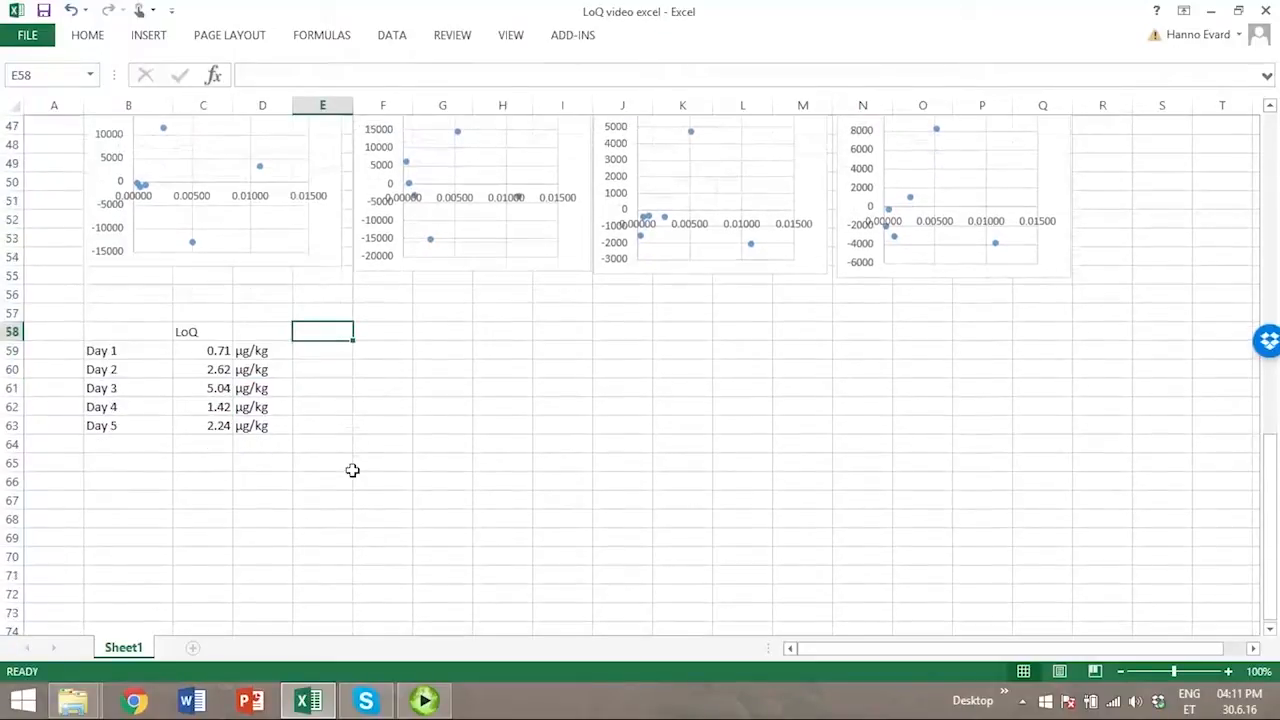
pyautogui.scroll(-3)
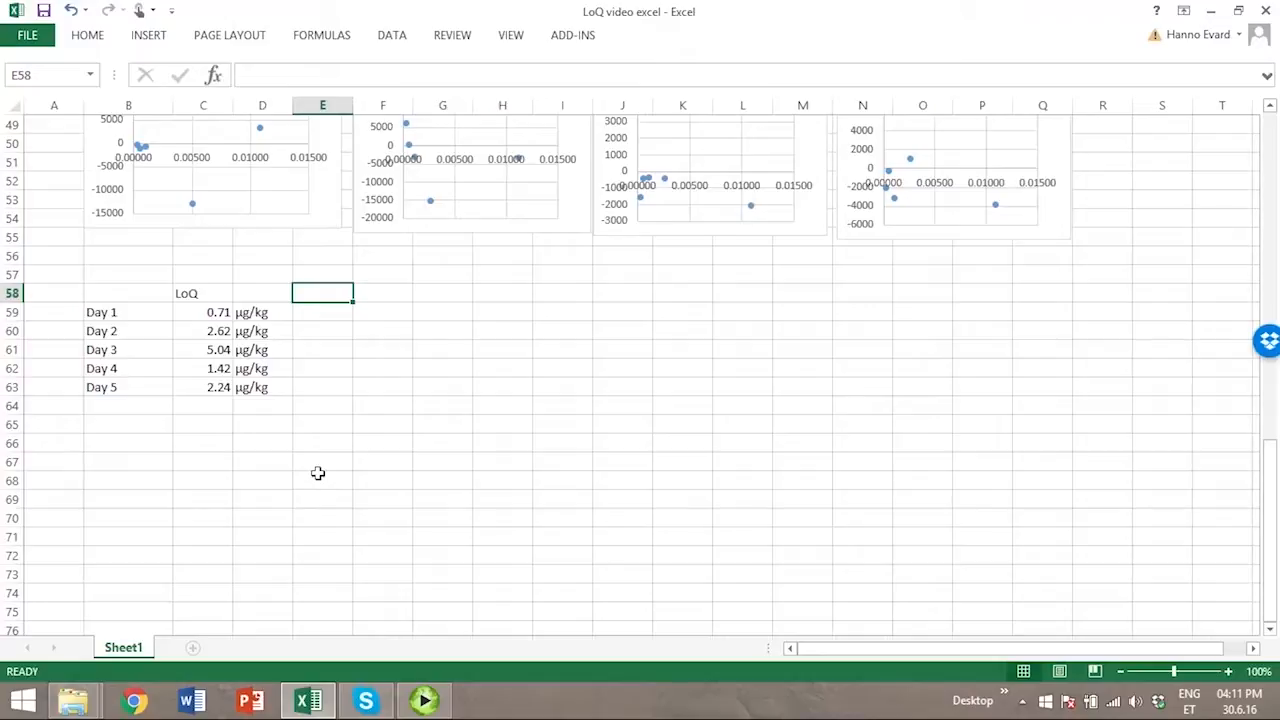
pyautogui.moveTo(224, 336)
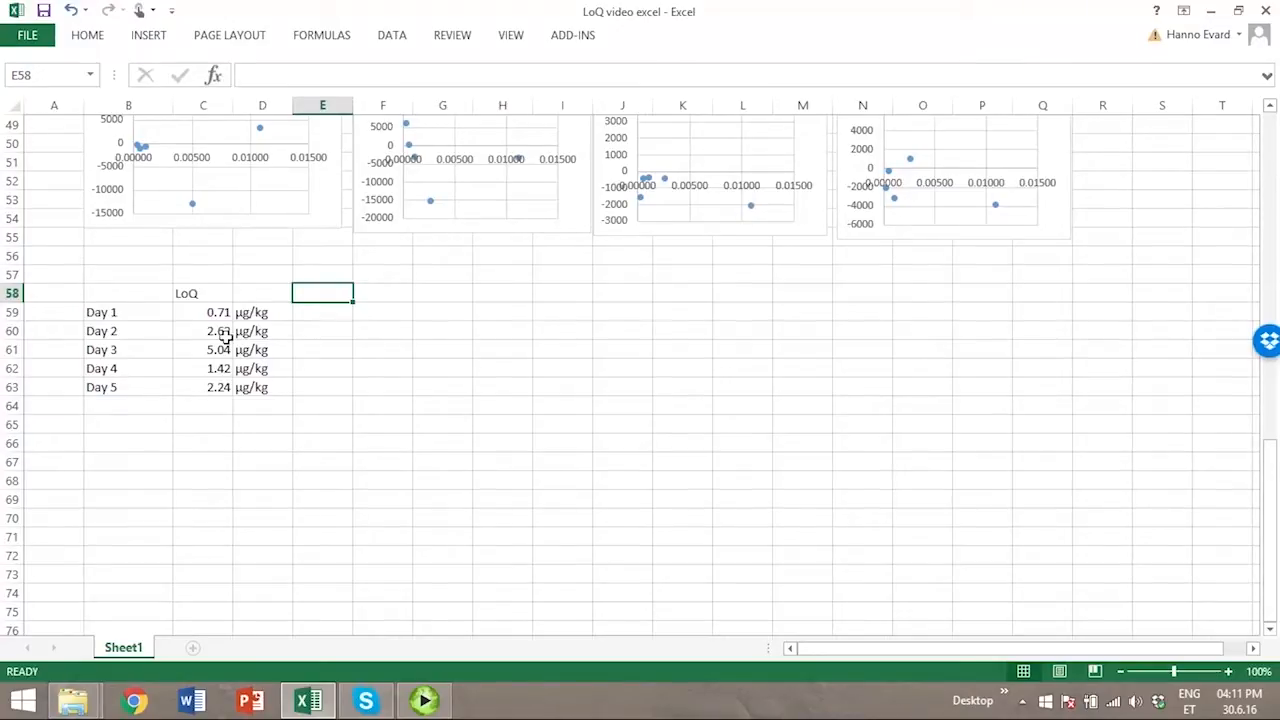
pyautogui.click(204, 312)
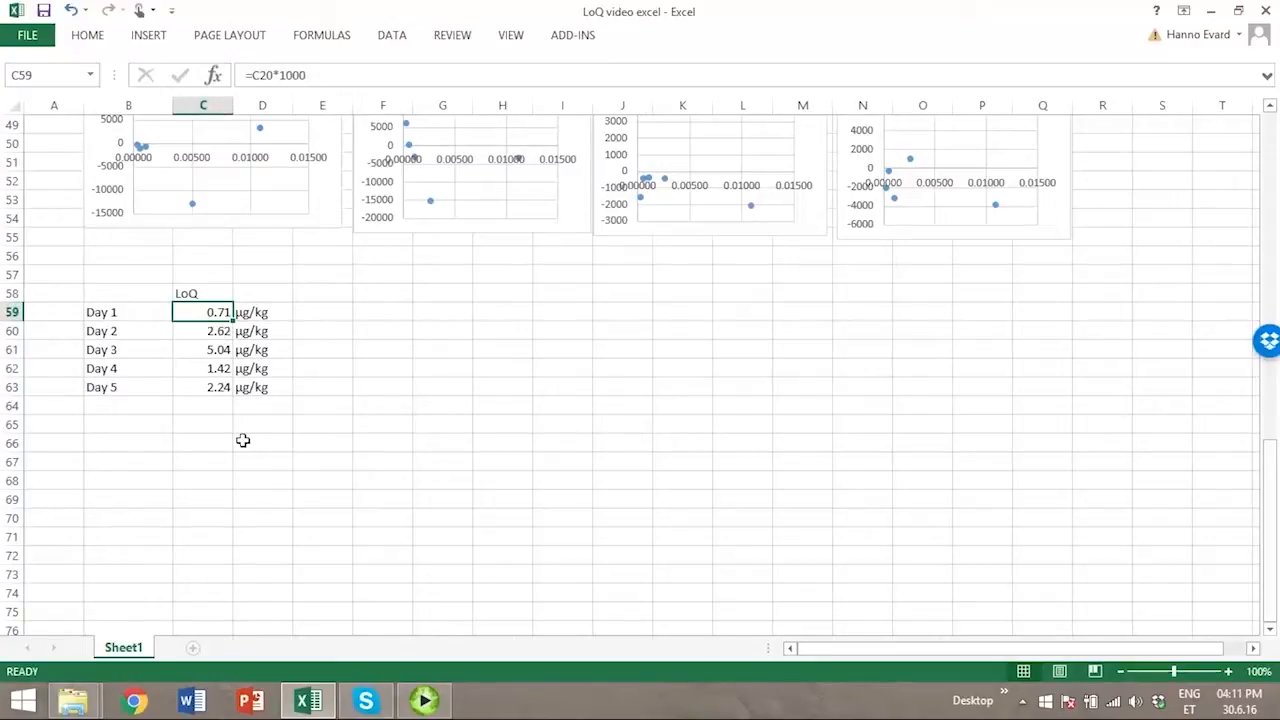
pyautogui.moveTo(192, 350)
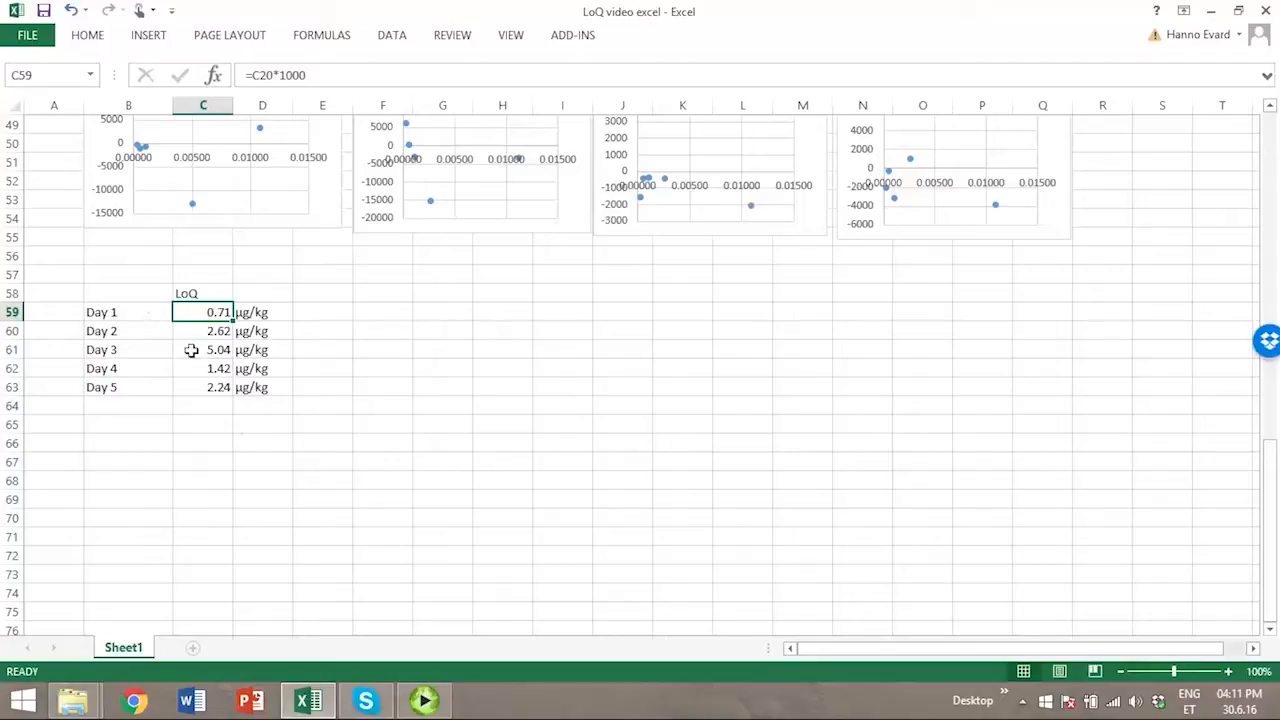
pyautogui.click(204, 348)
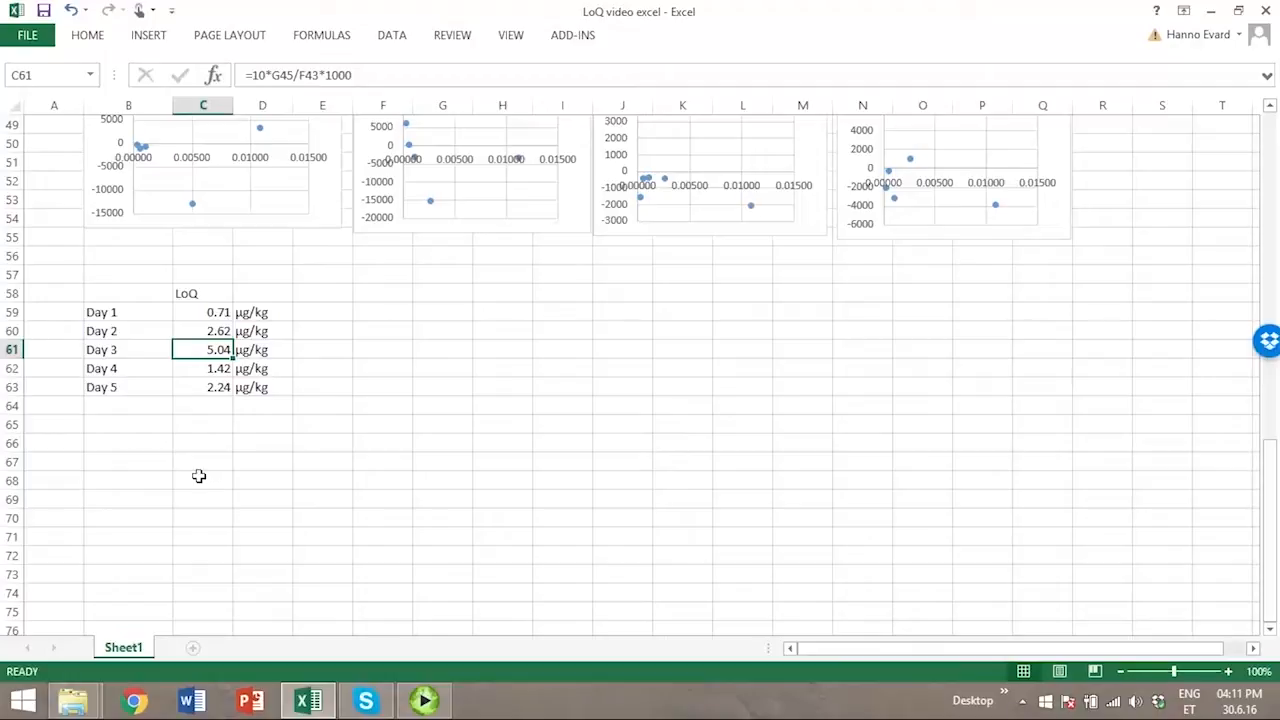
pyautogui.moveTo(120, 410)
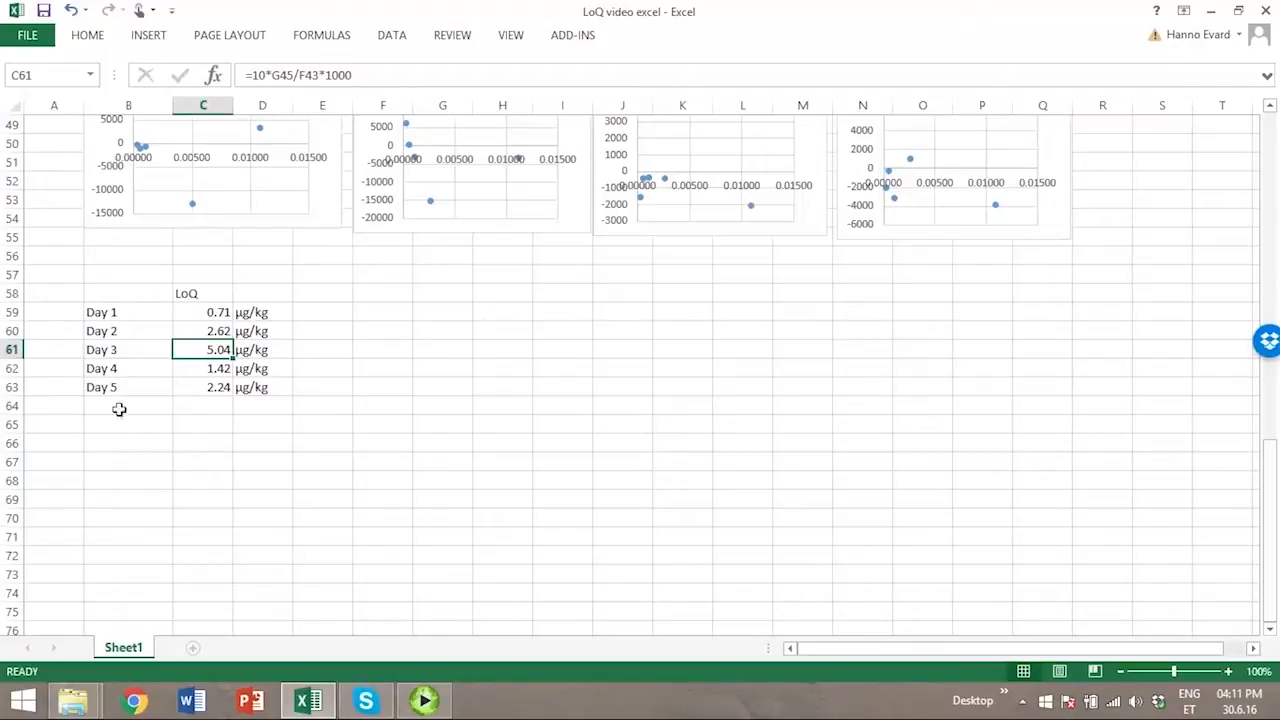